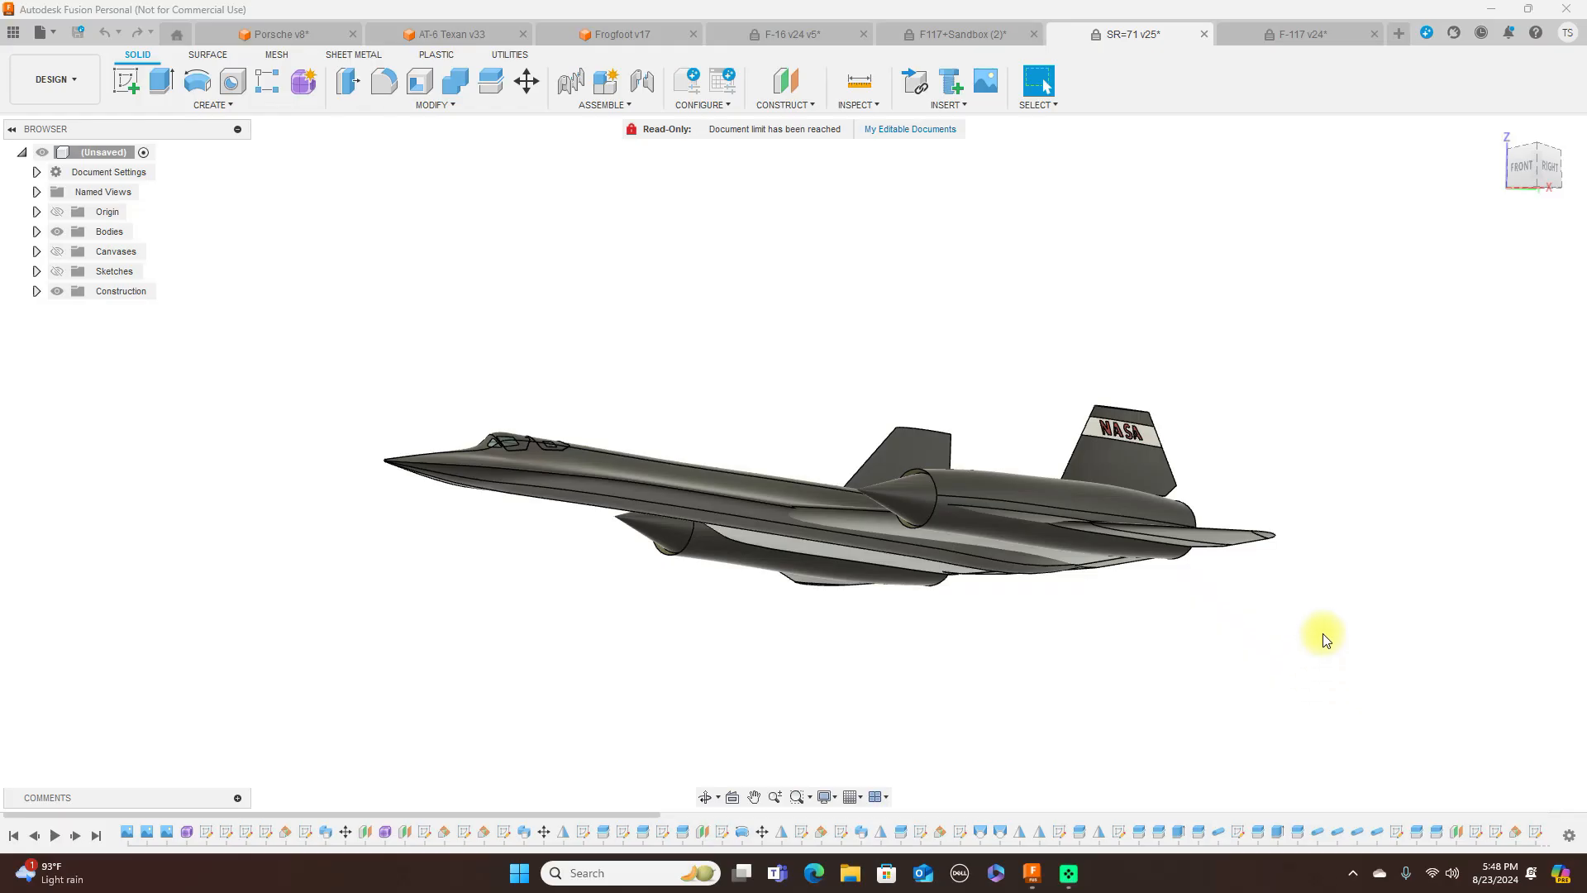
mouse_move(1322, 599)
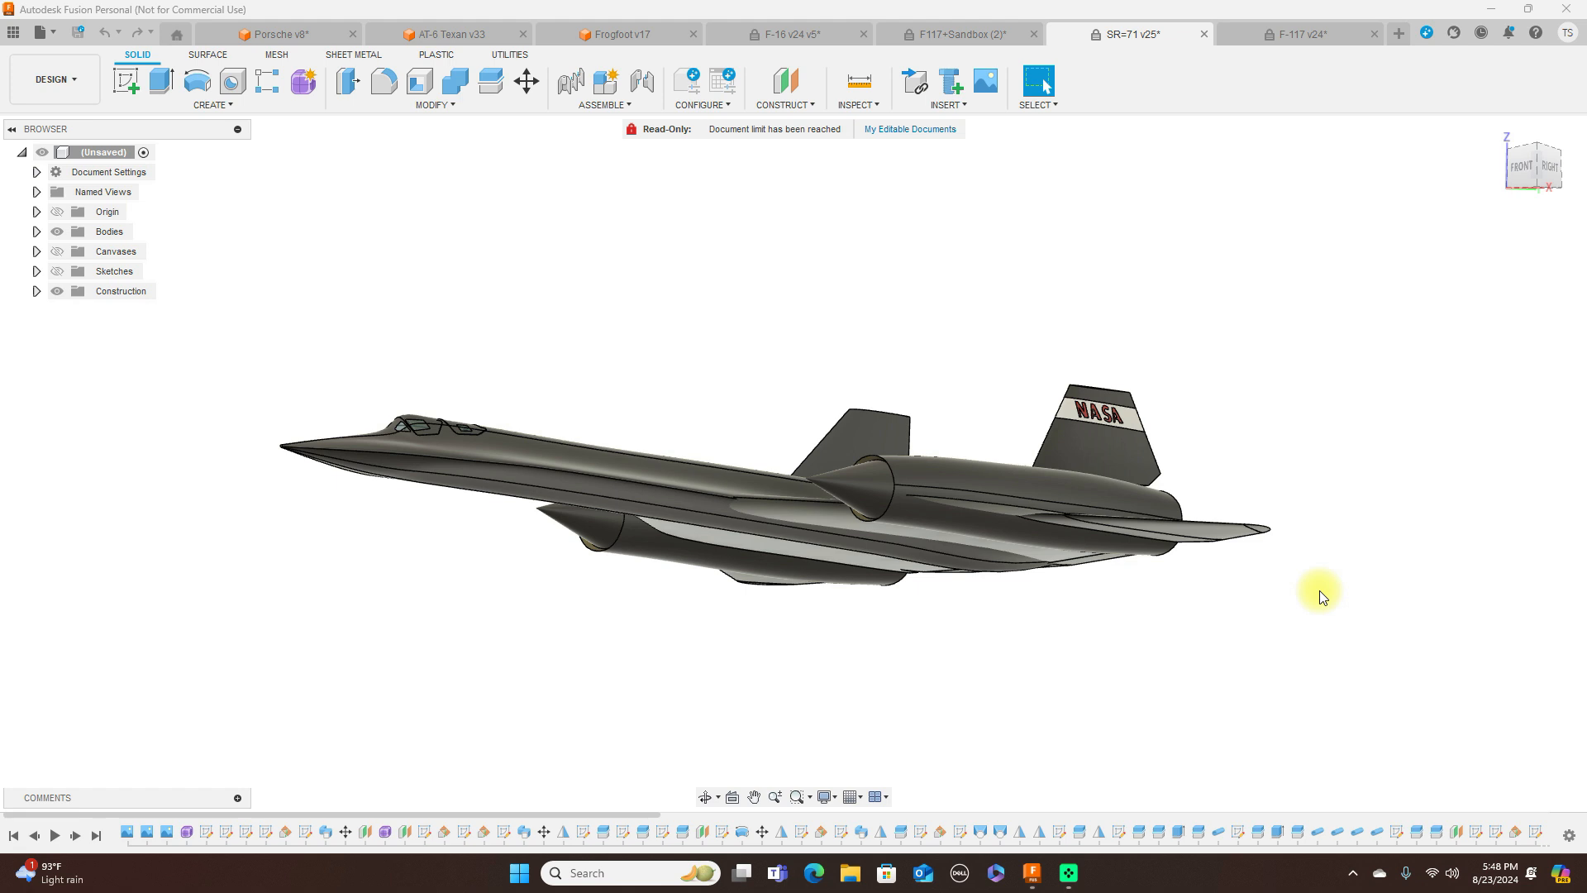
mouse_move(1554, 182)
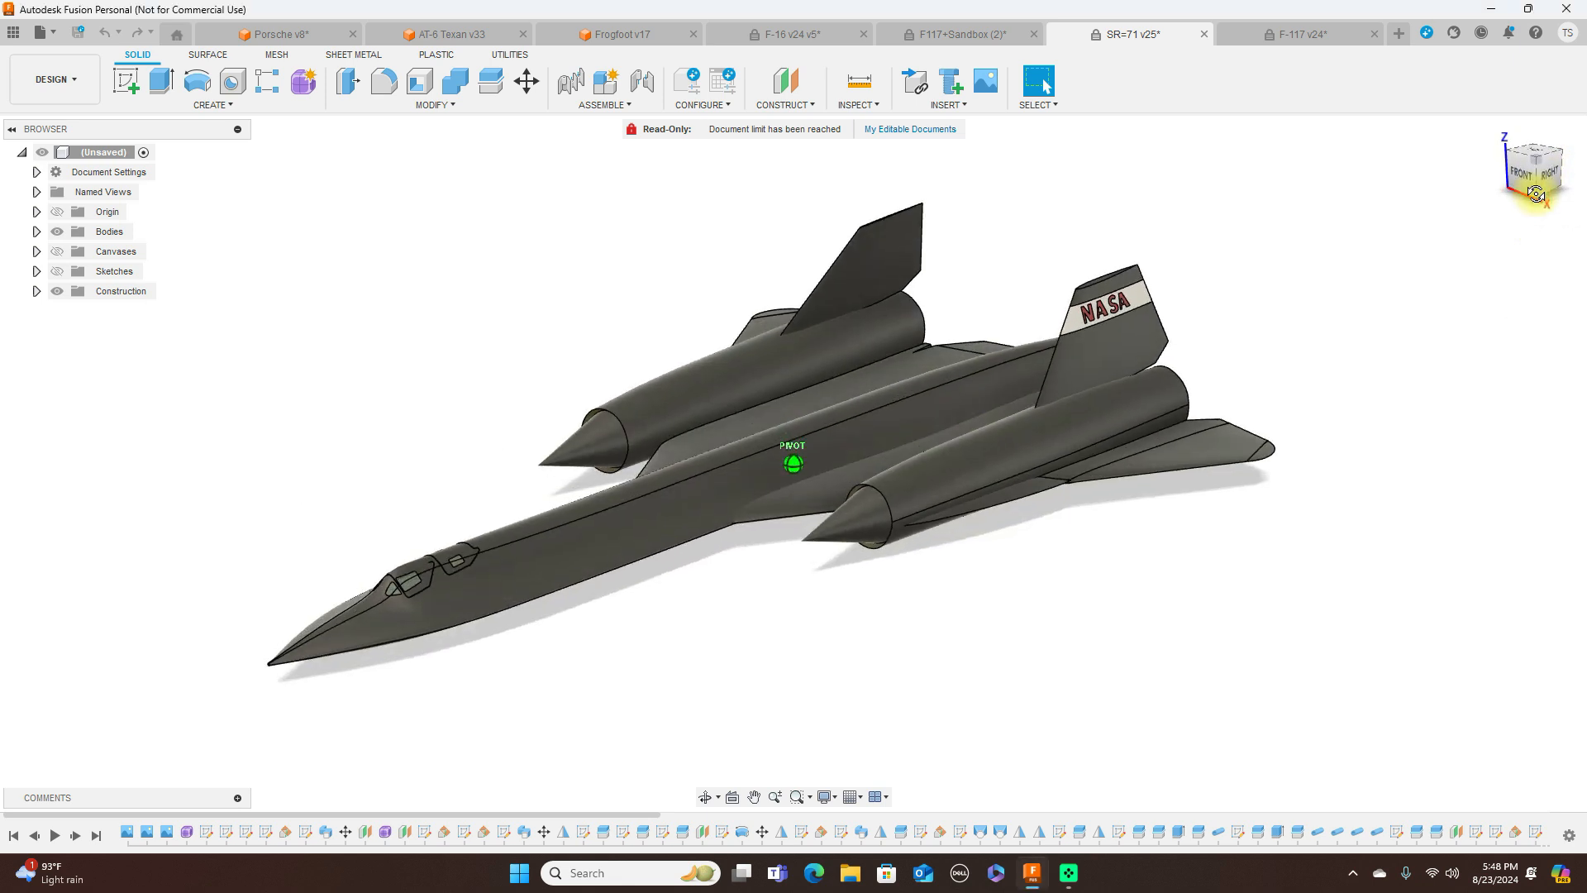
Reorient the SR-71, then bring the F-117 v24 and F117+Sandbox (2) designs forward.
click(1535, 166)
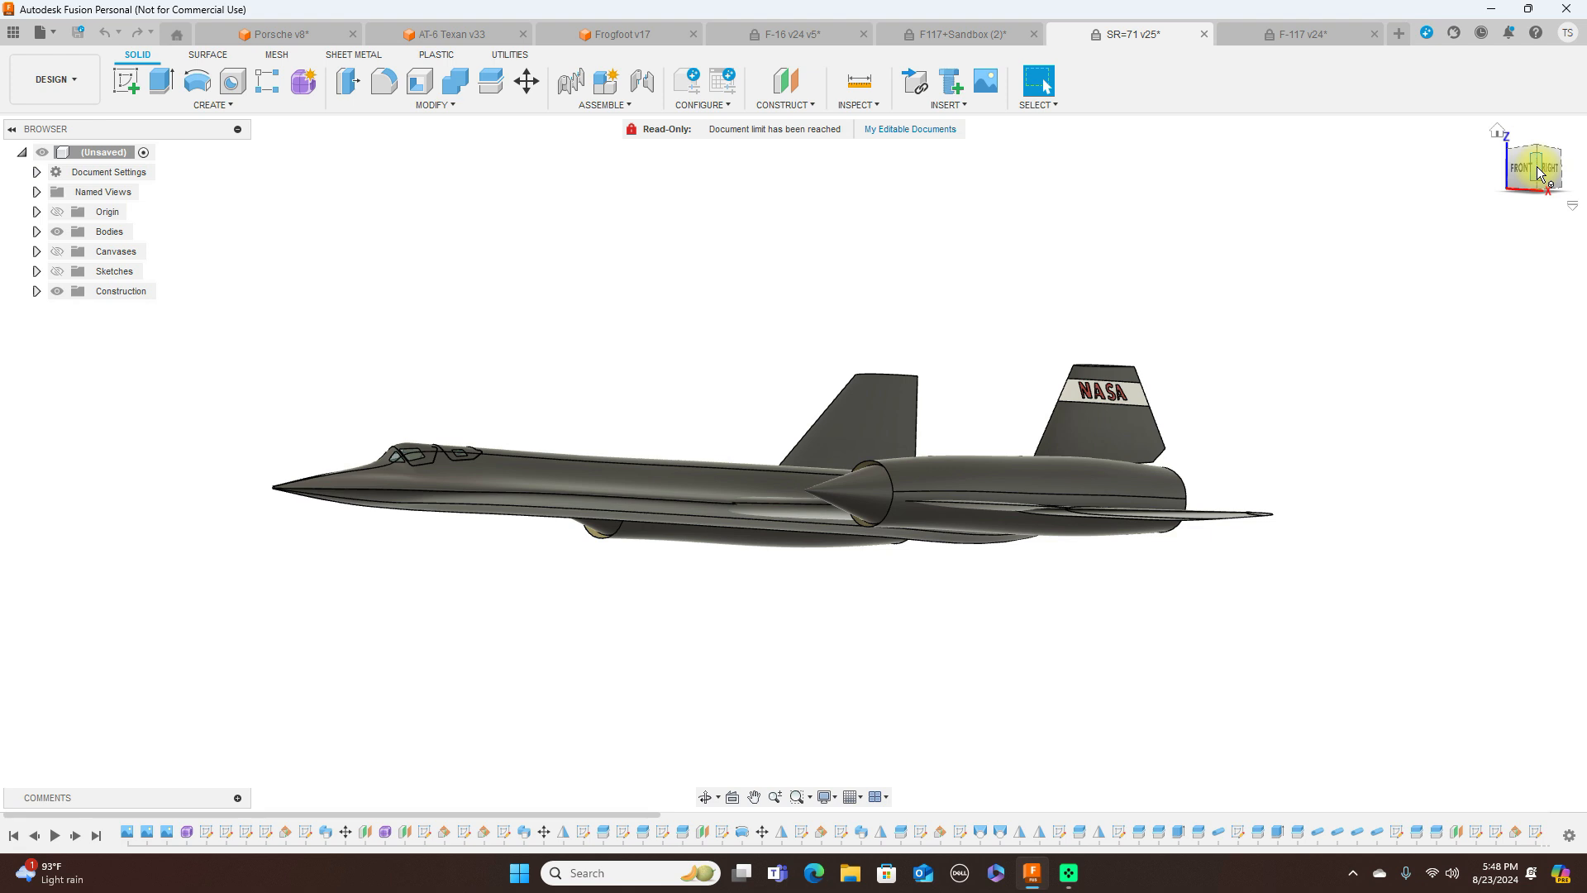
mouse_move(1539, 160)
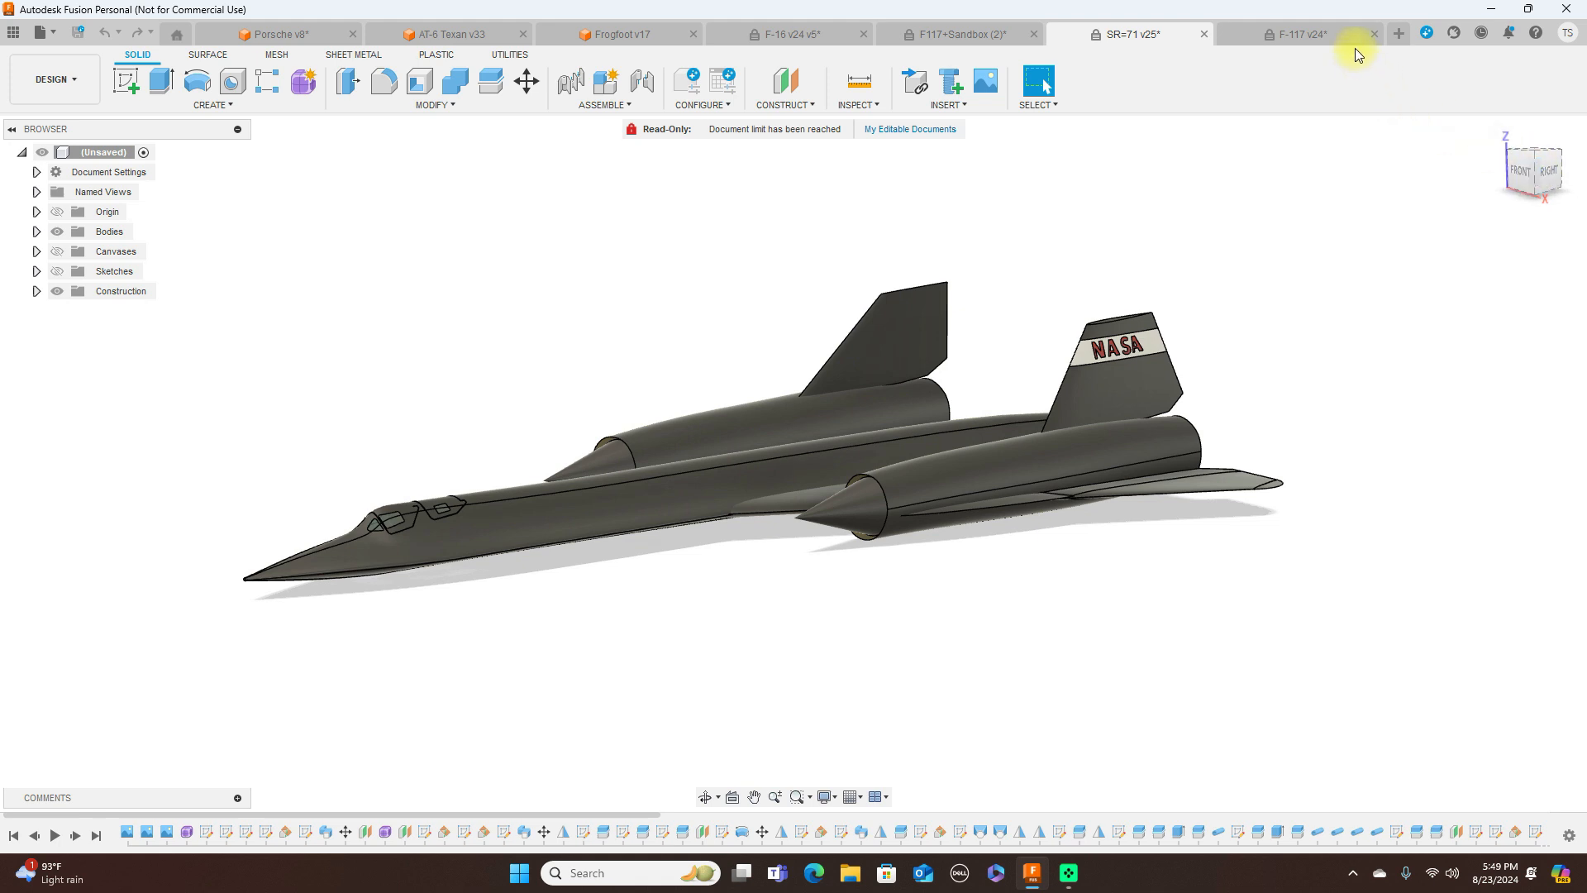
click(1300, 33)
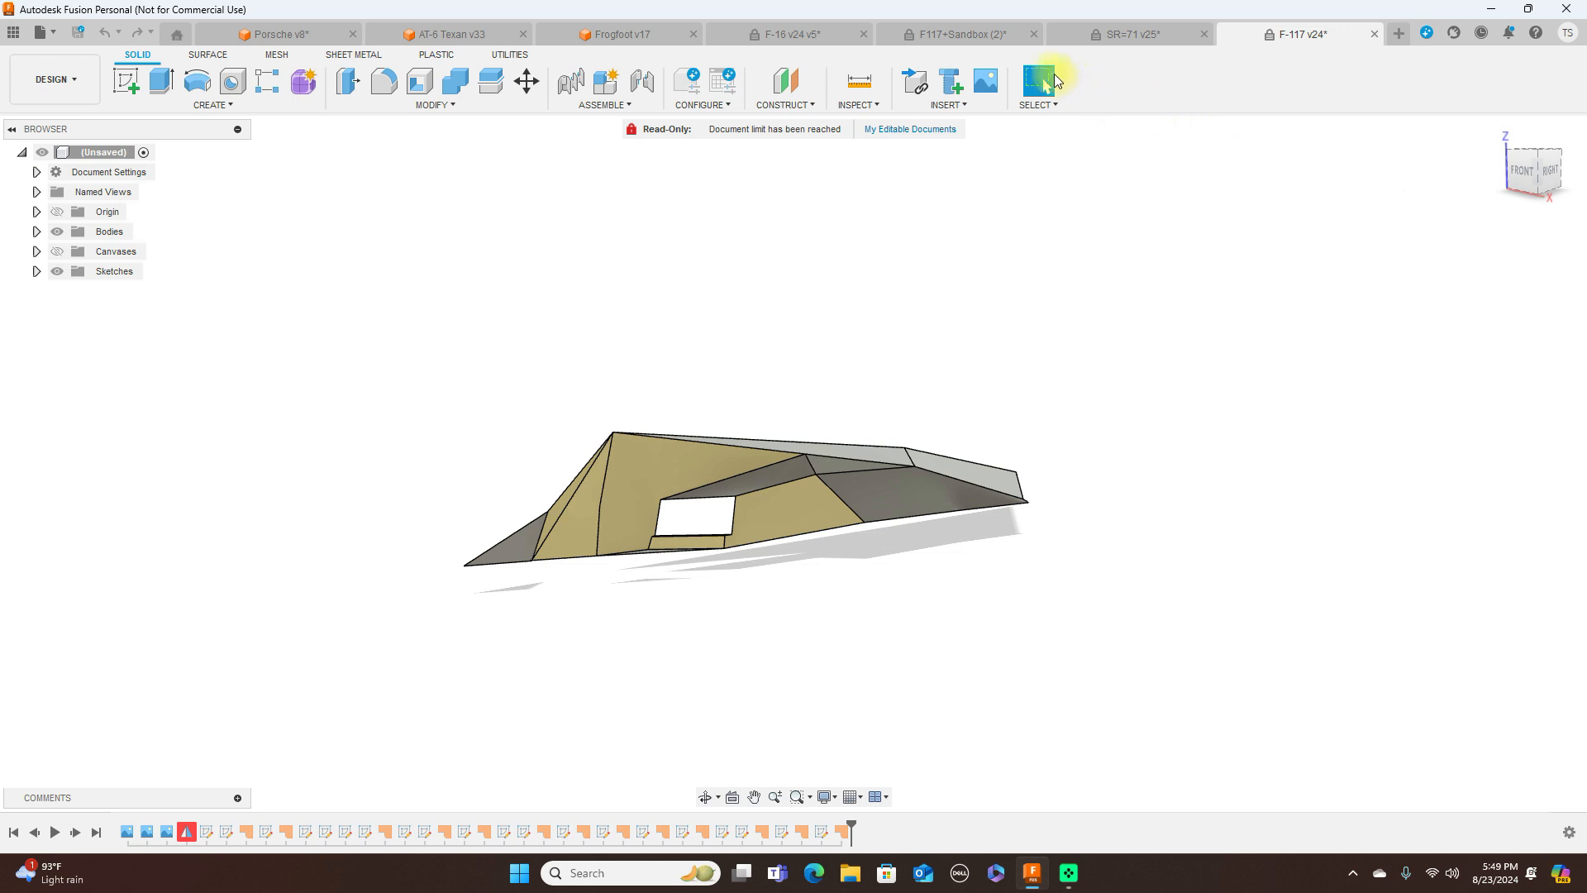
click(958, 33)
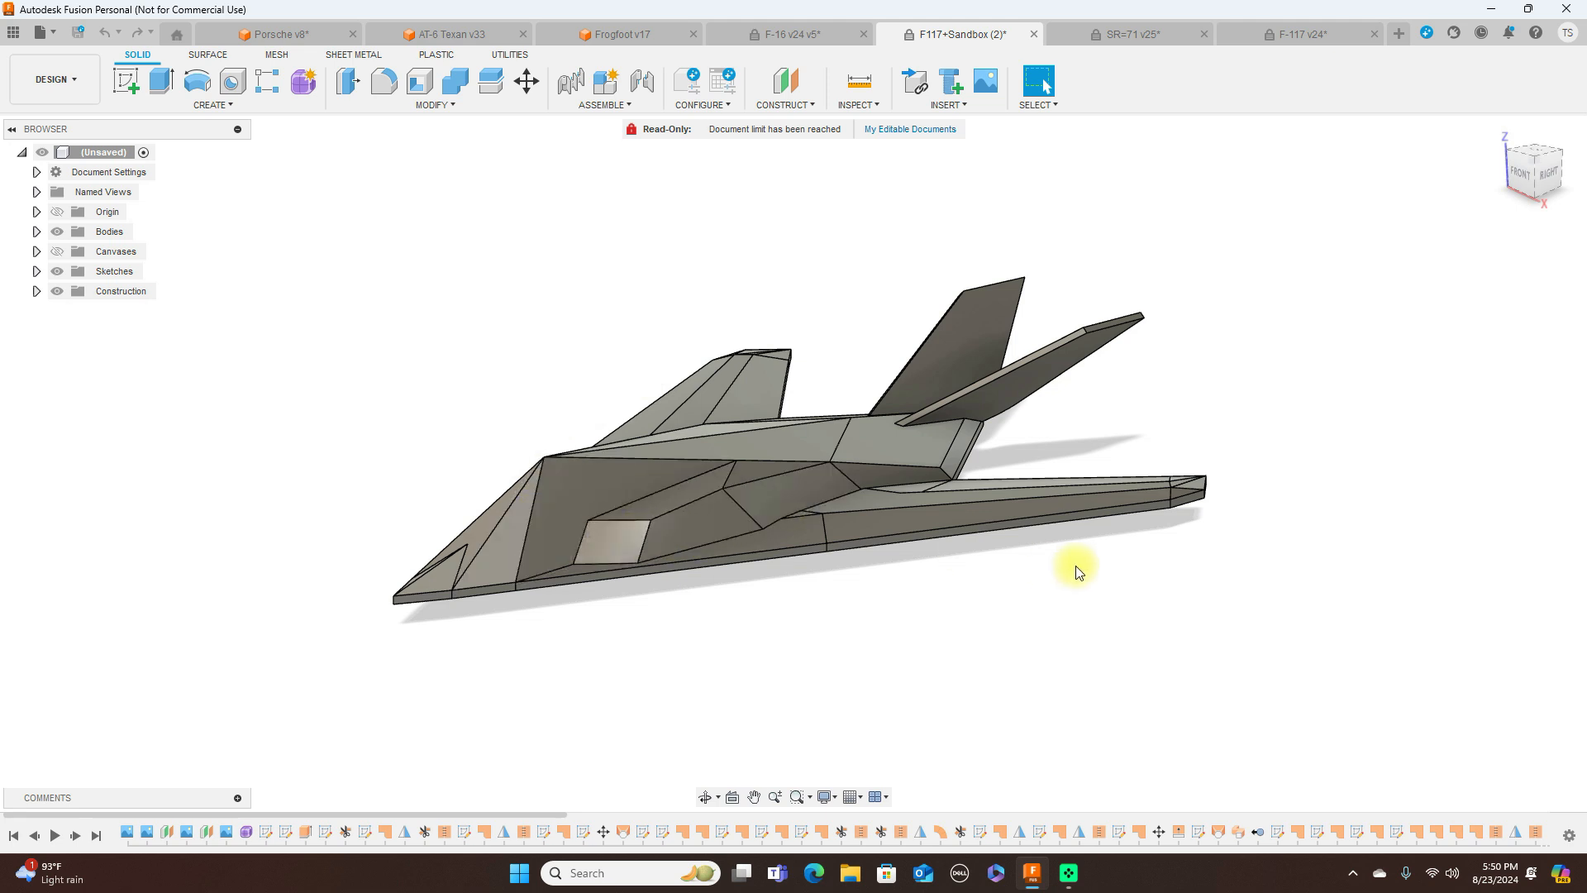
mouse_move(1041, 547)
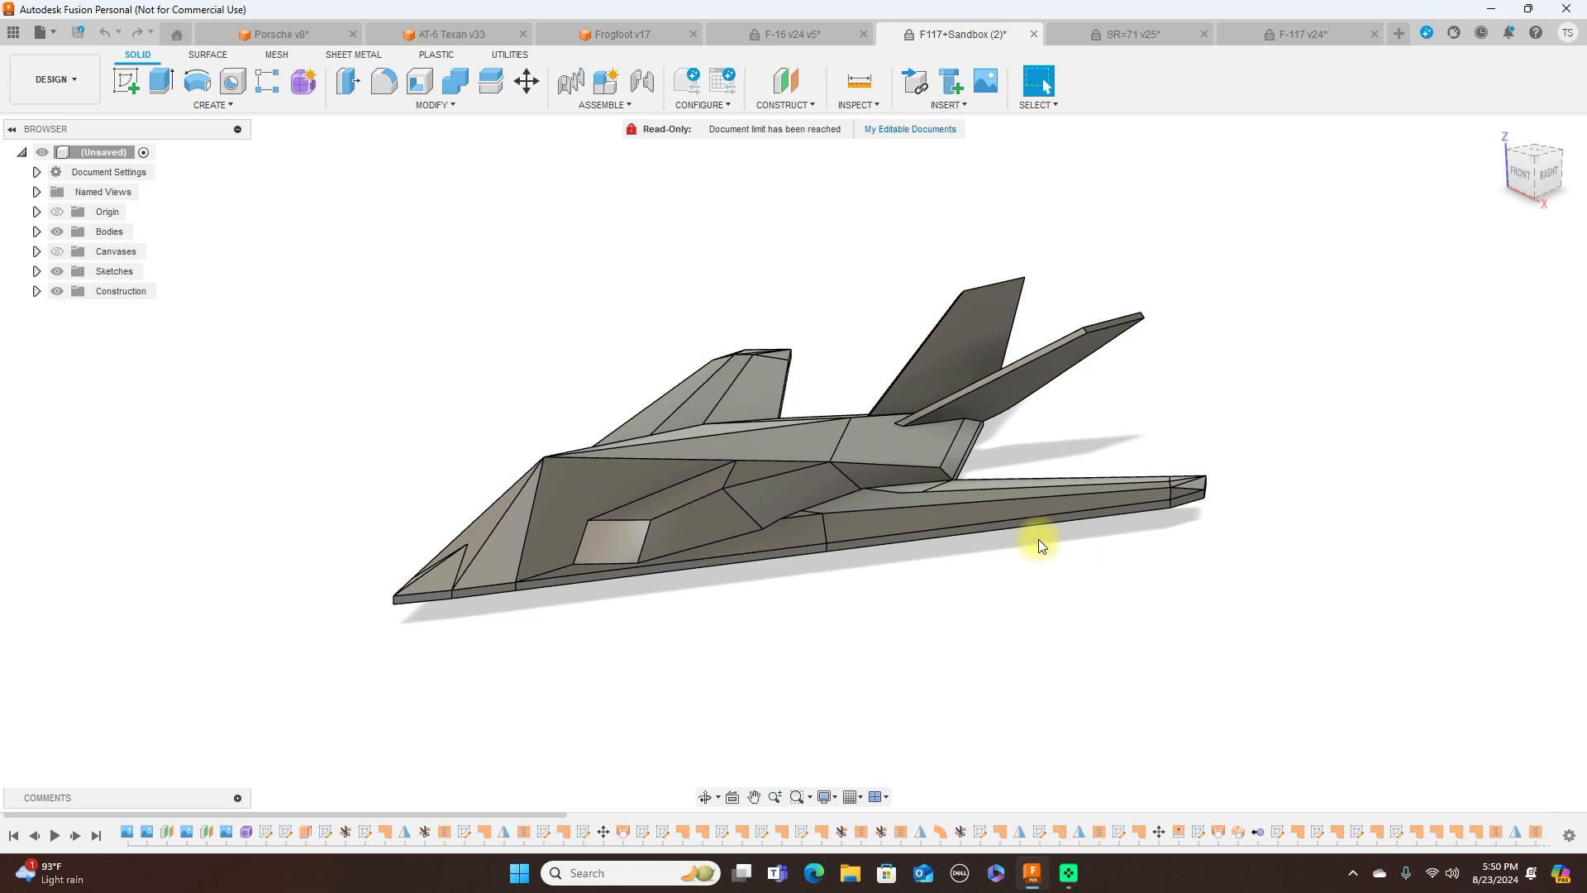
mouse_move(302, 82)
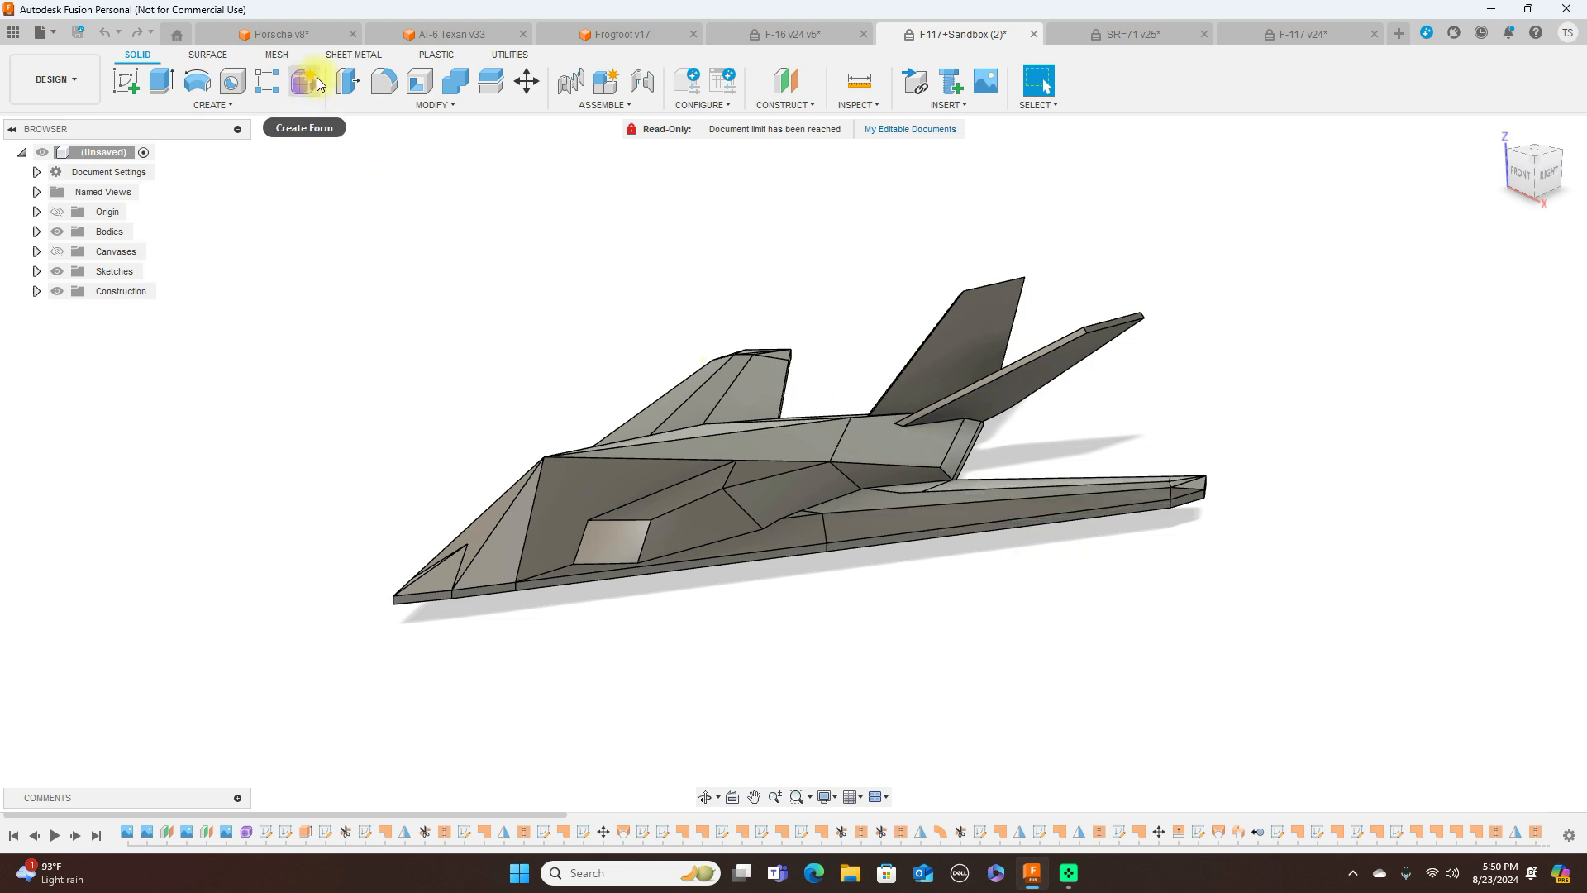
click(303, 127)
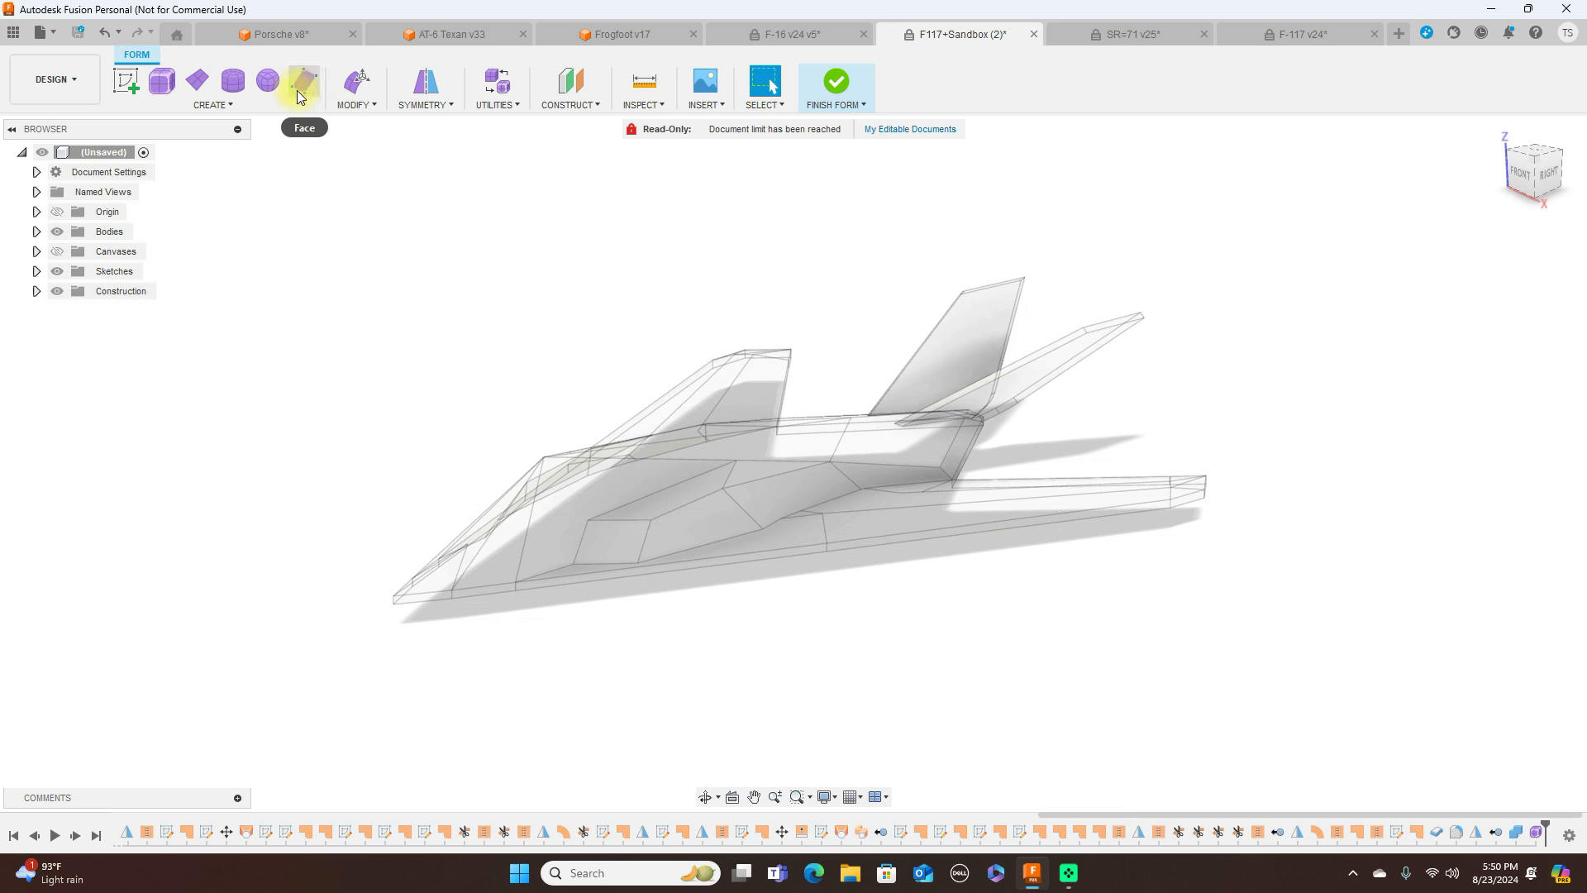
mouse_move(197, 81)
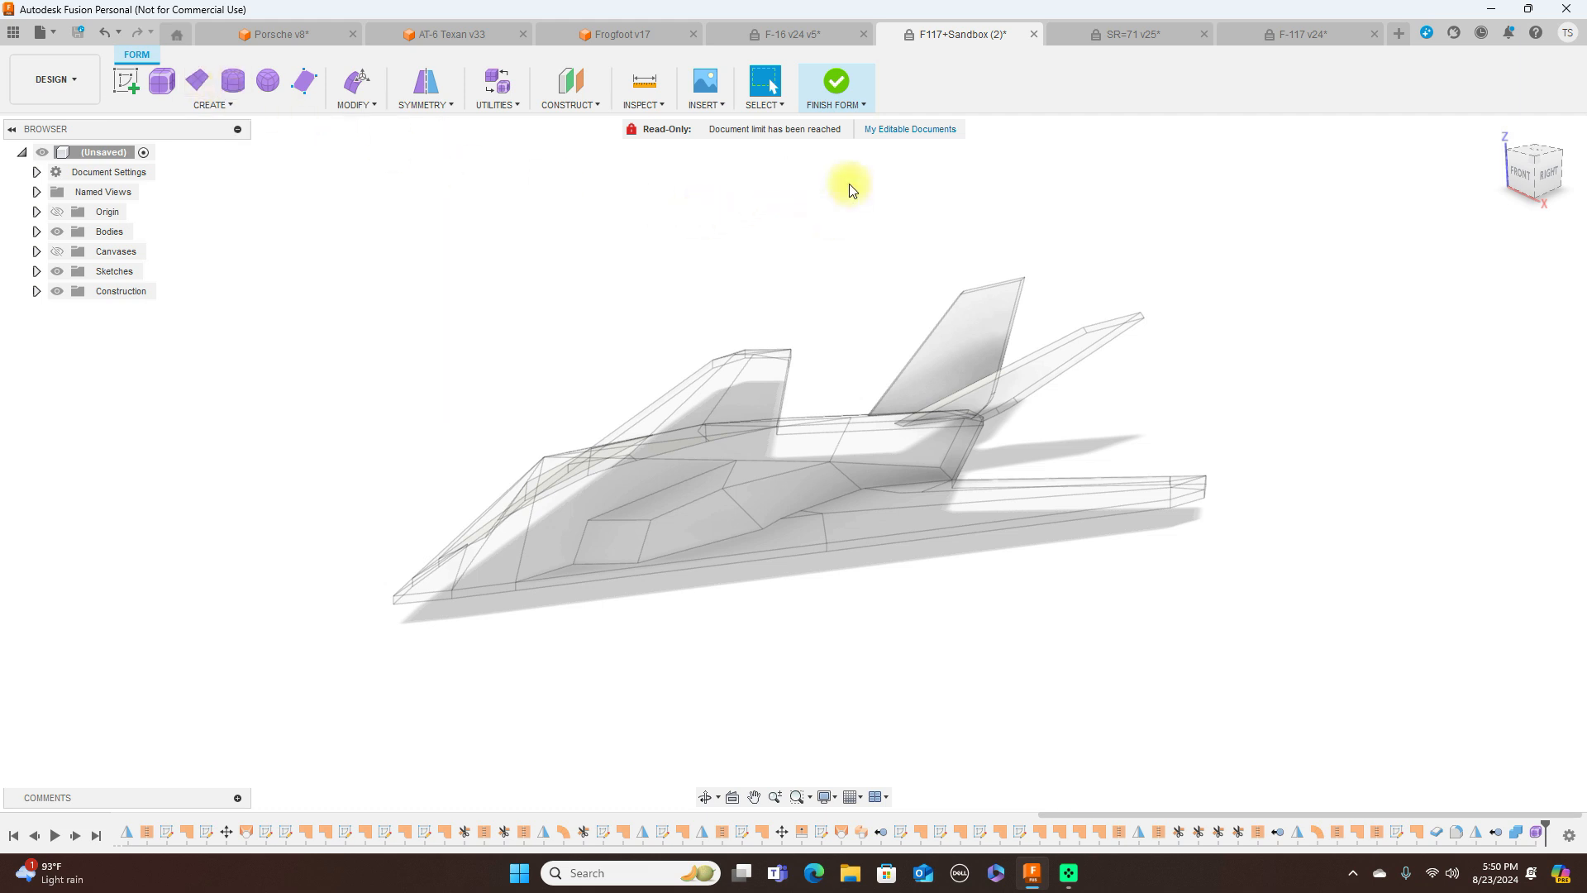
mouse_move(863, 109)
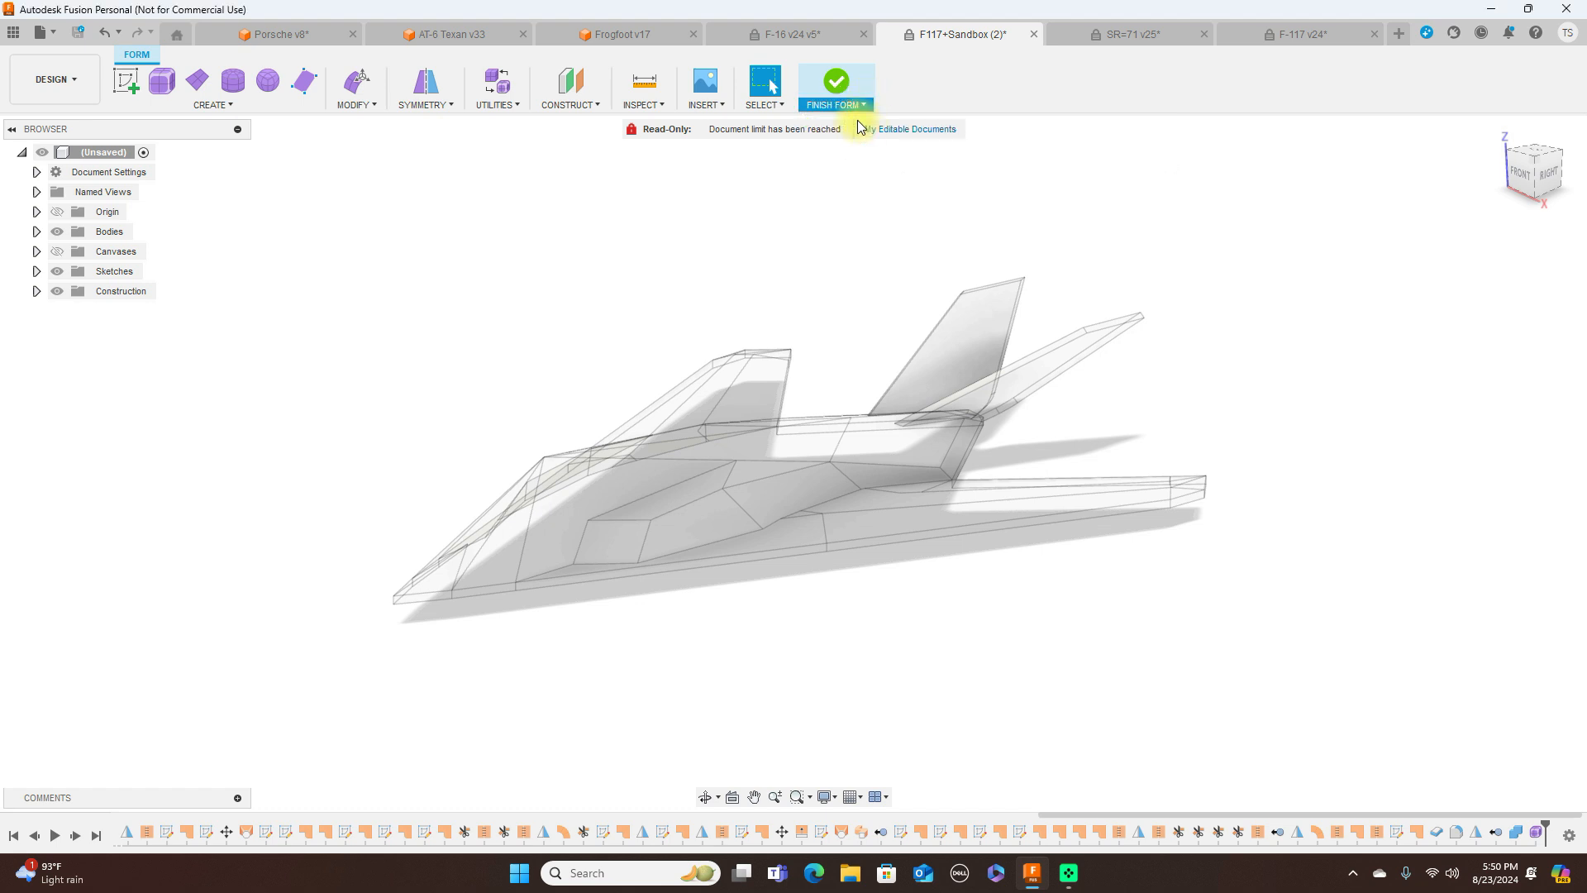
click(833, 81)
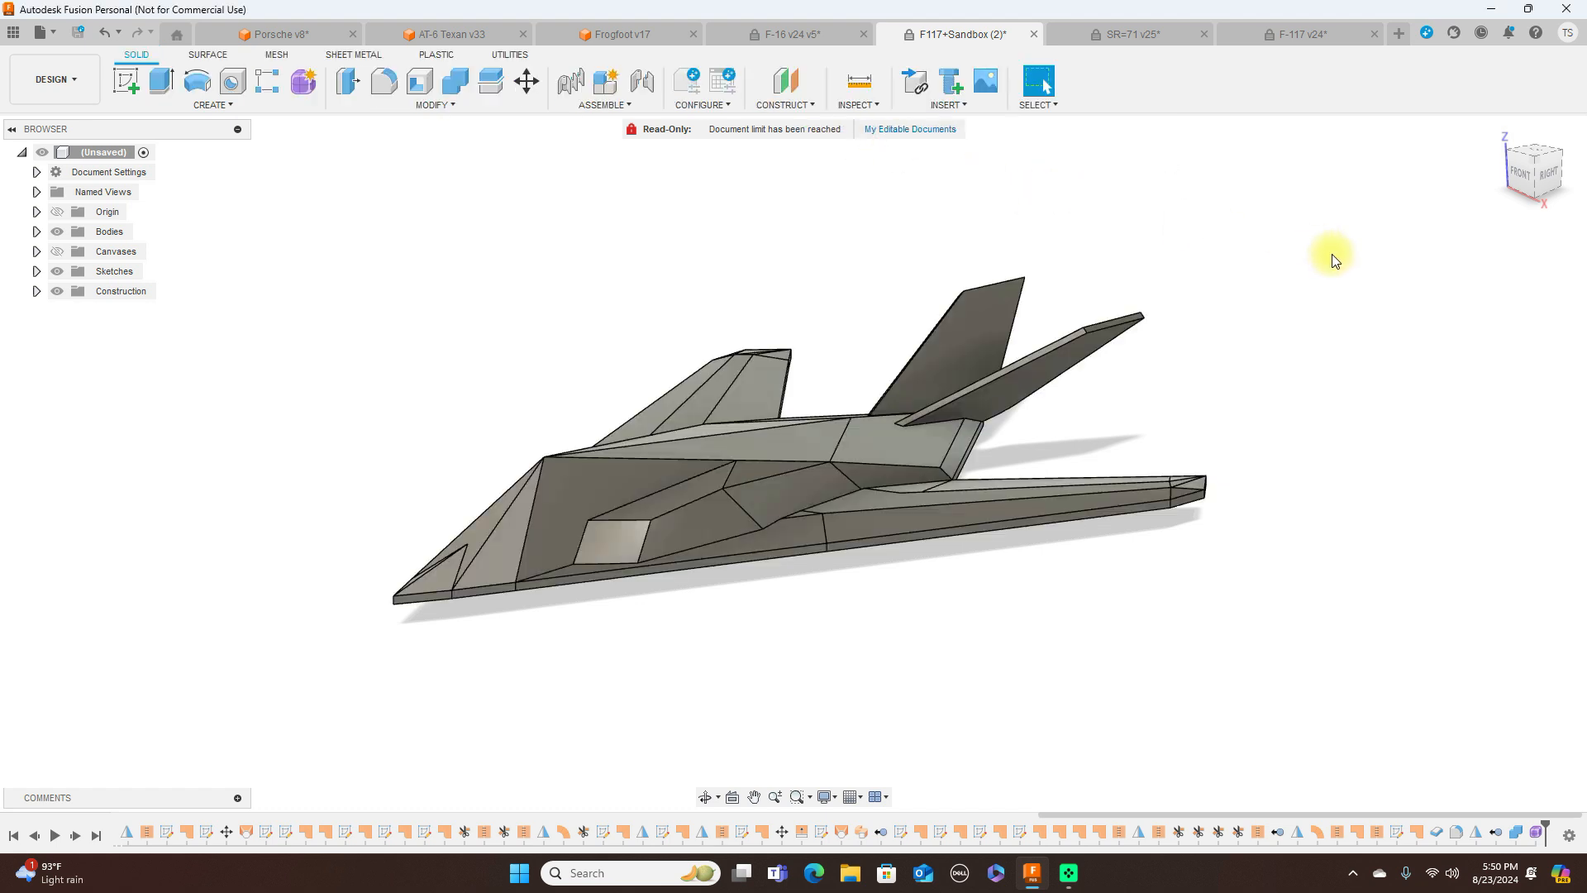
mouse_move(1306, 255)
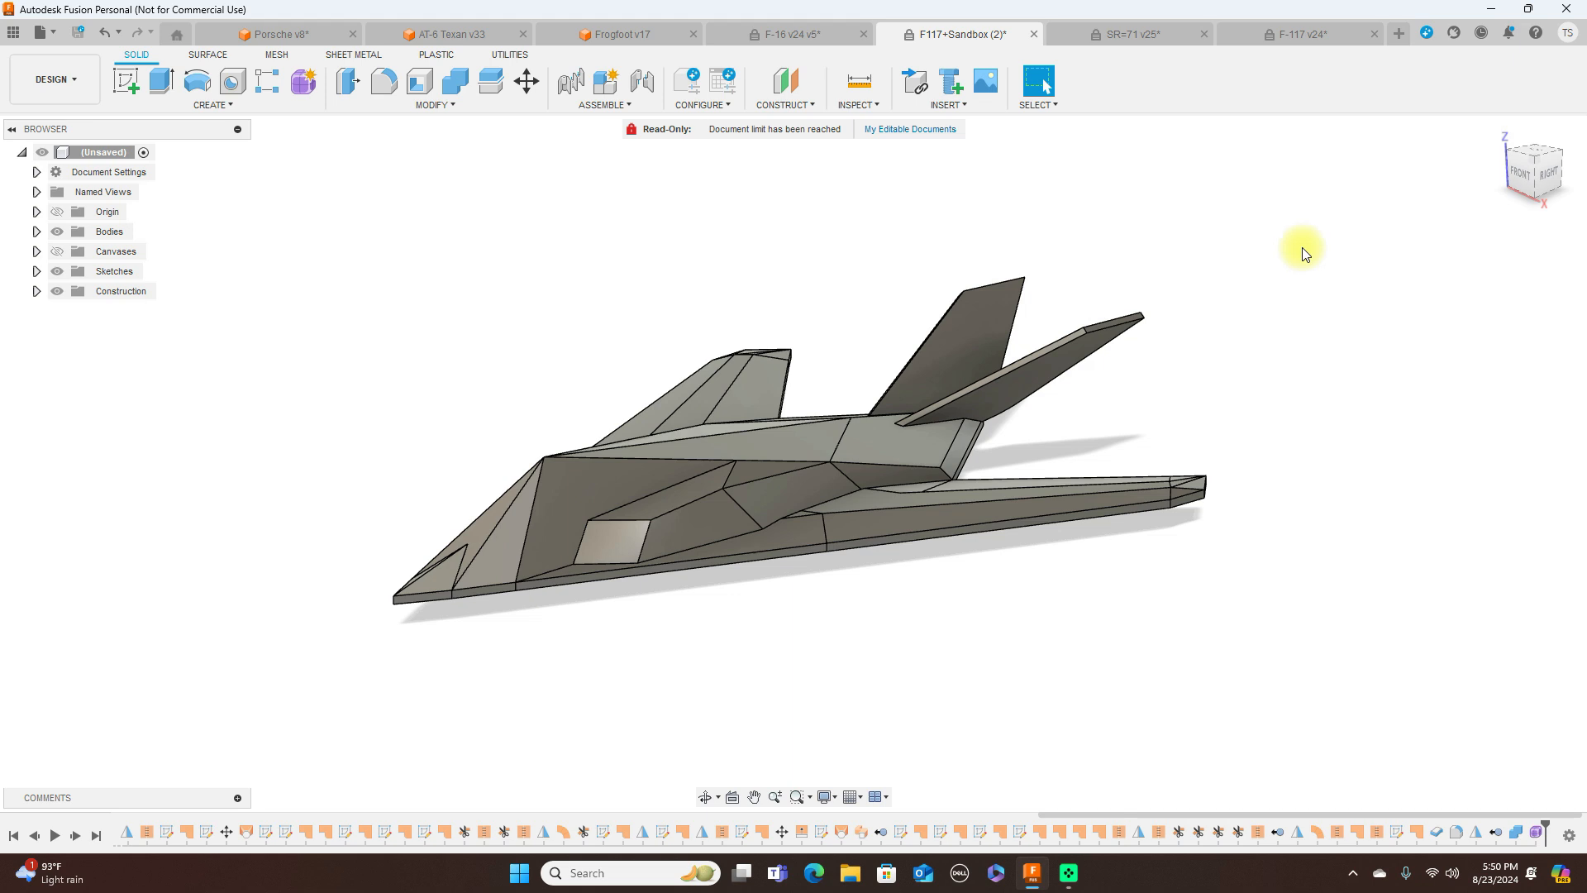
mouse_move(714, 165)
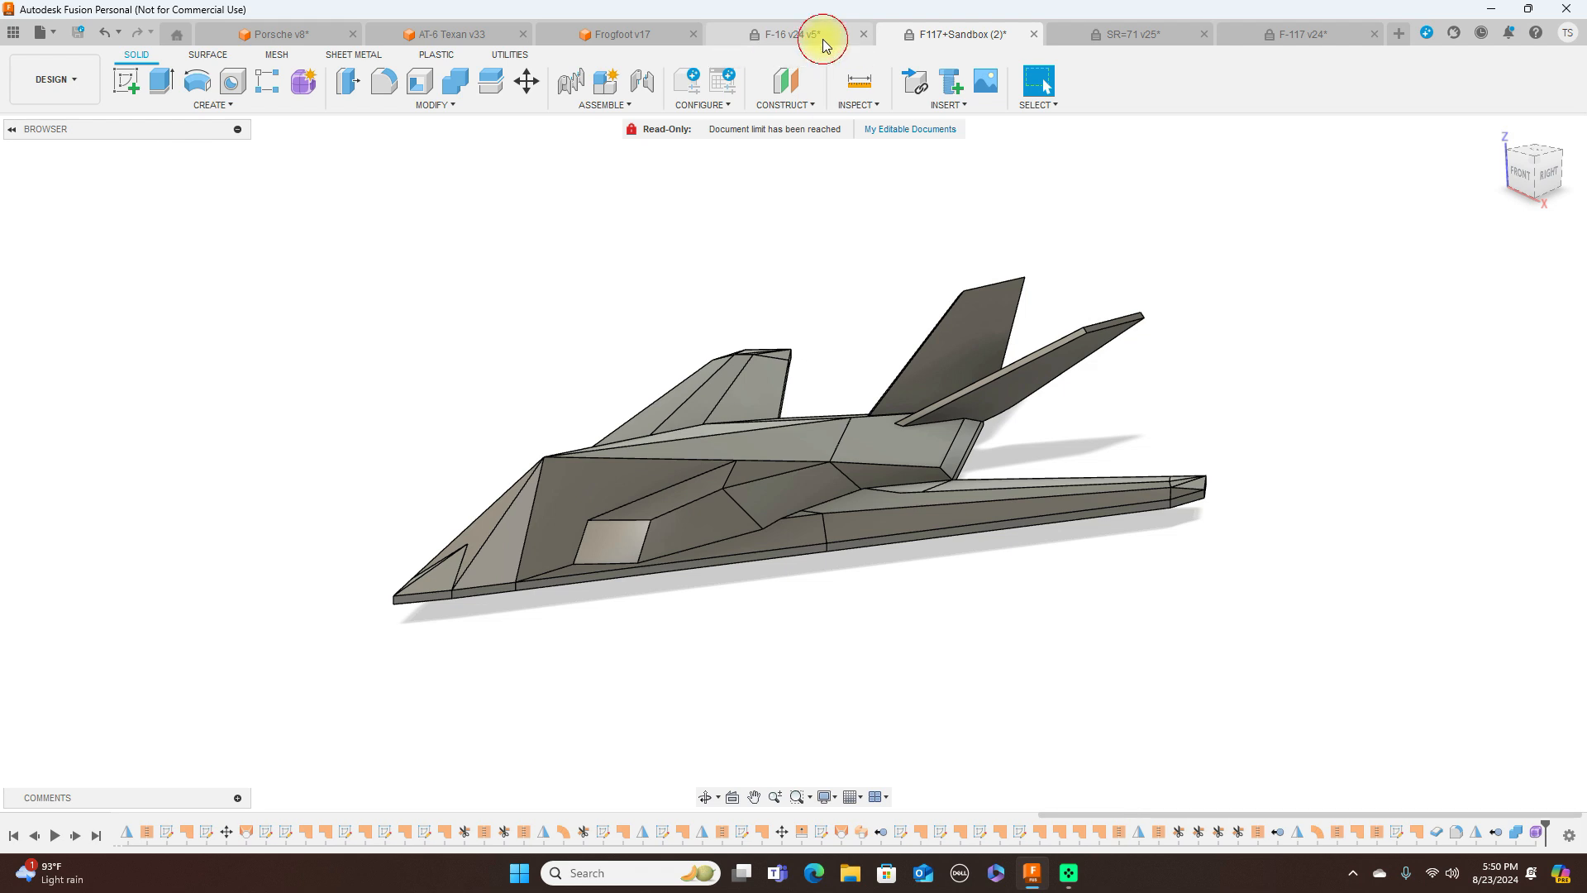
Bring the F-16 v24 design forward and view the jet straight from the side.
click(790, 33)
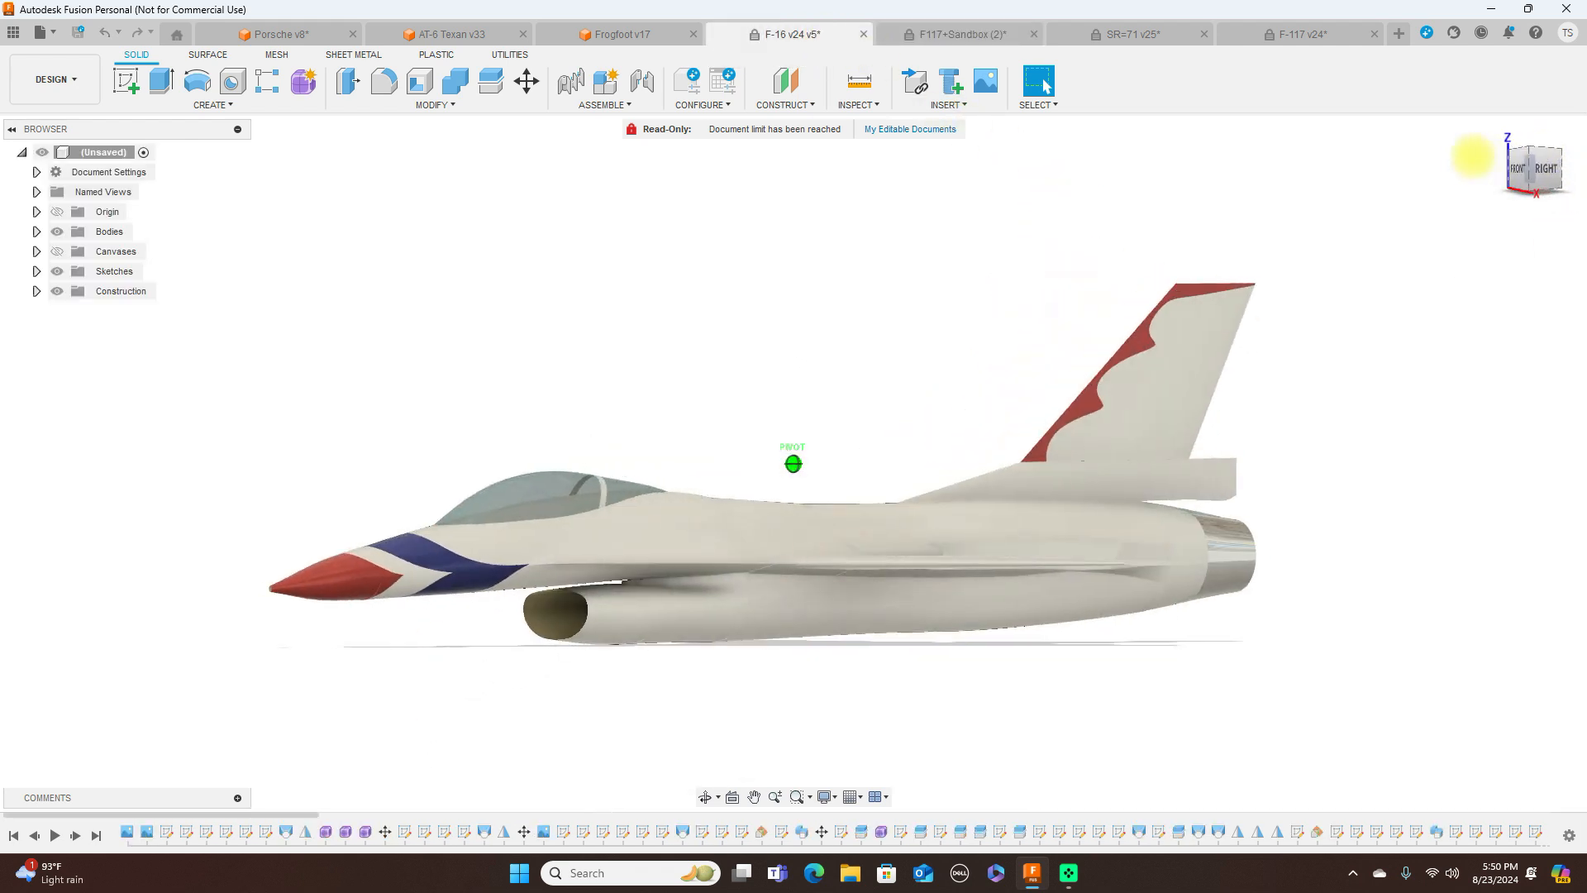
click(1538, 169)
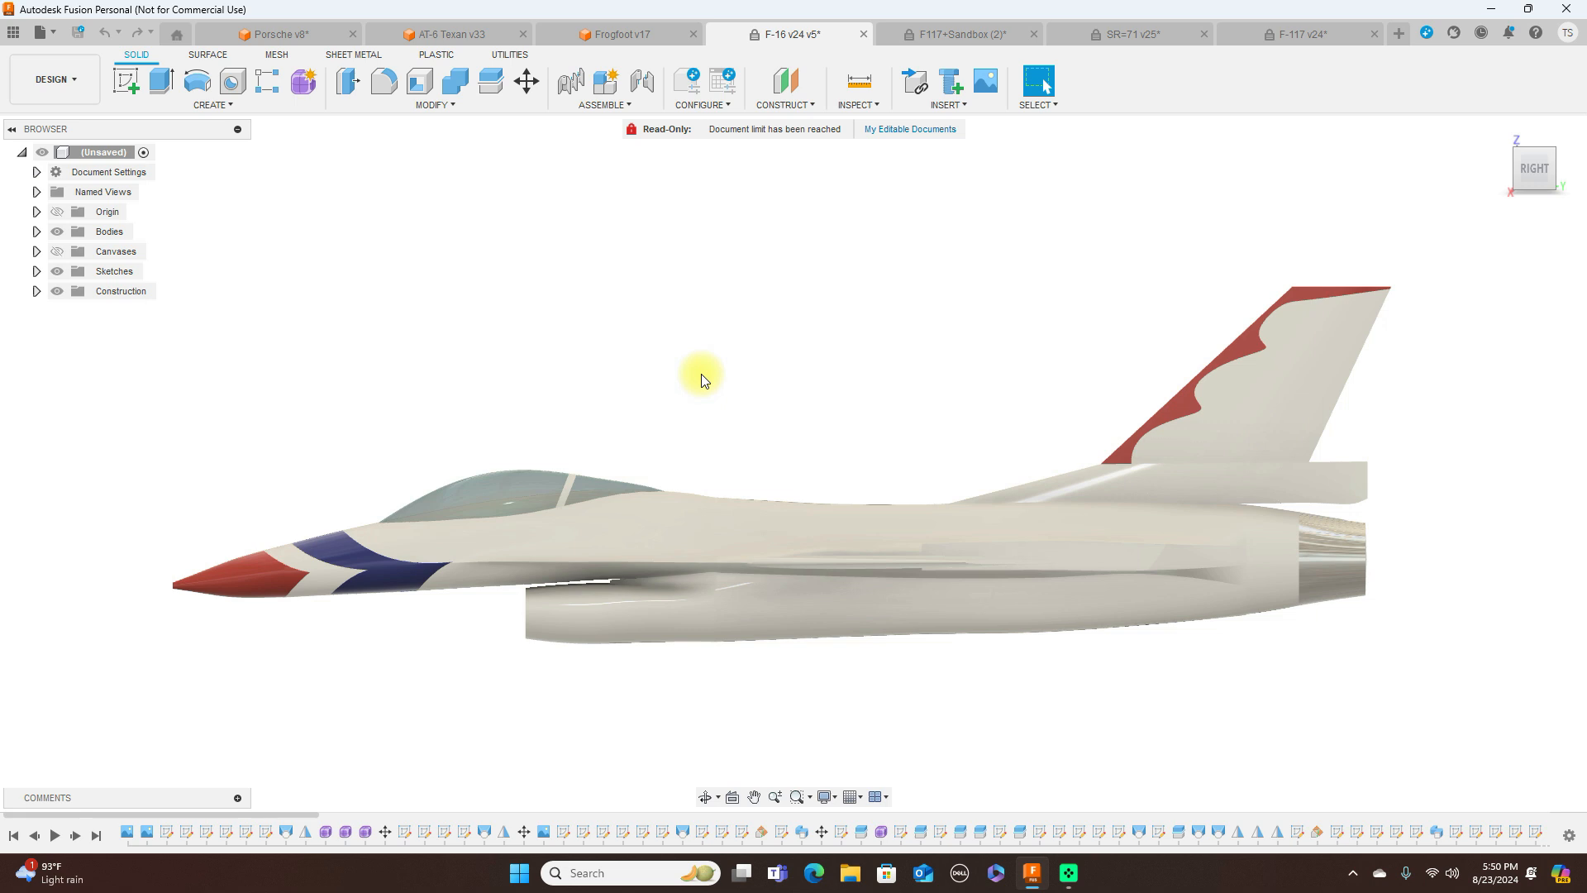
mouse_move(1266, 387)
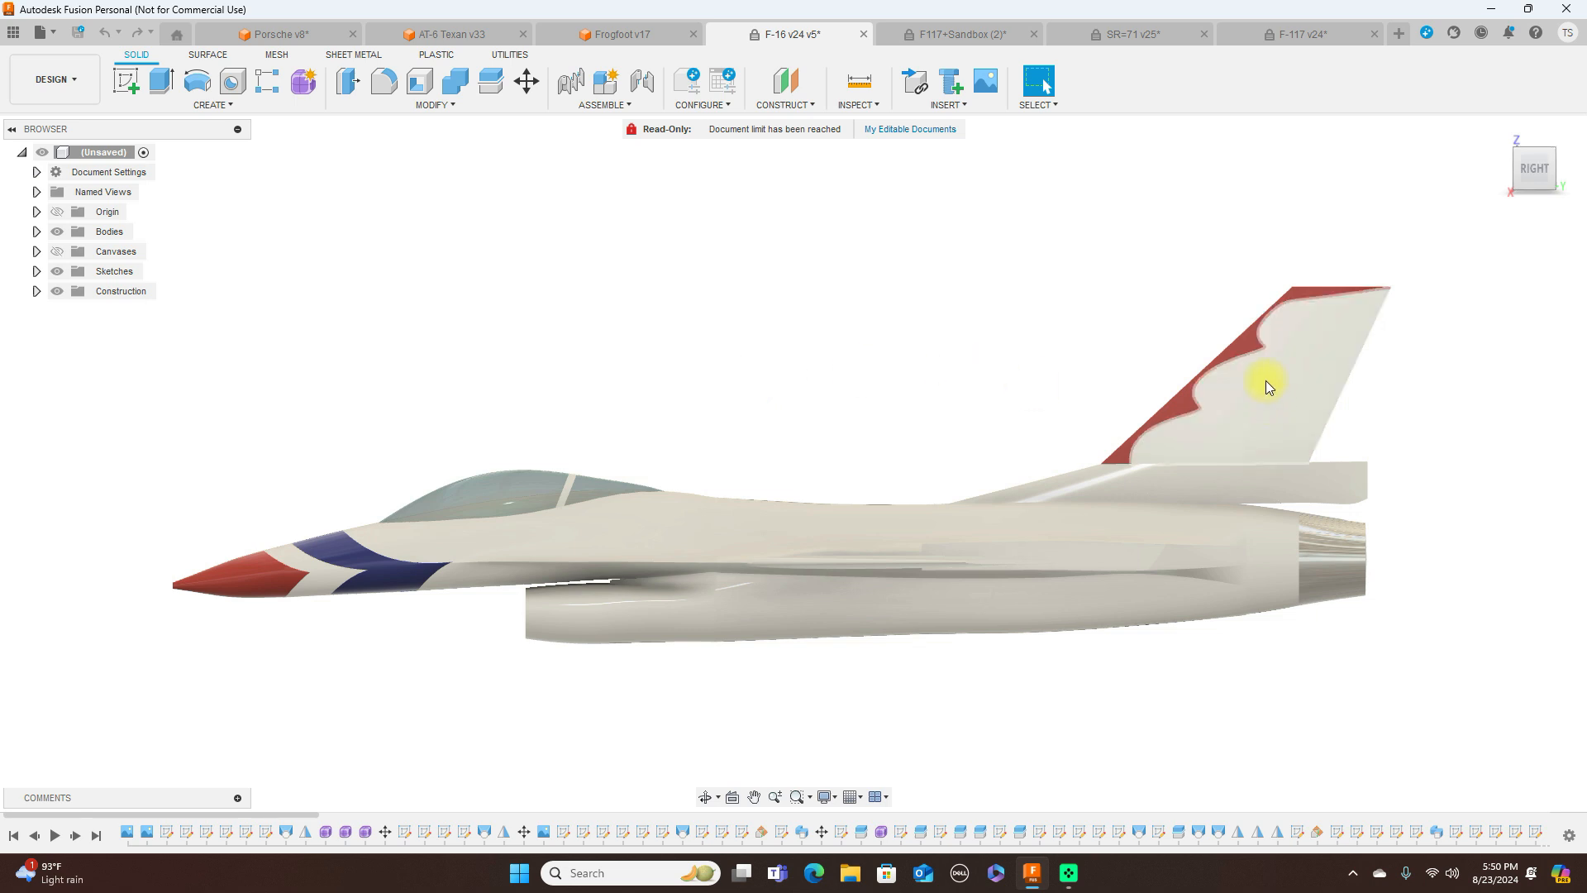
mouse_move(1535, 169)
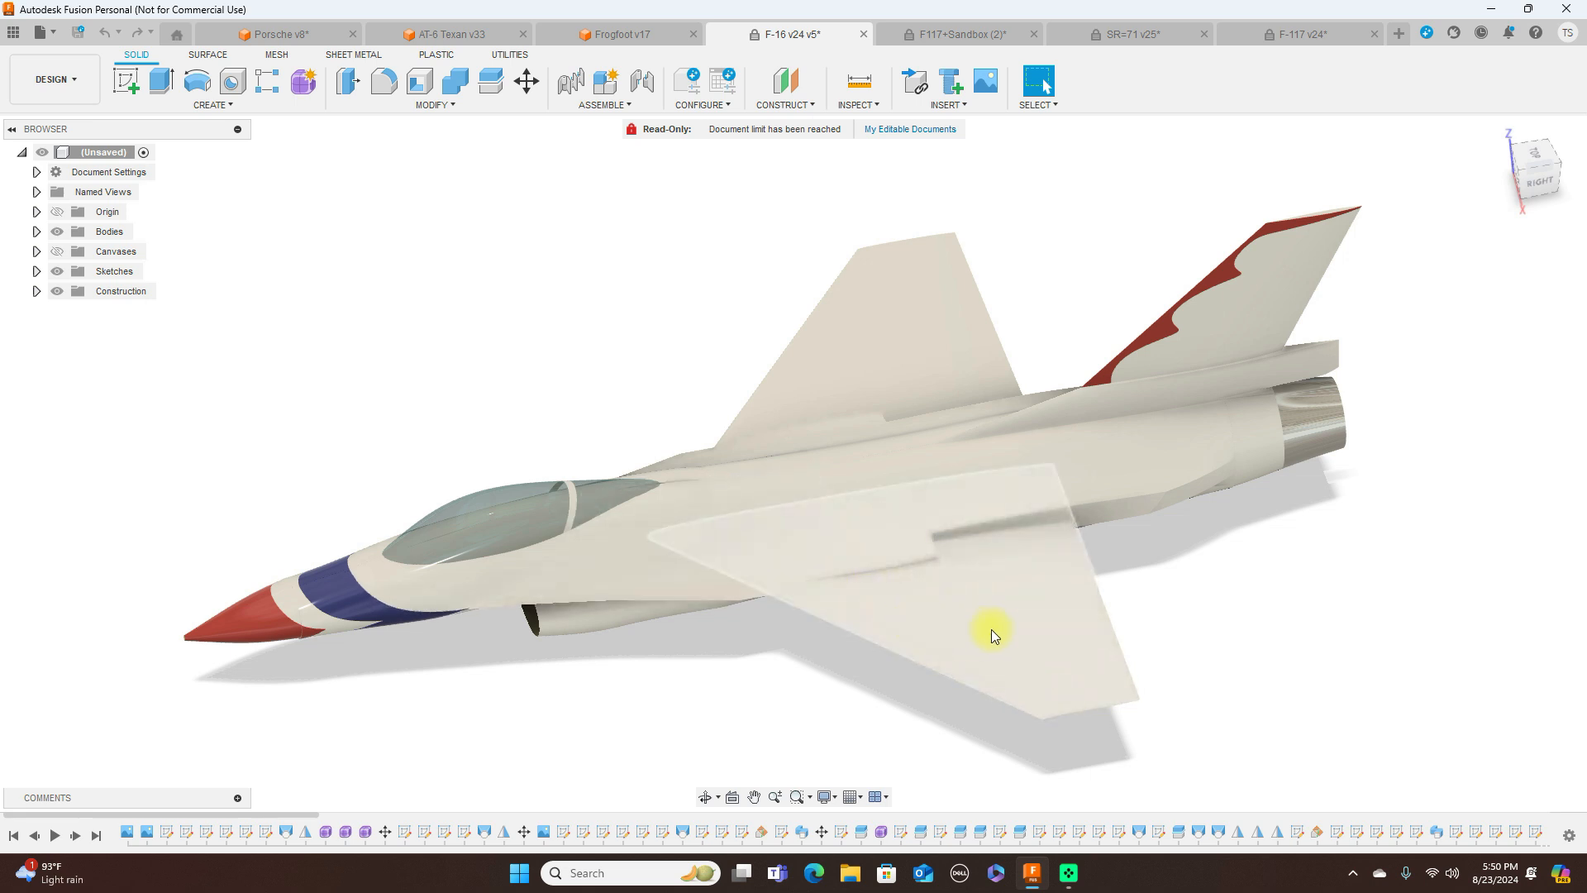
mouse_move(1534, 181)
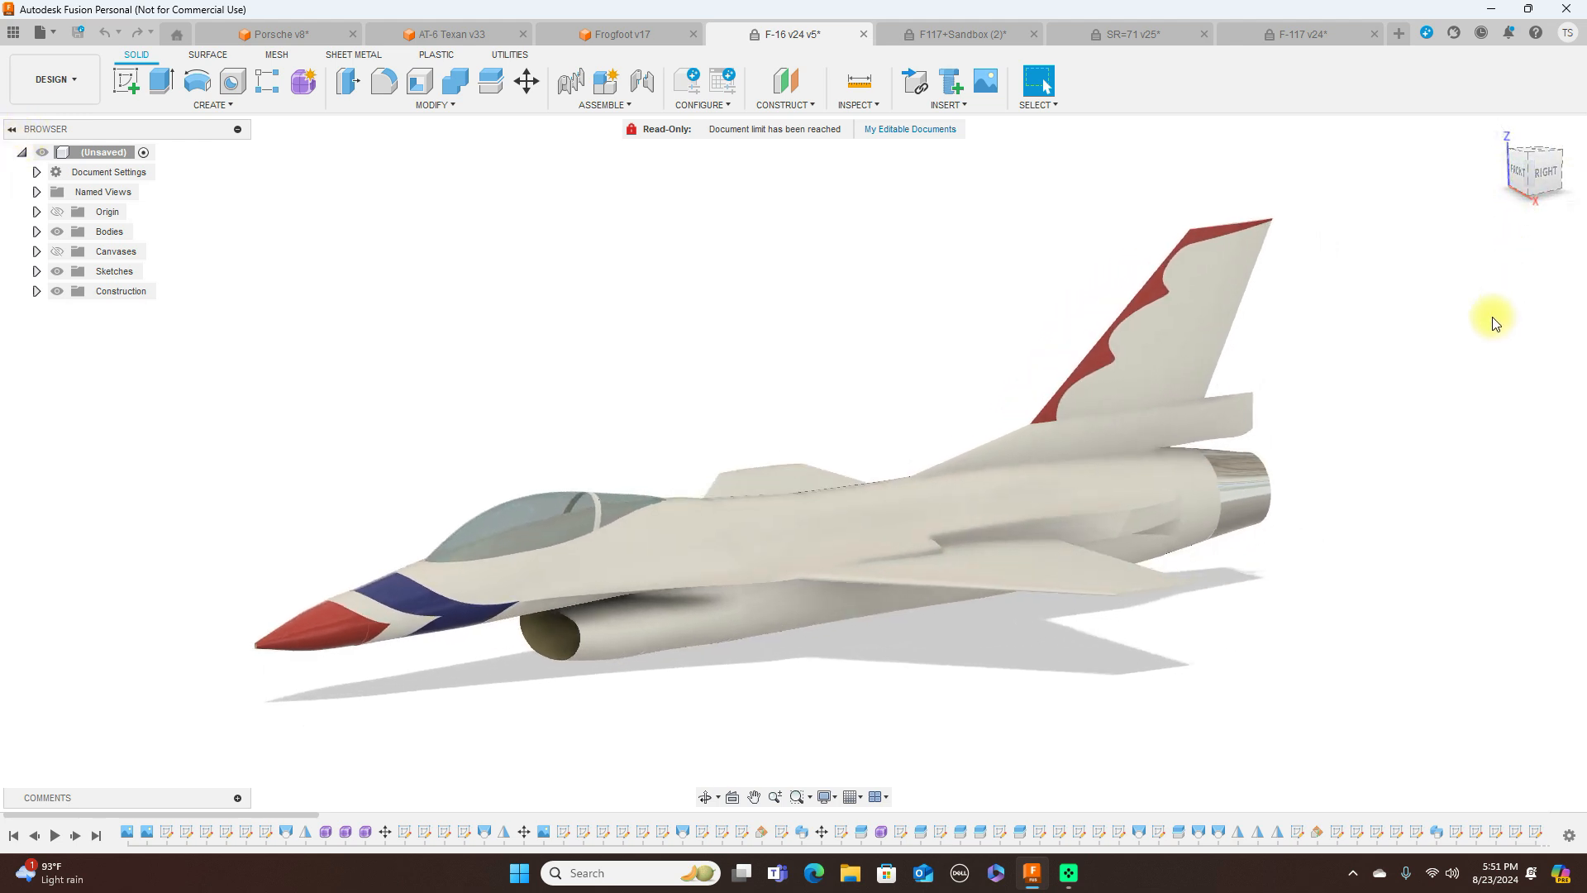
mouse_move(402, 607)
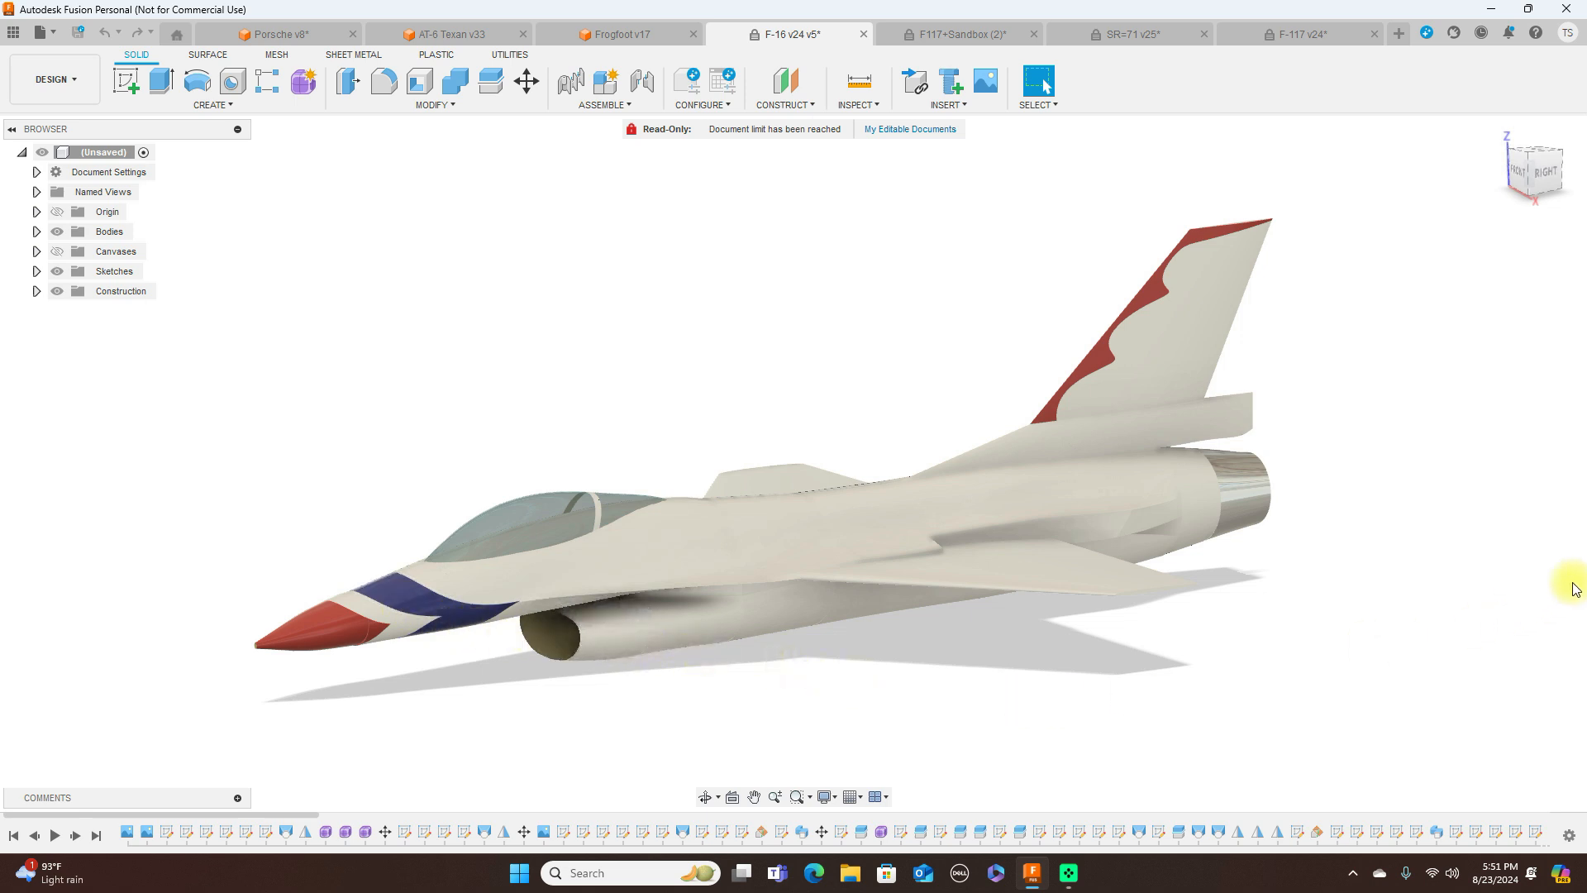
mouse_move(1534, 173)
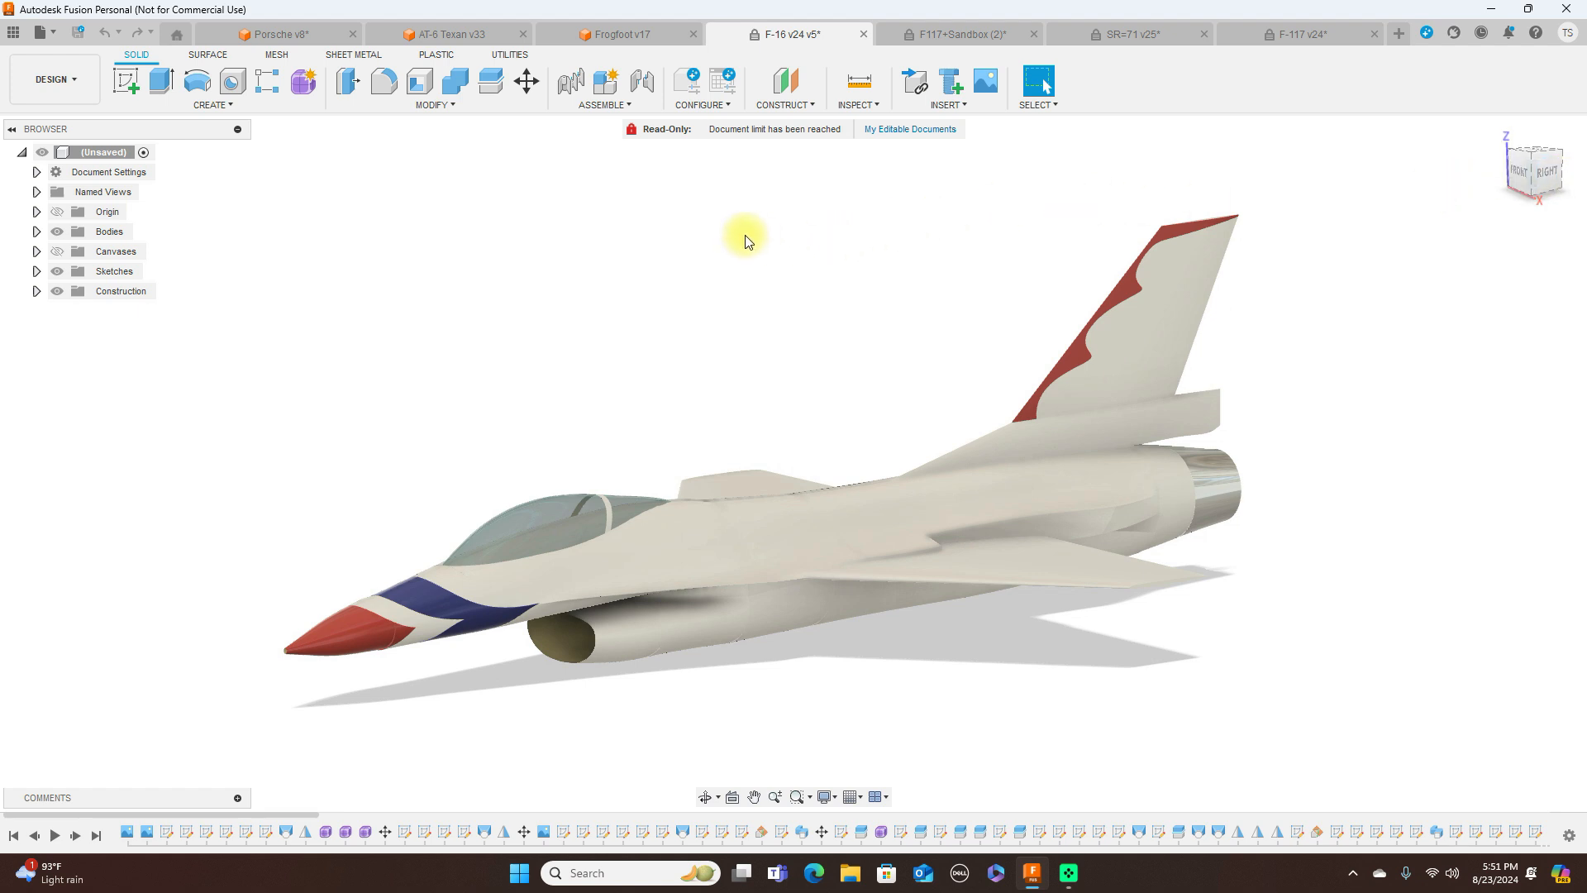
mouse_move(656, 35)
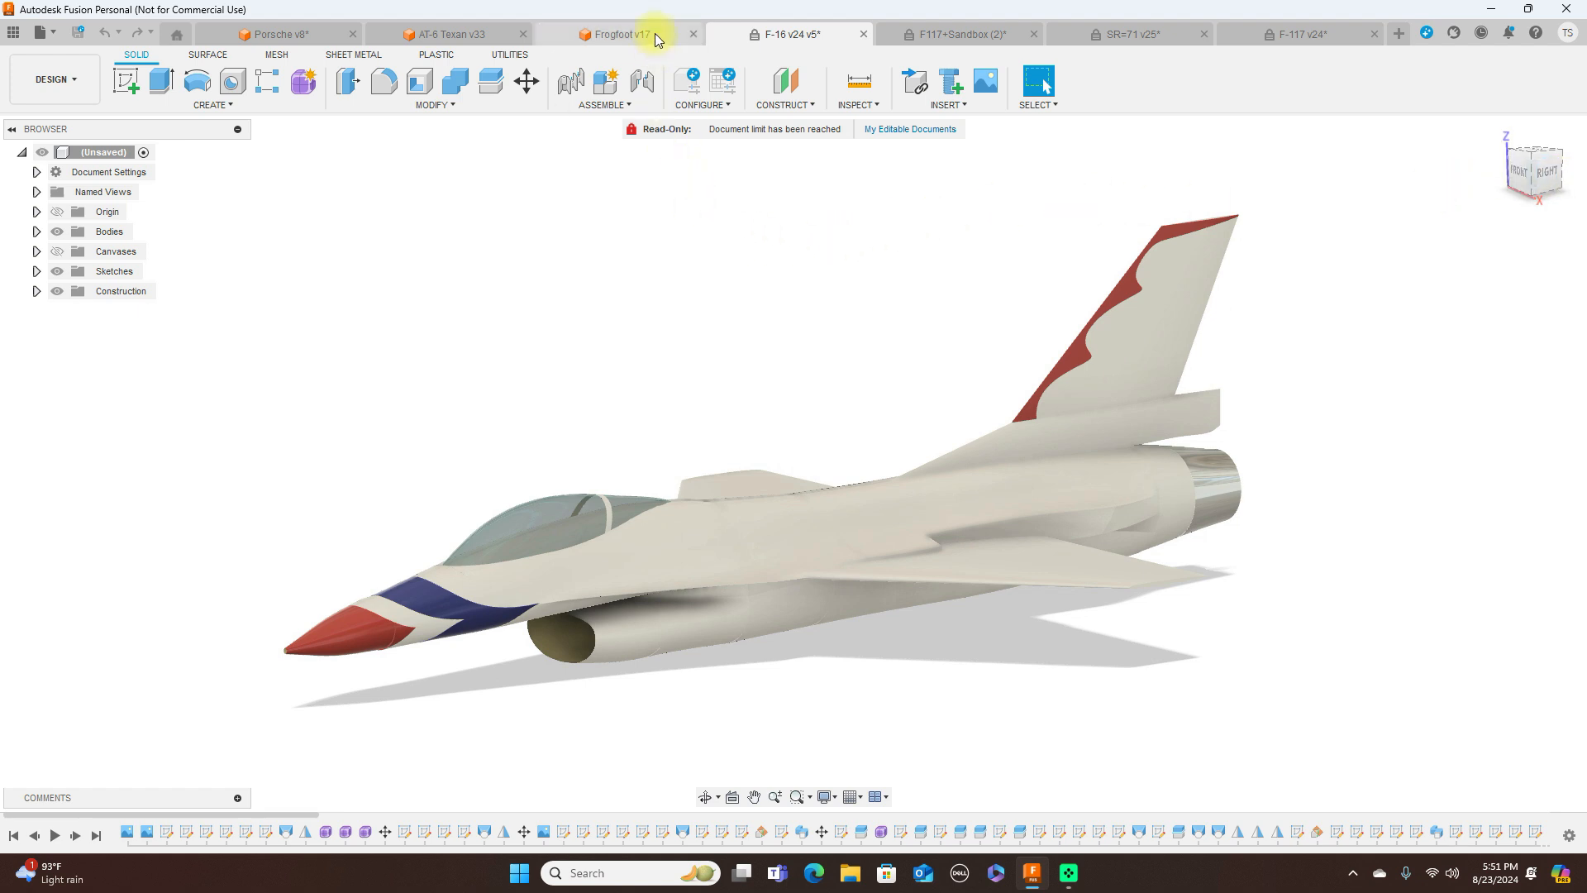
click(615, 33)
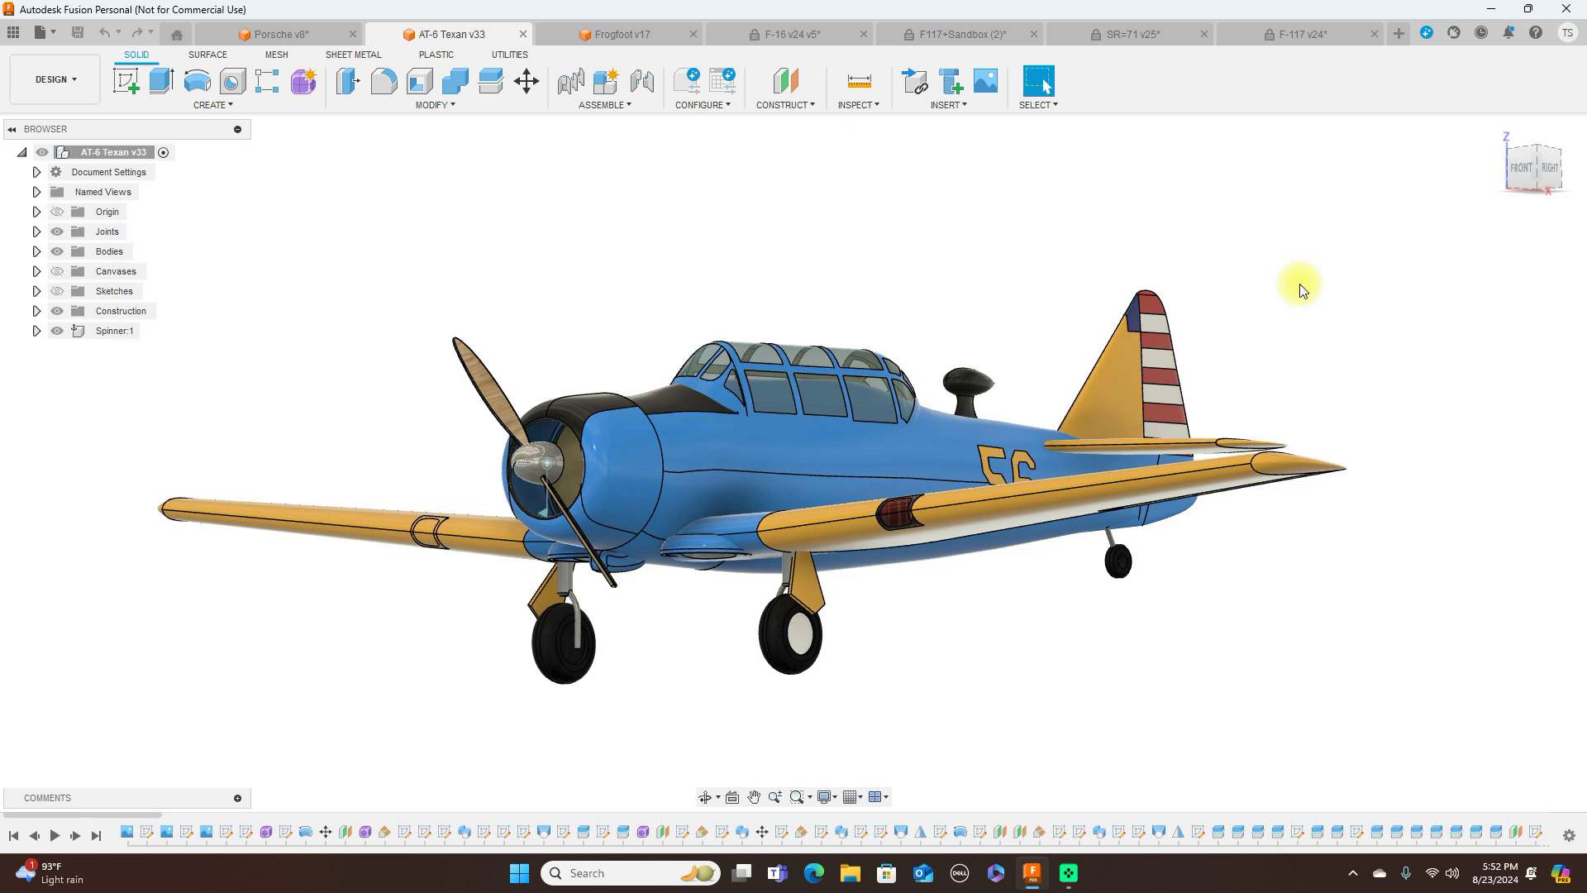
mouse_move(1451, 252)
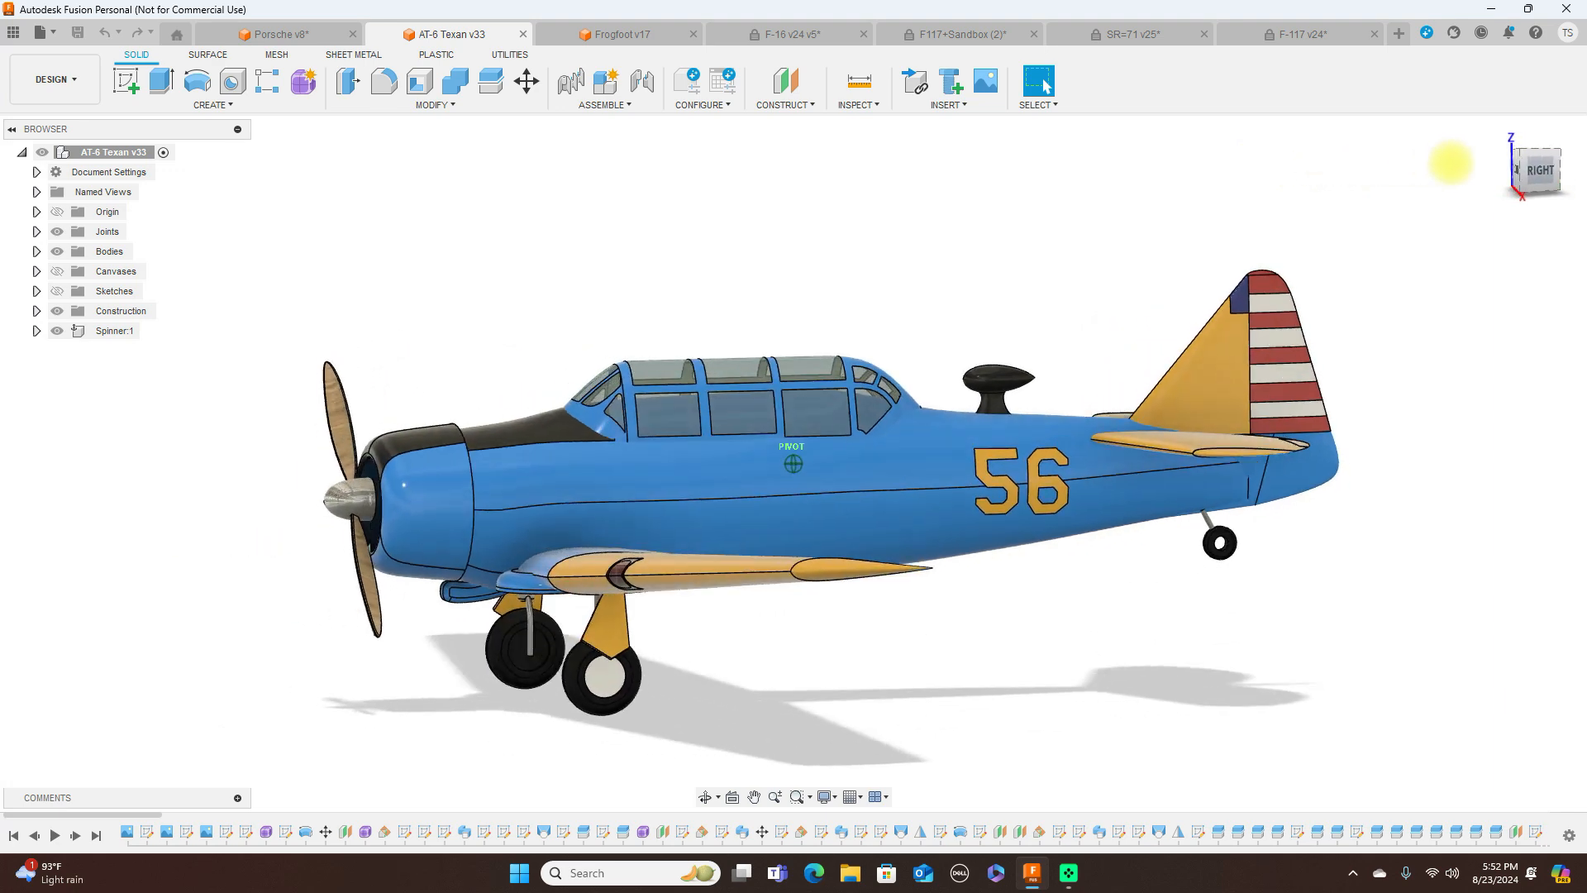
Orbit the Texan to a three-quarter view and back, then bring up the Browser menu near Joints.
drag(811, 456, 658, 405)
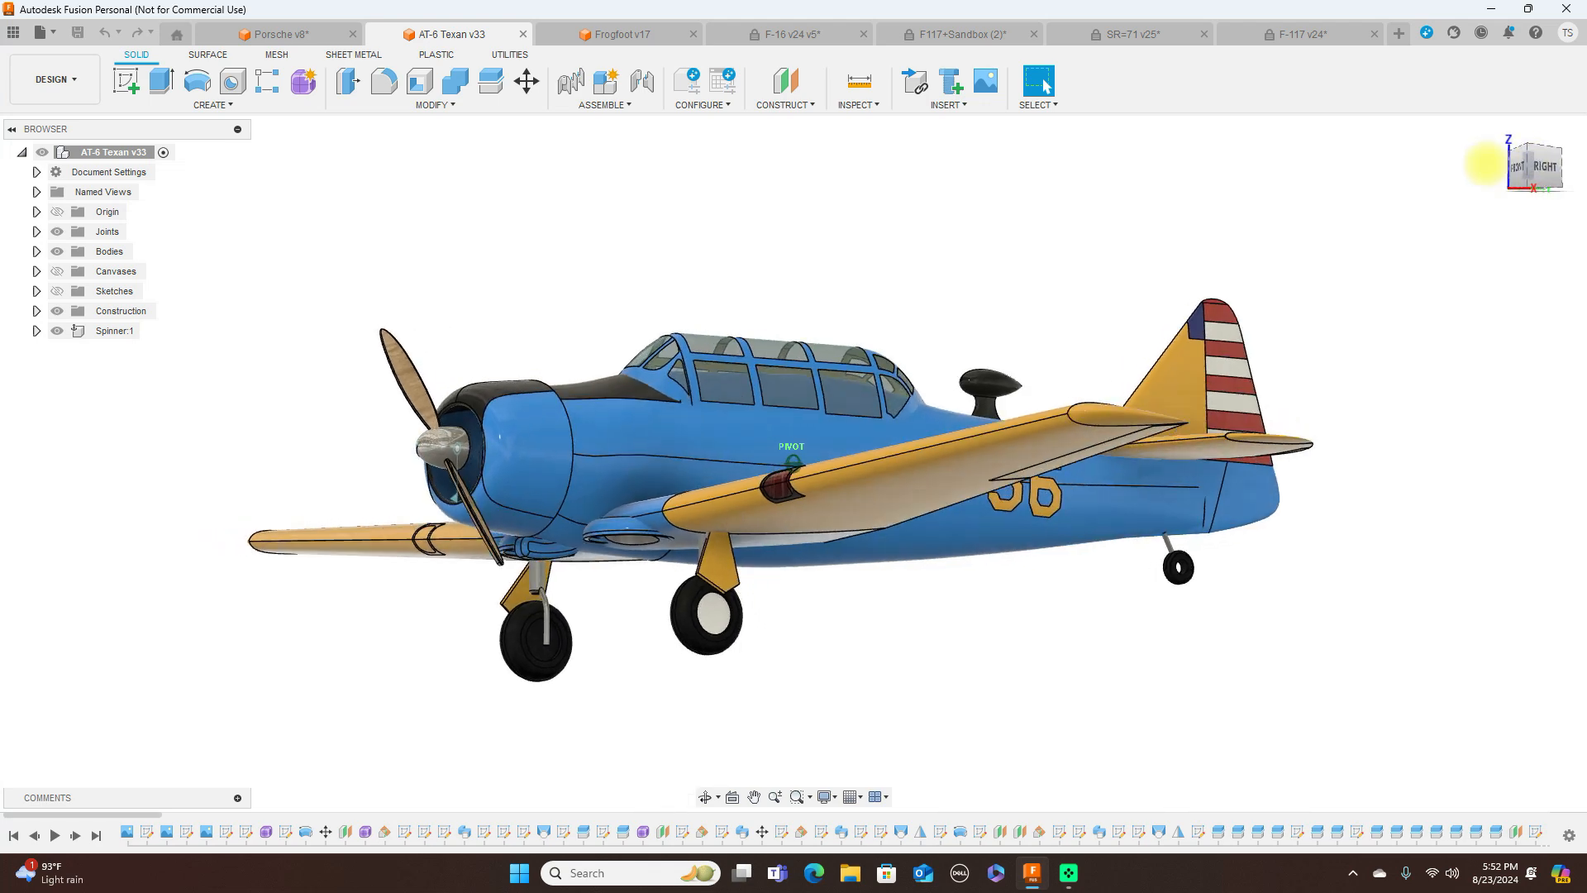
drag(810, 456, 759, 434)
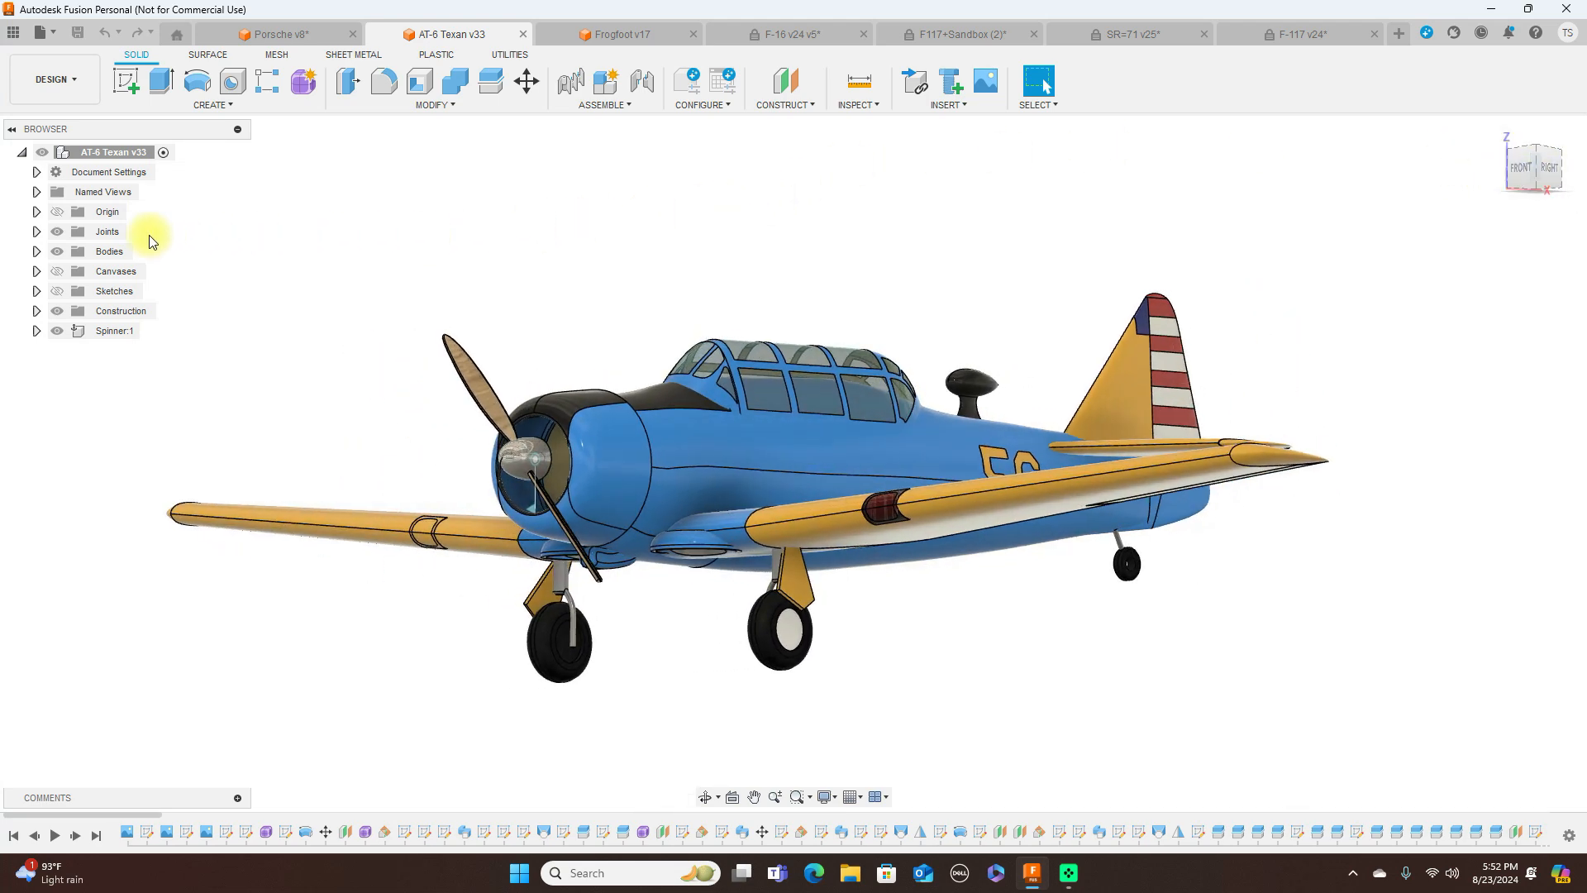
right_click(105, 232)
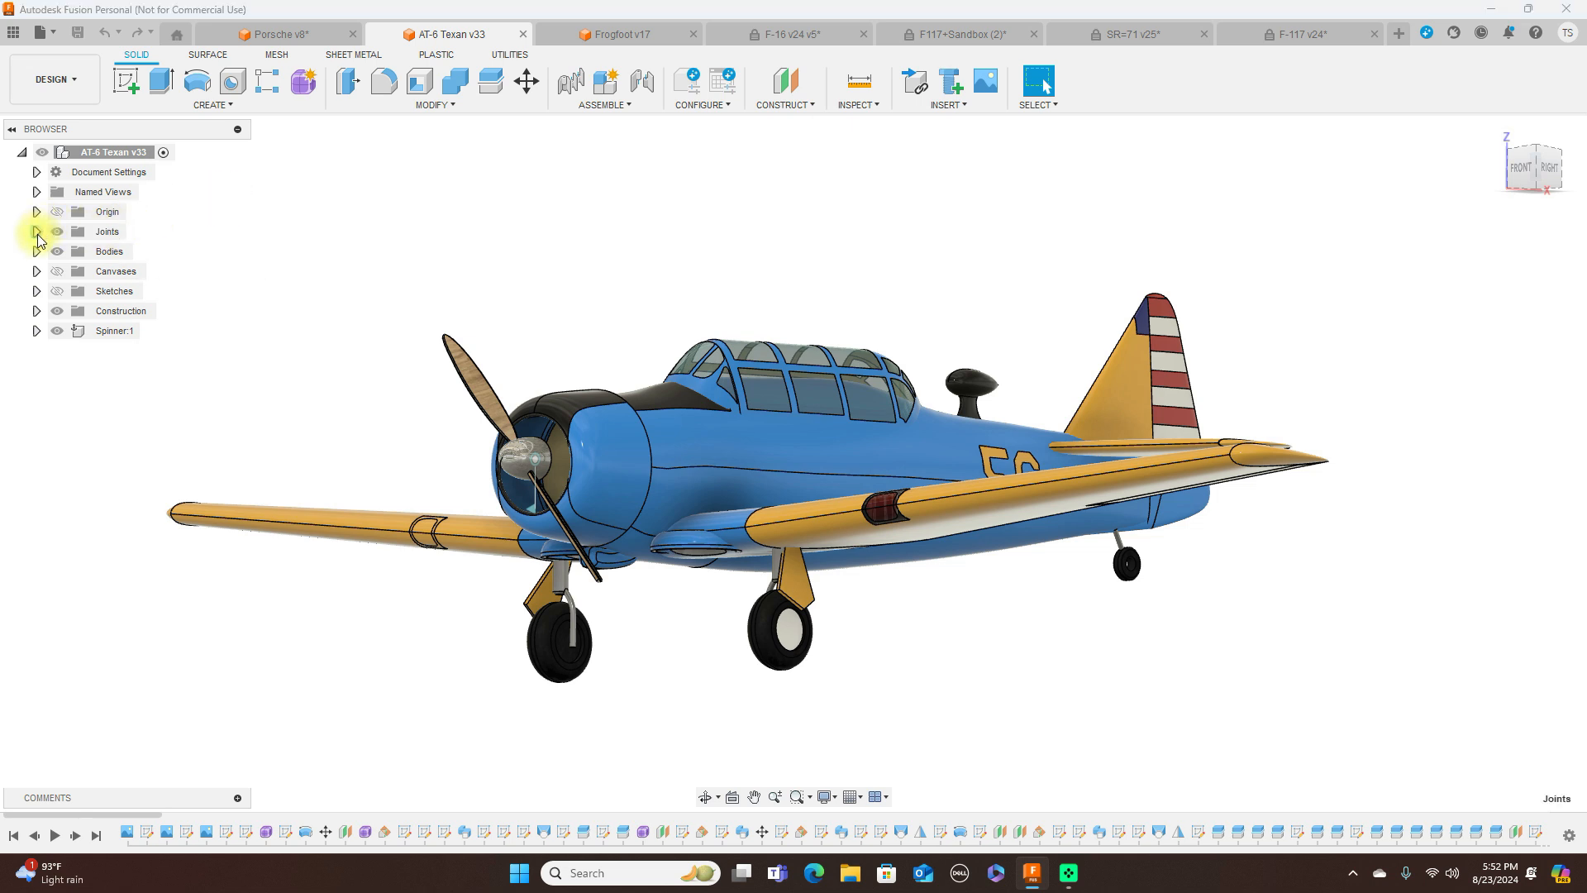
Expand the Texan's Joints folder, then switch to the Porsche v8 document.
click(34, 231)
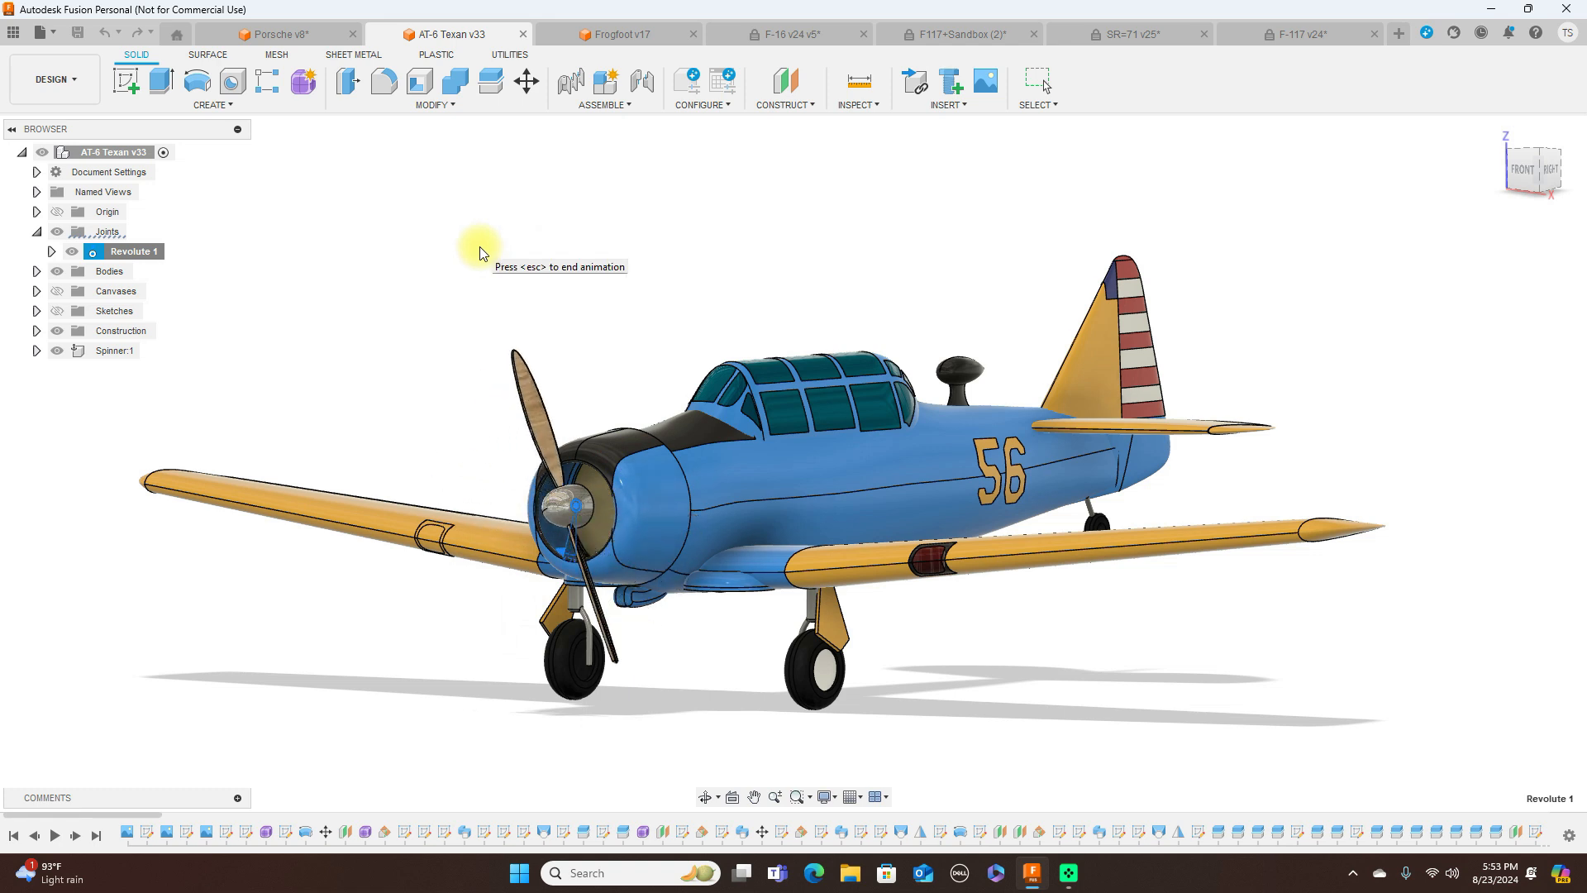
mouse_move(1311, 263)
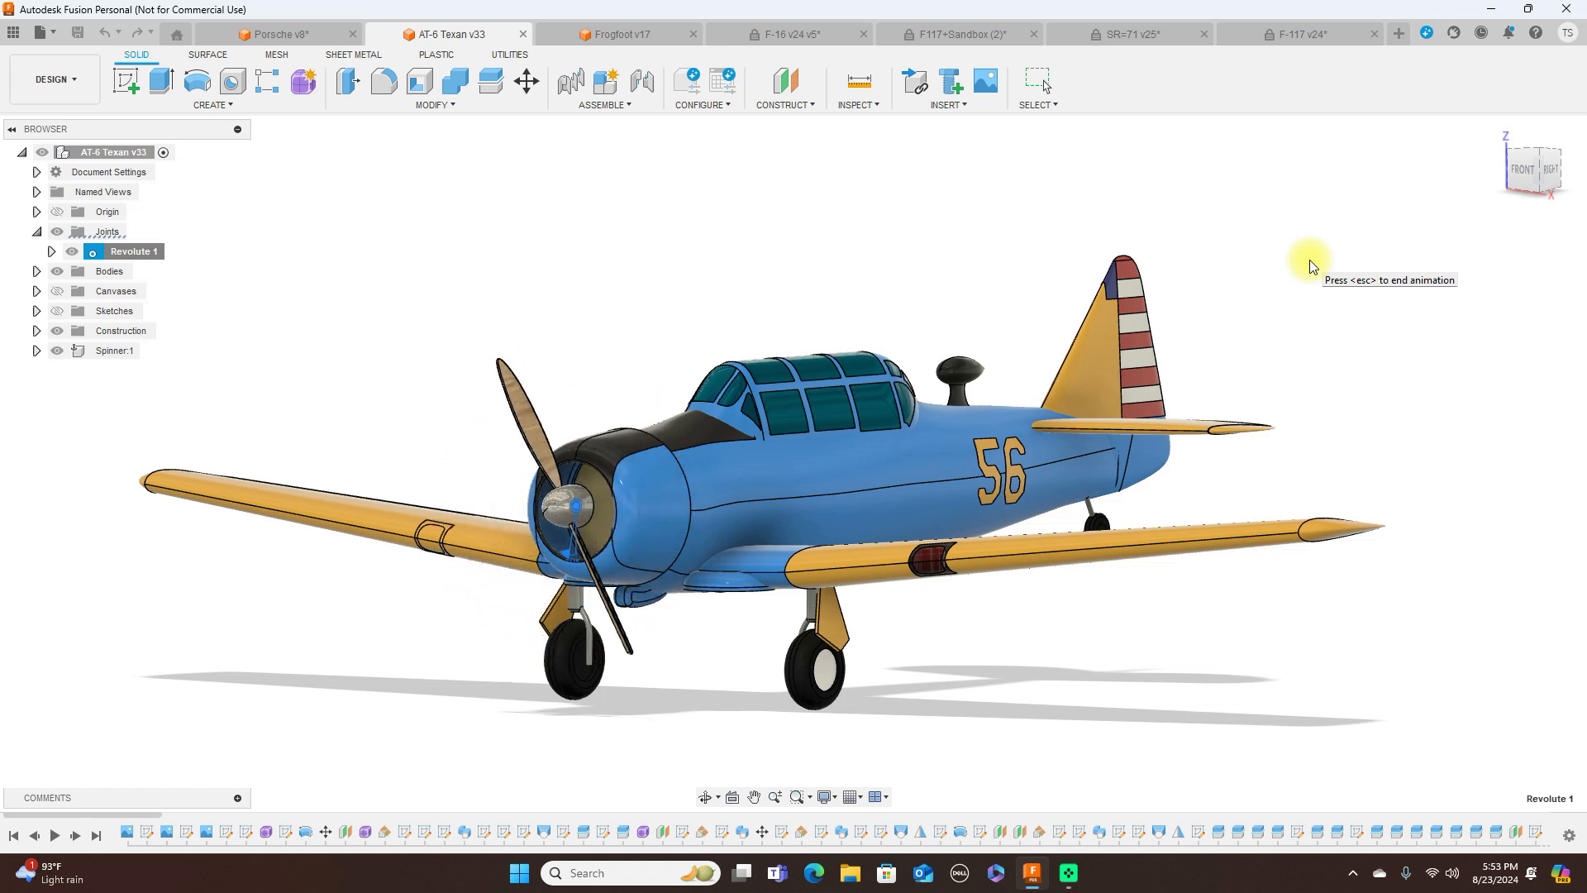
mouse_move(1321, 261)
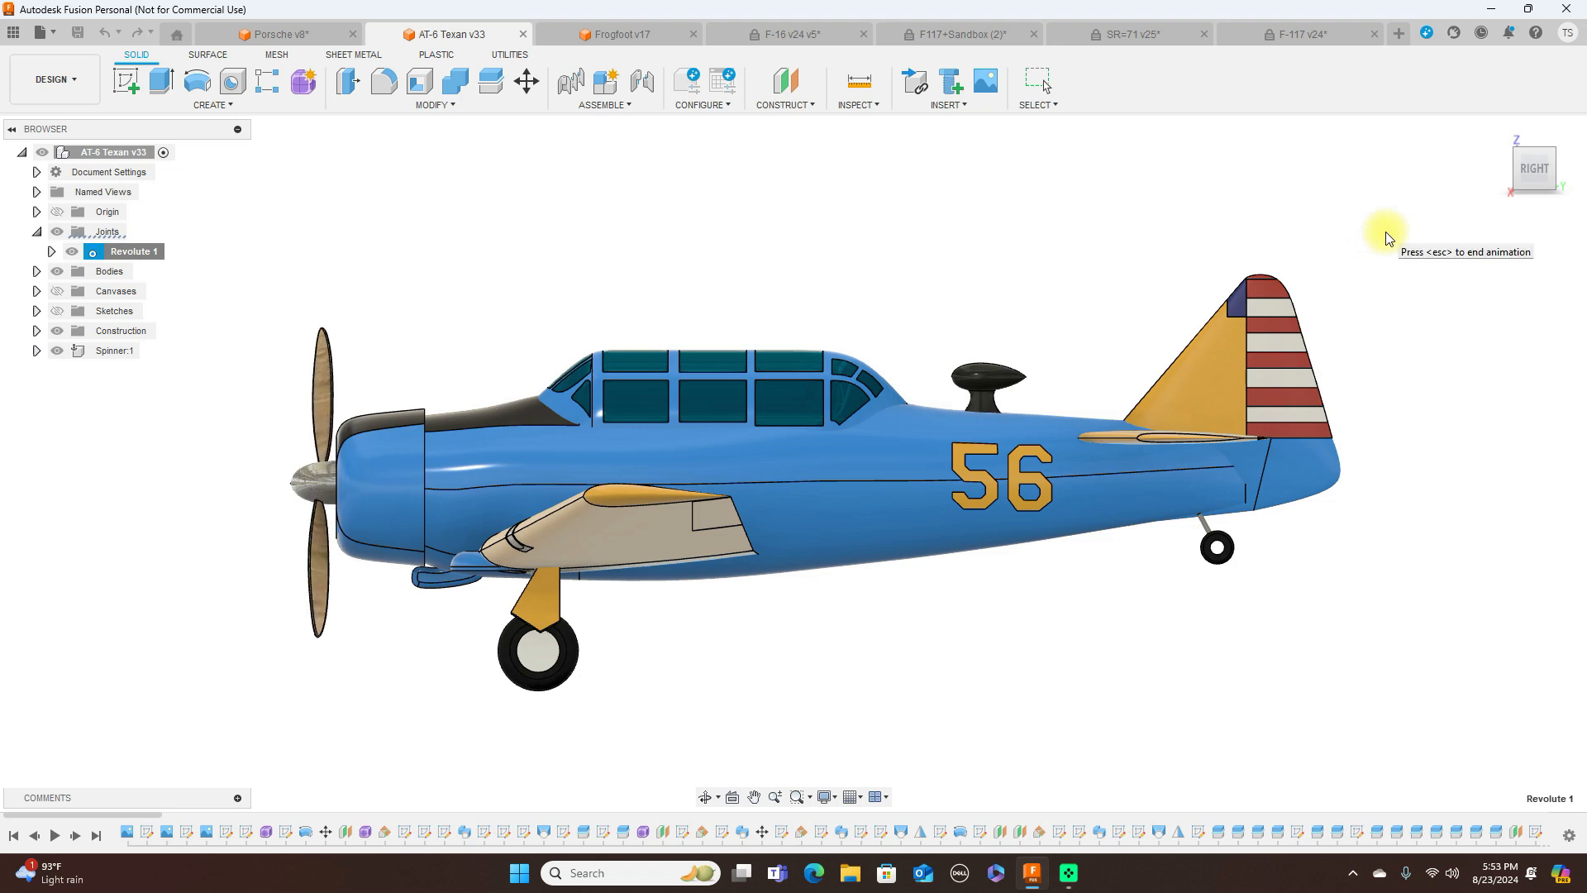
mouse_move(1518, 168)
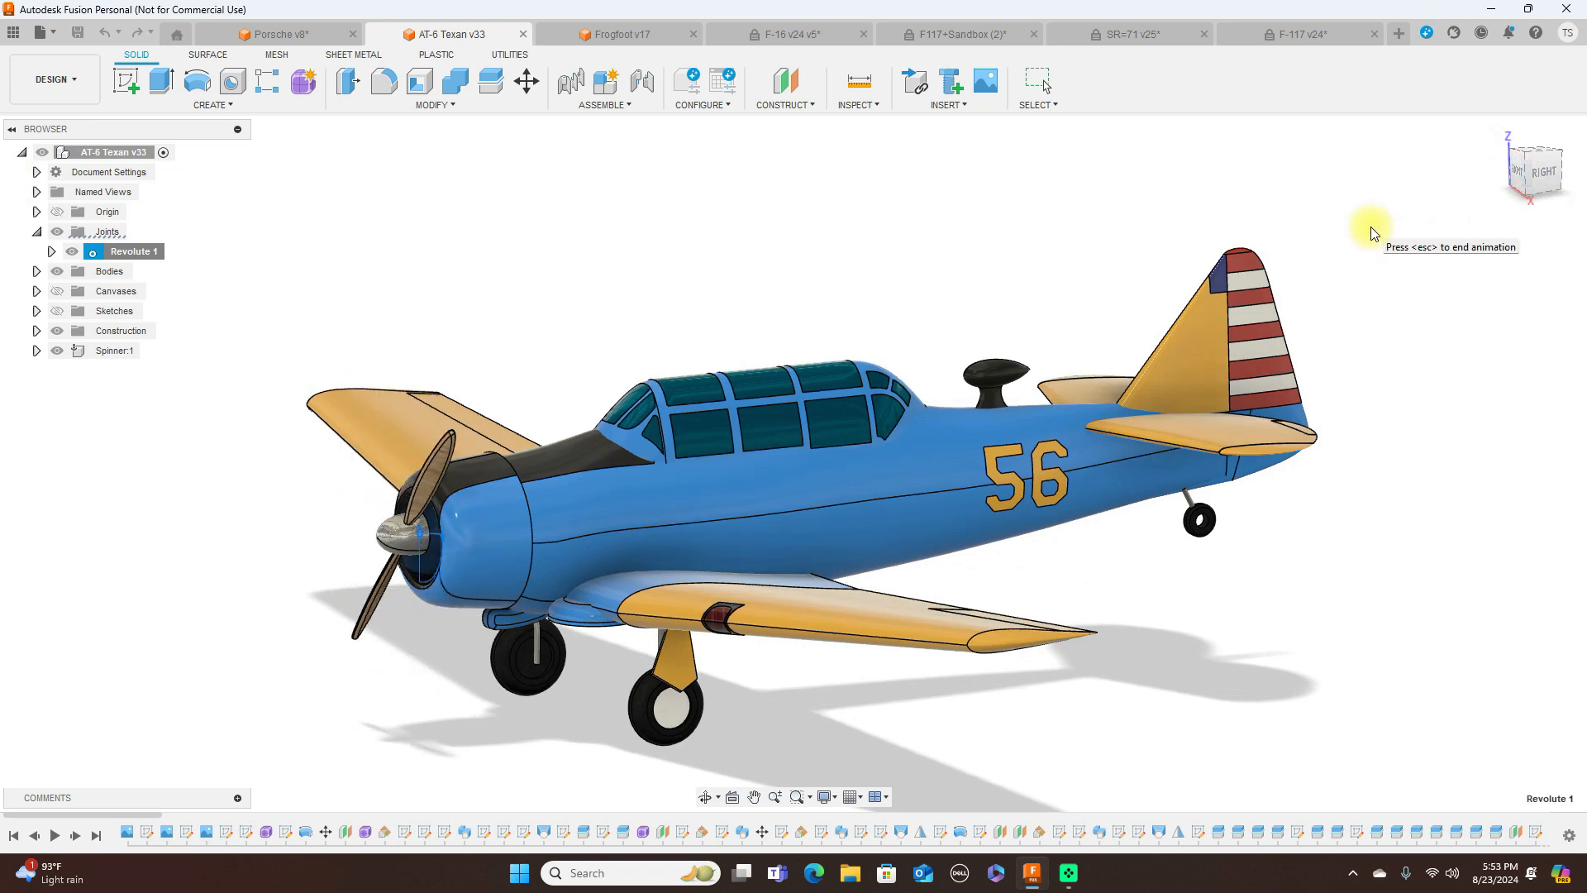
mouse_move(516, 182)
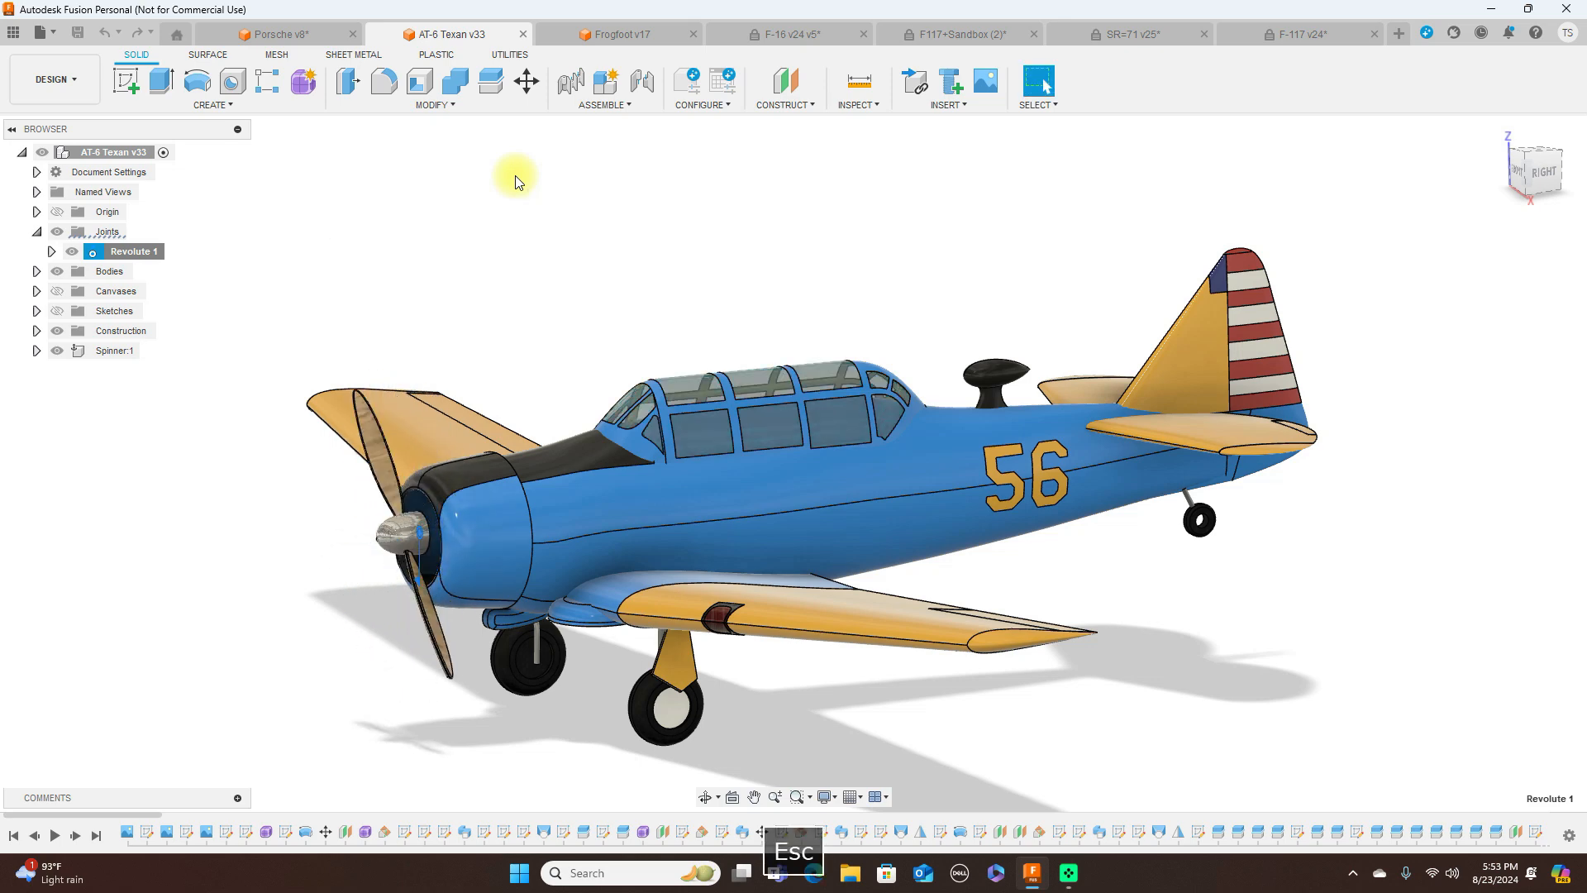
mouse_move(294, 33)
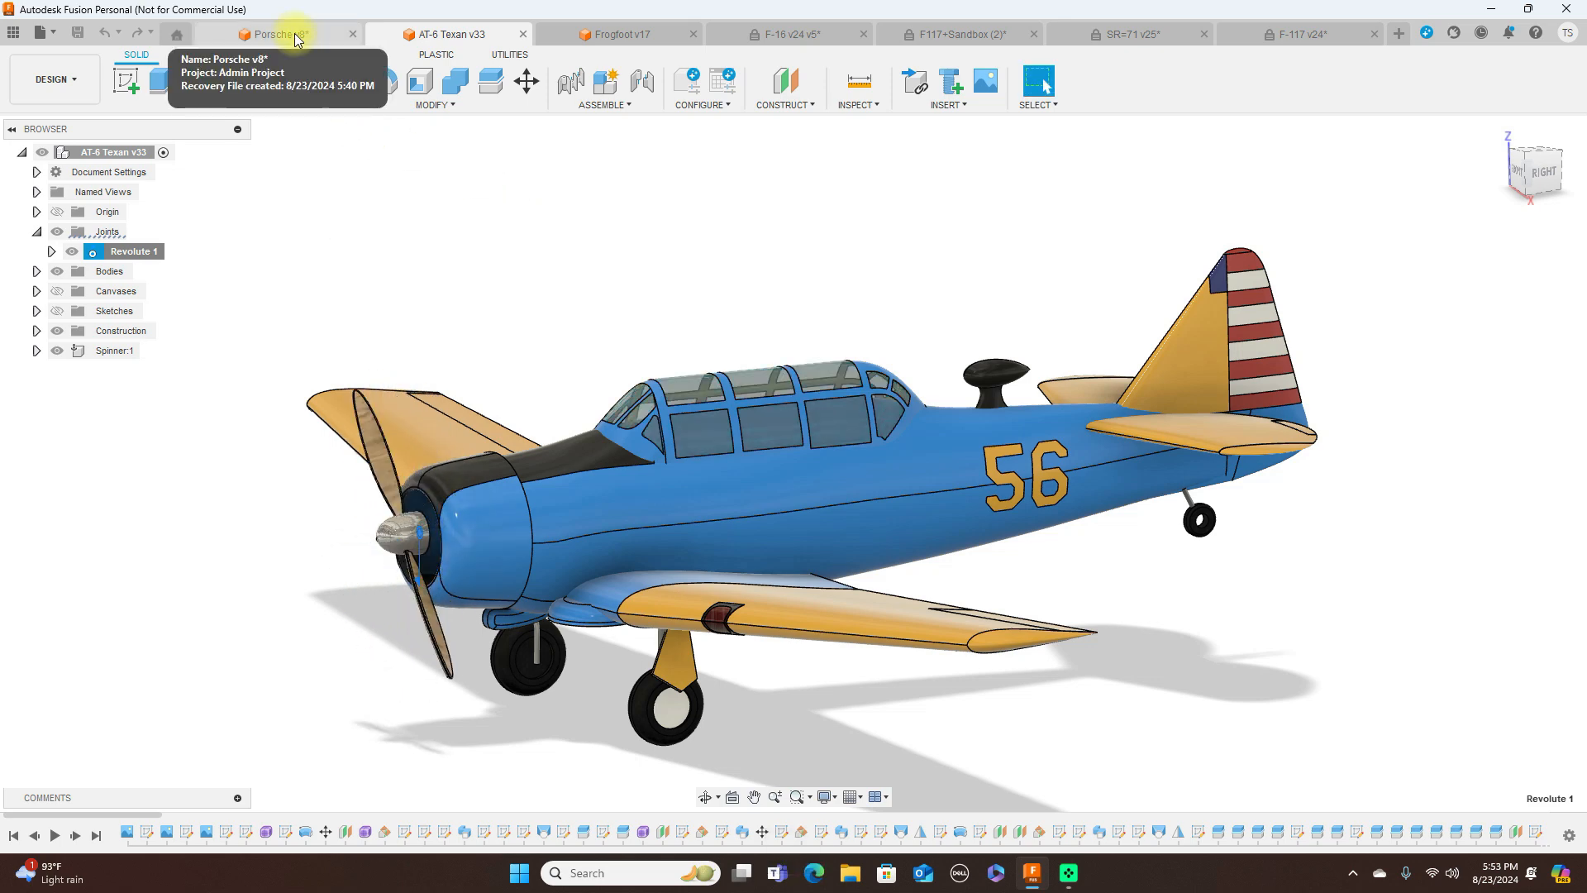
click(283, 33)
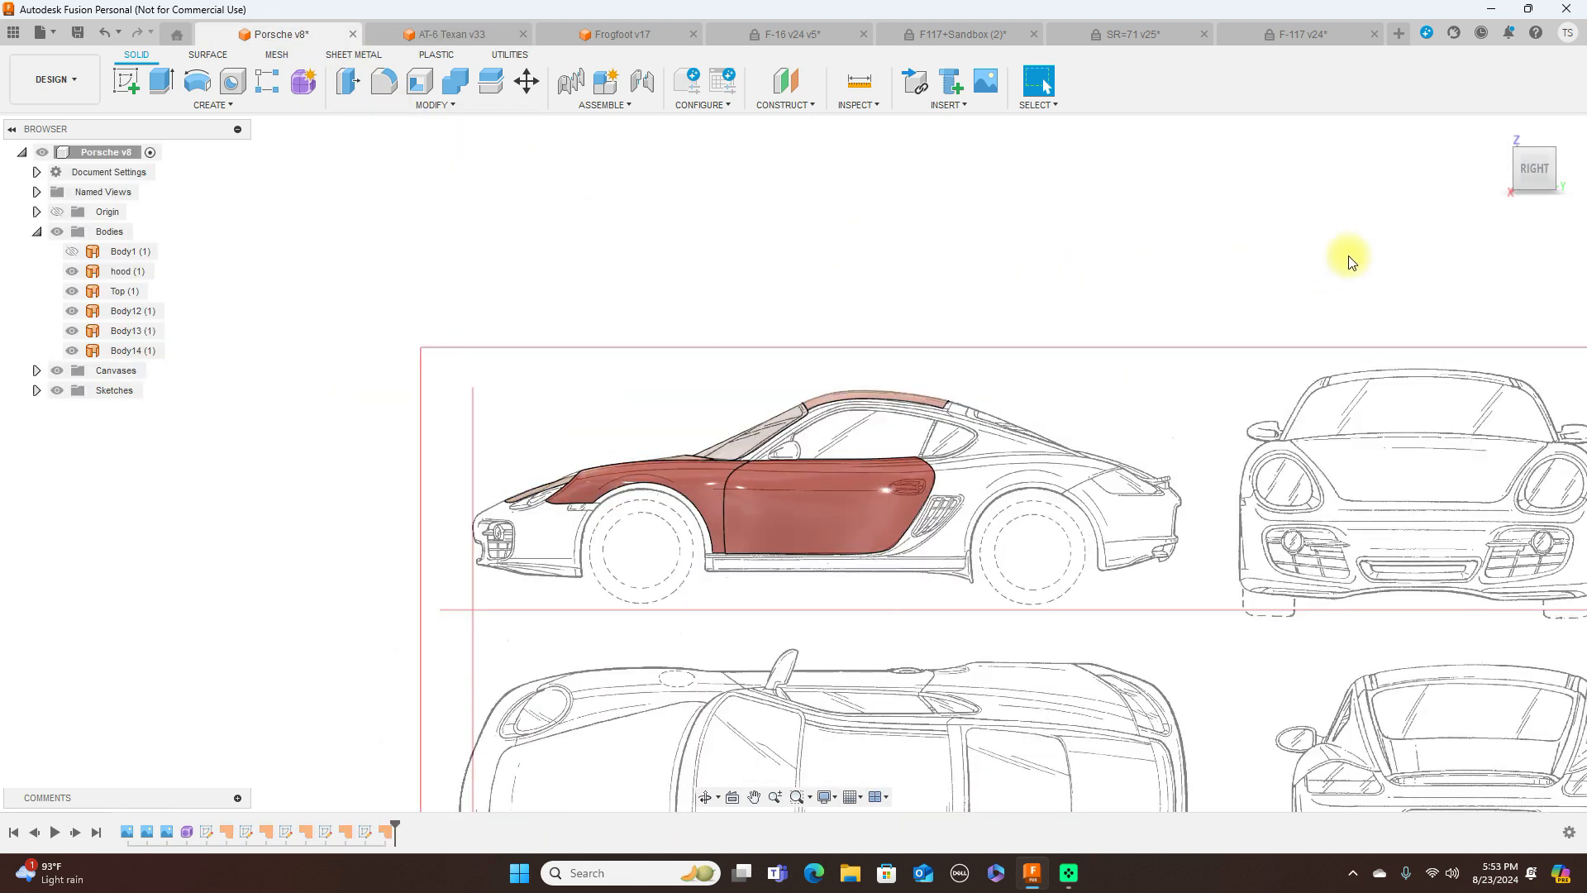
mouse_move(1511, 200)
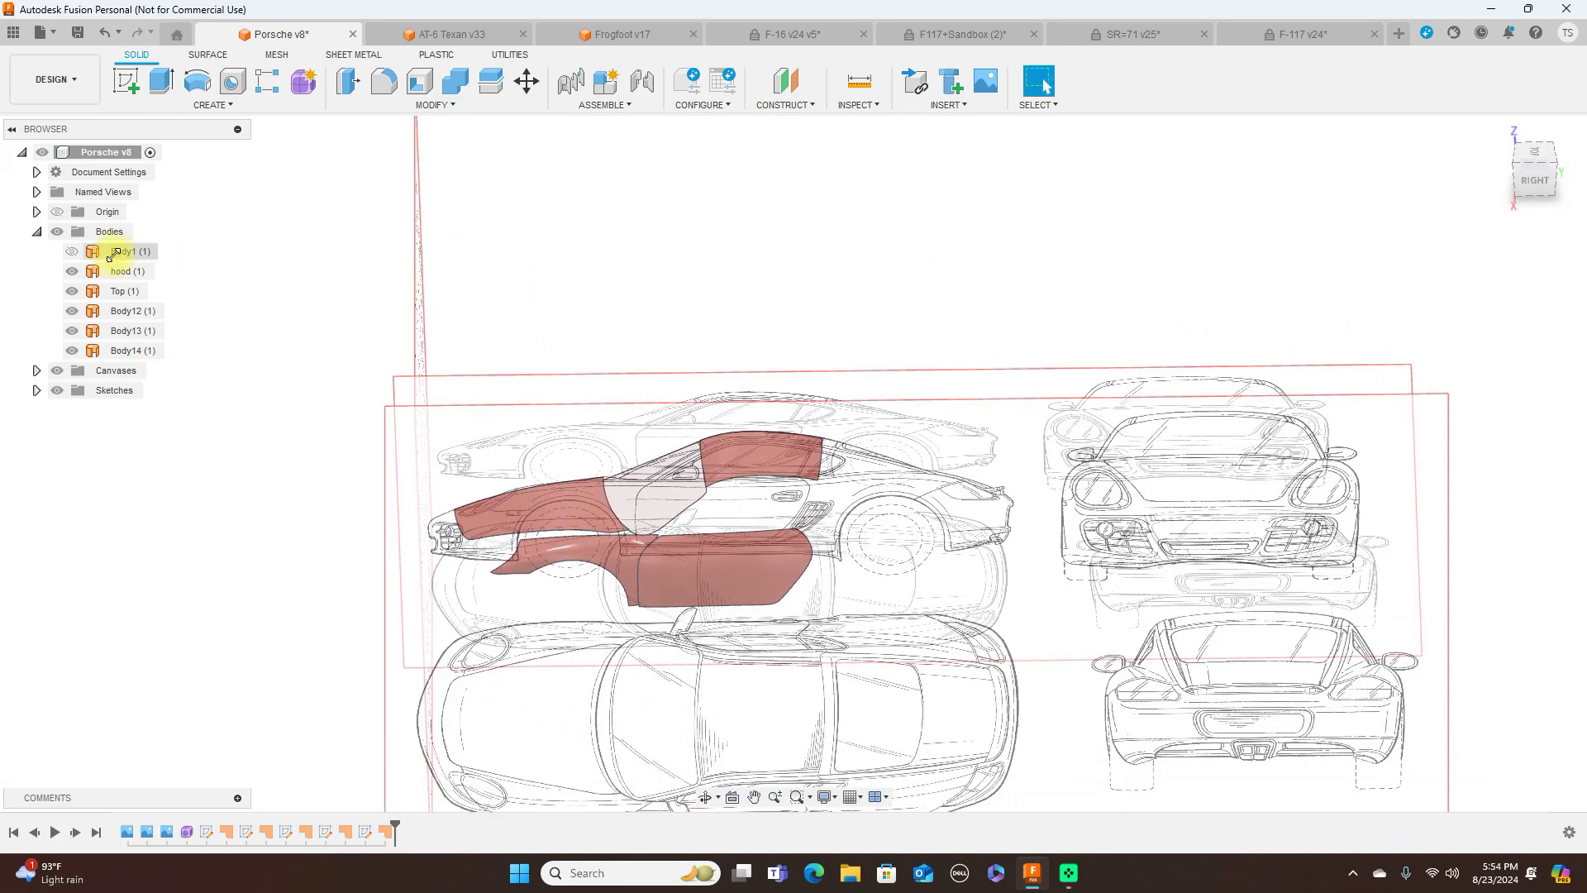
Toggle a Porsche body's visibility and flip between top-down and side views of the car.
click(124, 269)
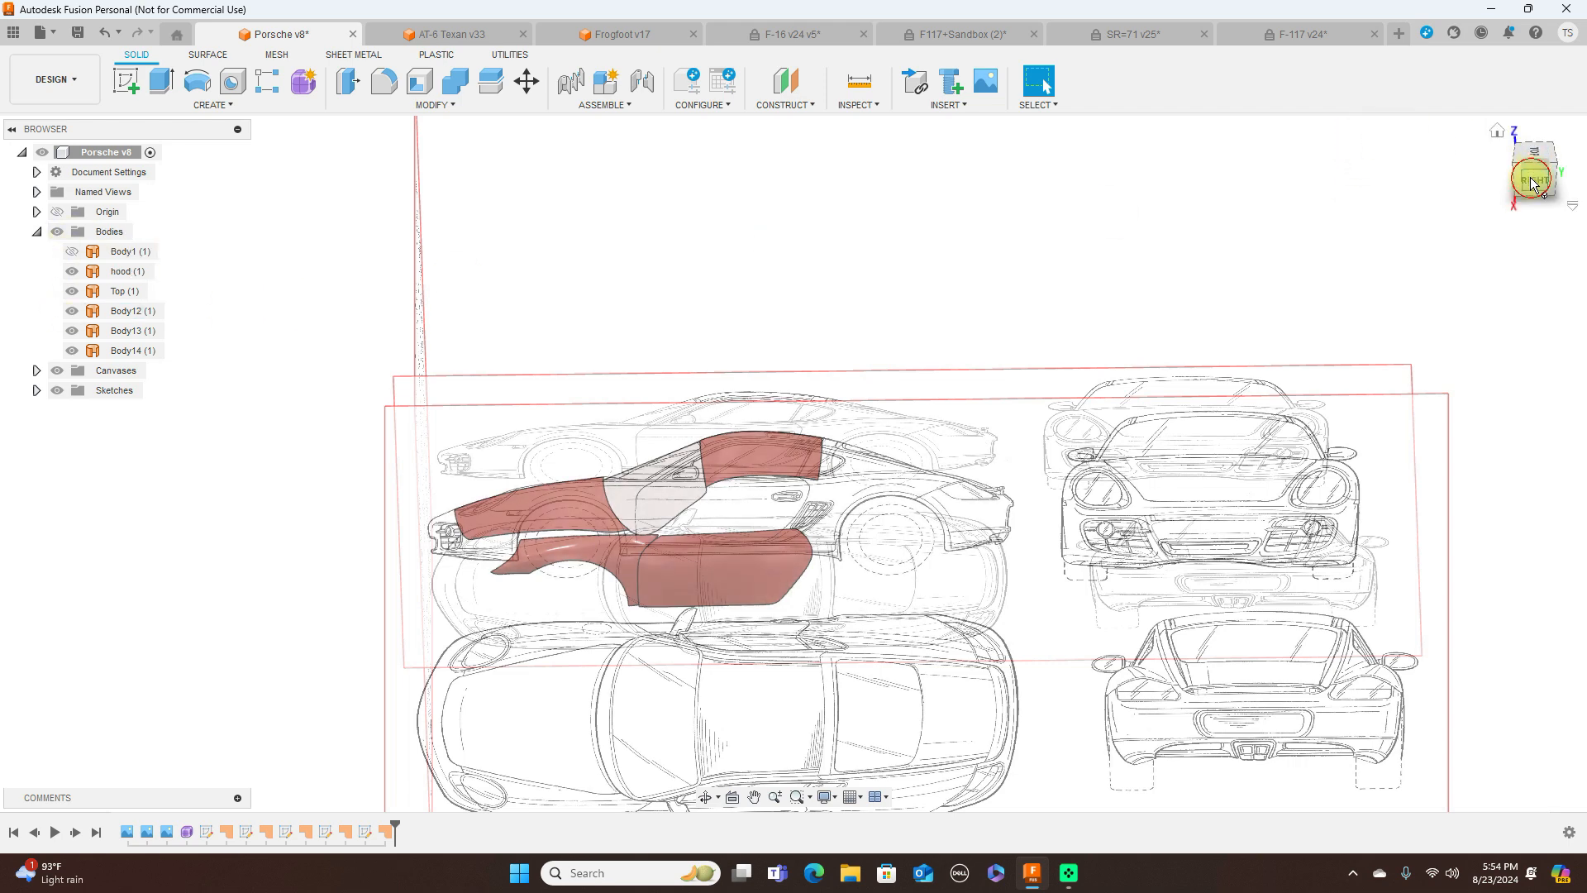
click(1535, 172)
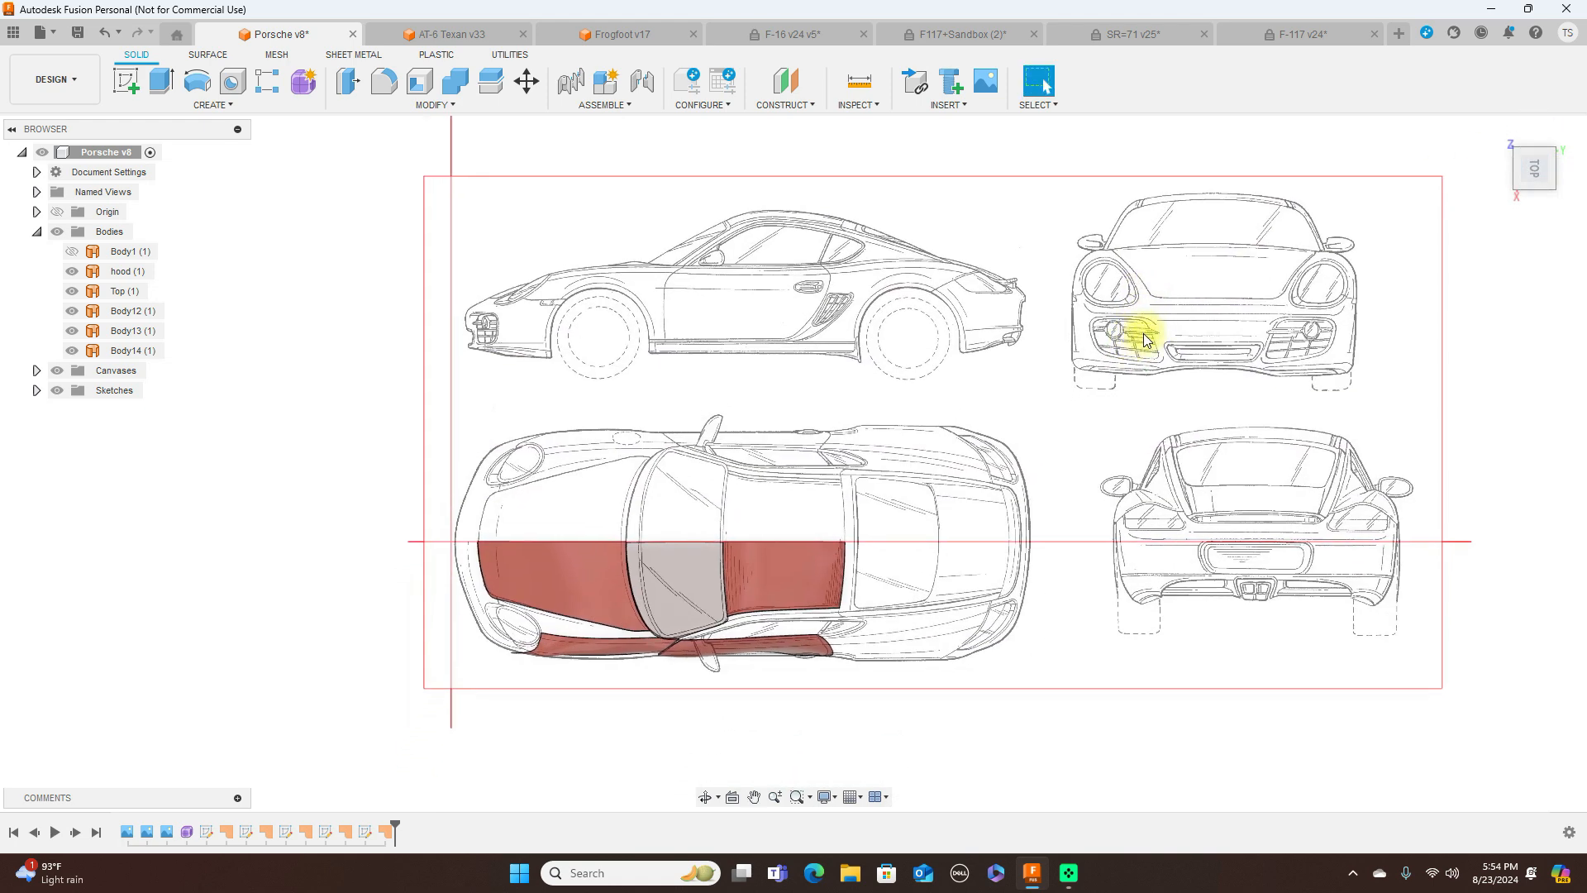
mouse_move(1009, 322)
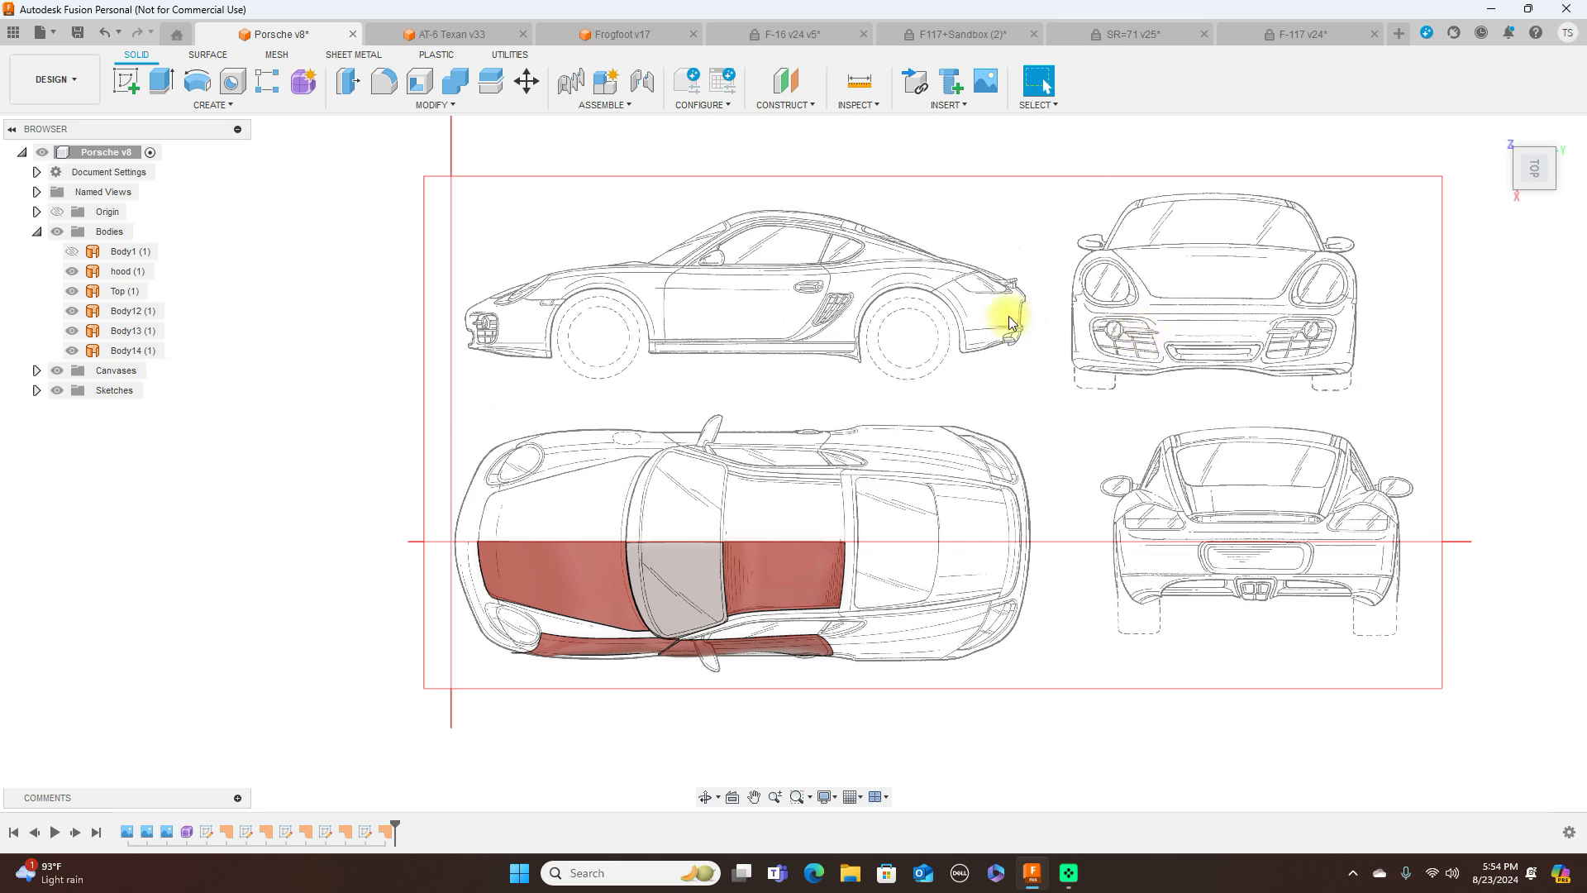
mouse_move(916, 366)
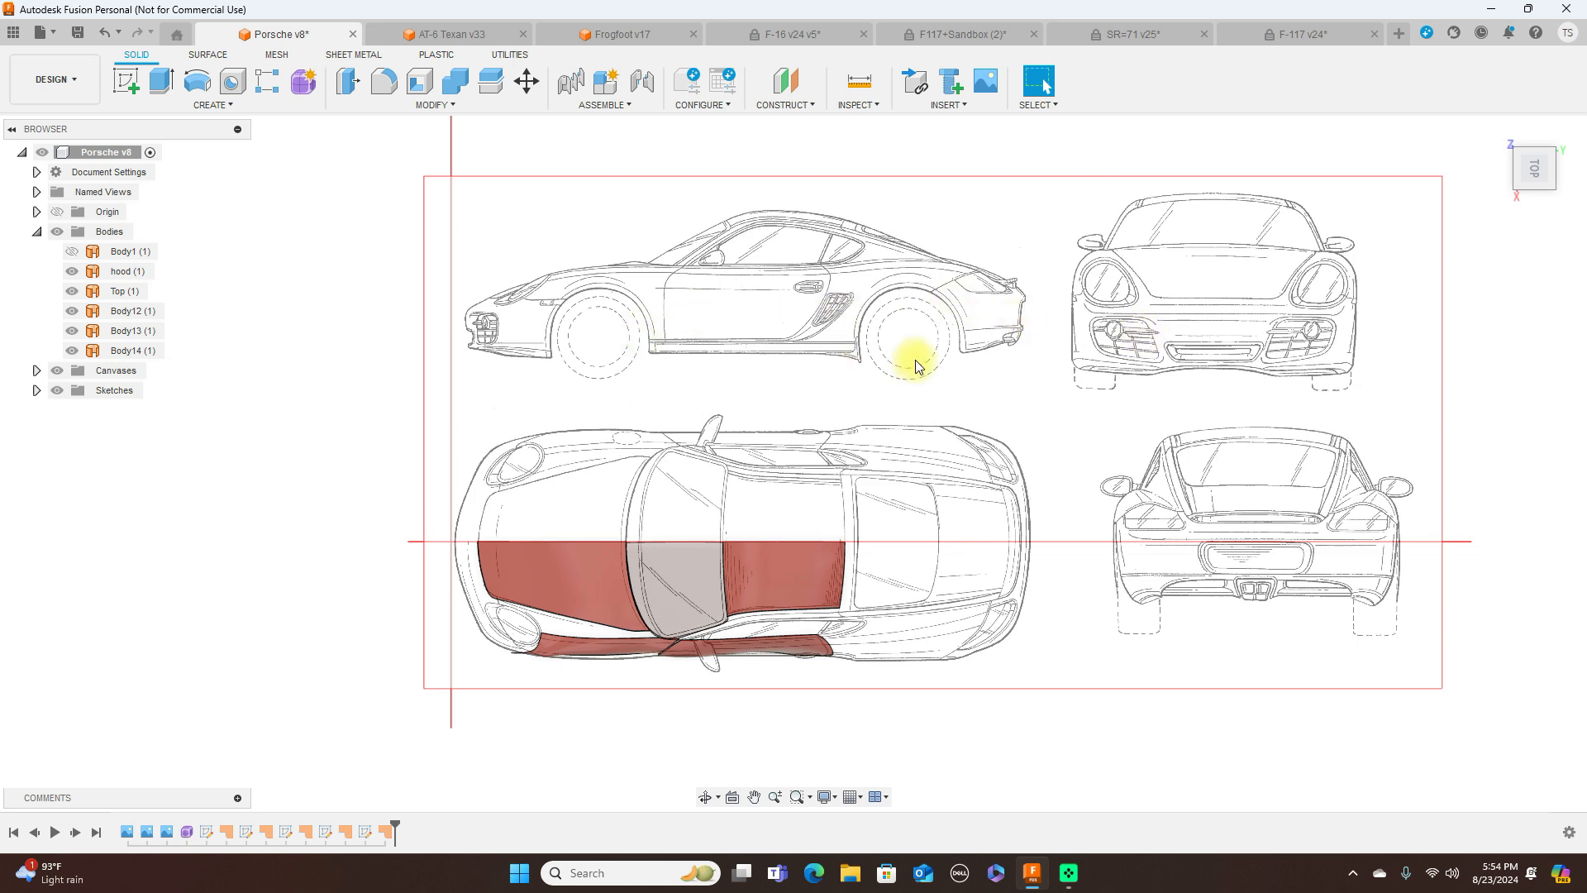
mouse_move(909, 336)
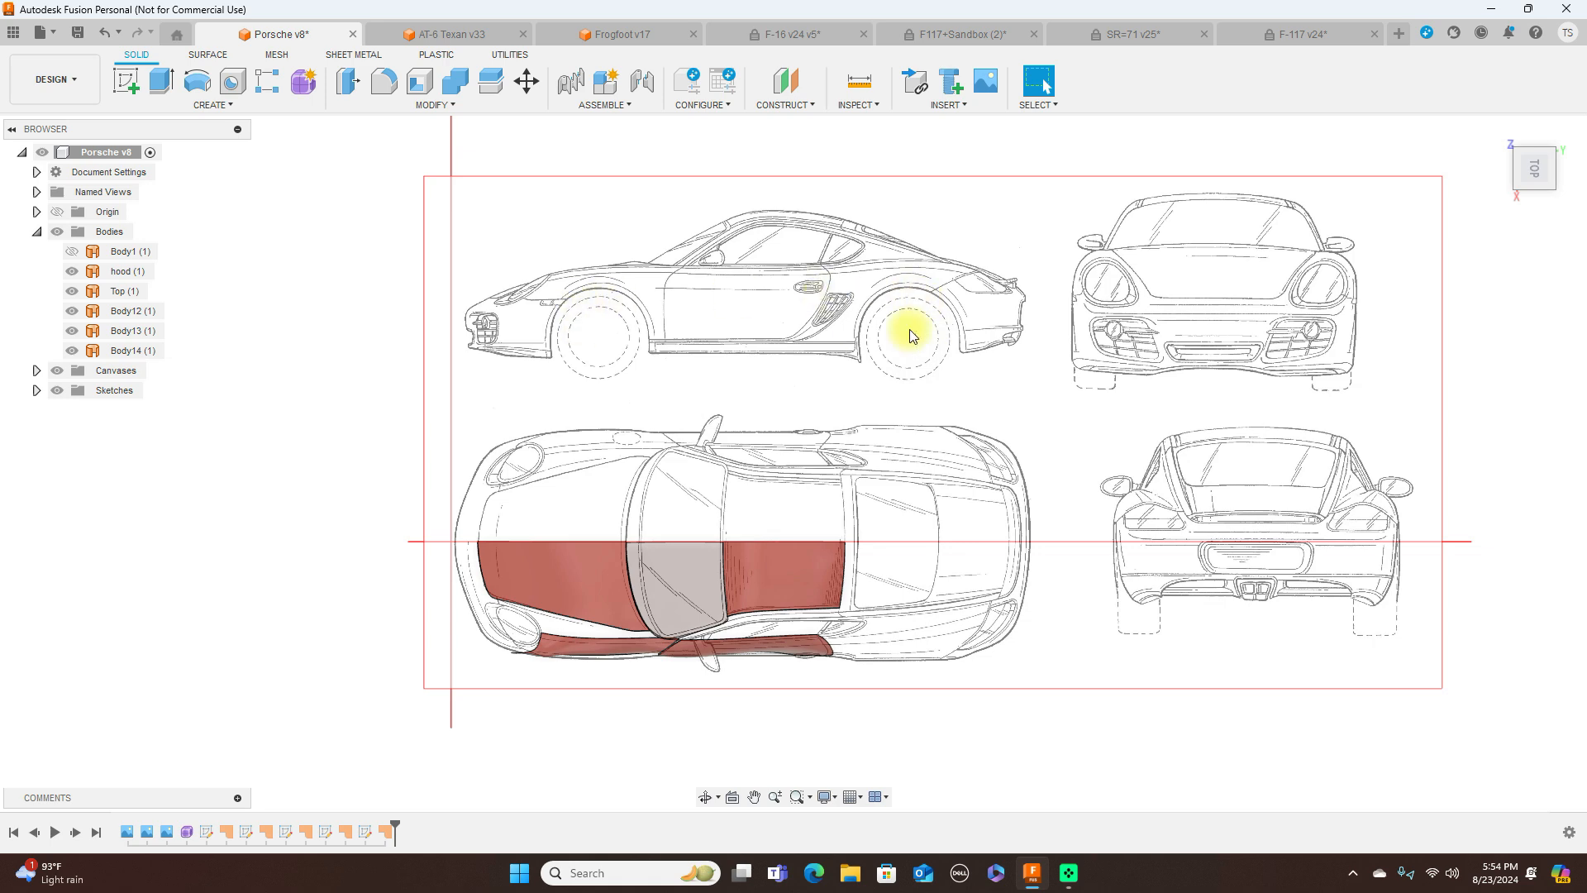
mouse_move(1534, 169)
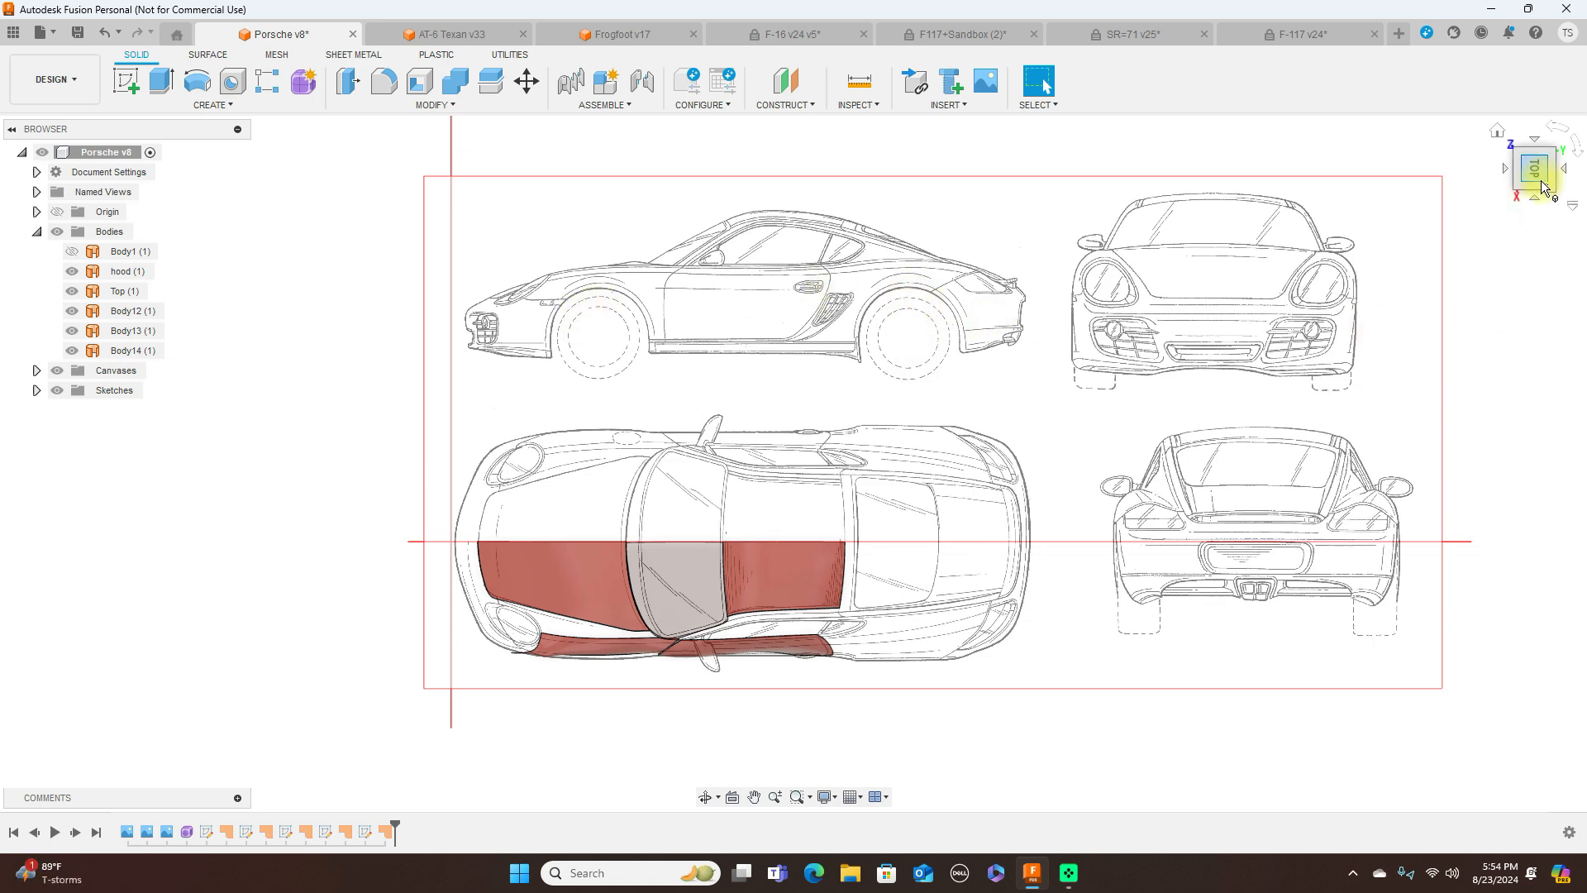
click(1534, 168)
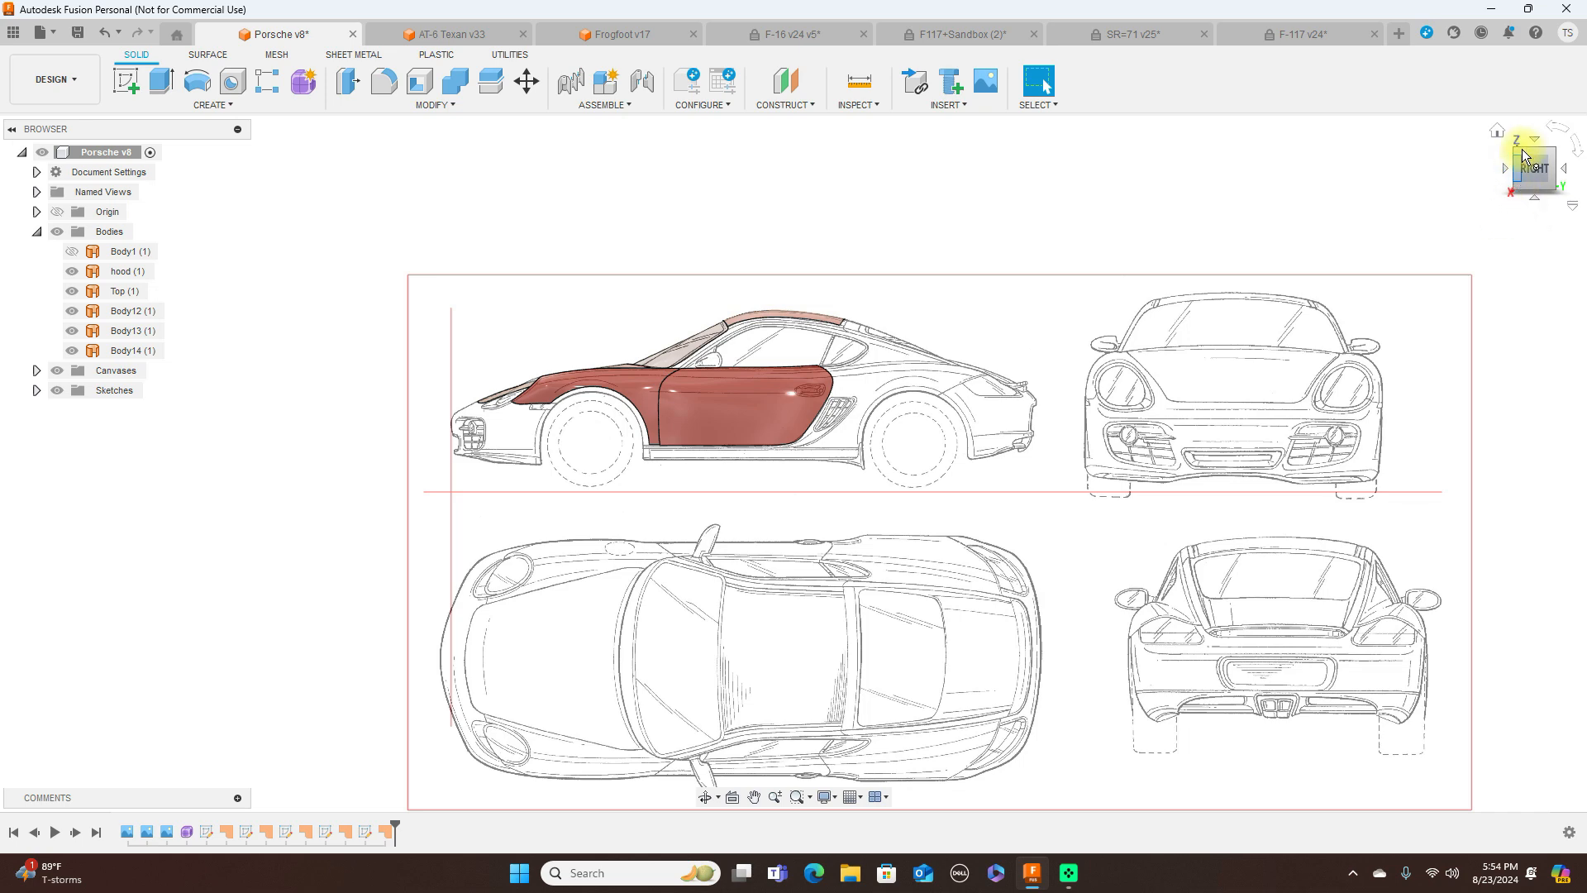
click(1534, 165)
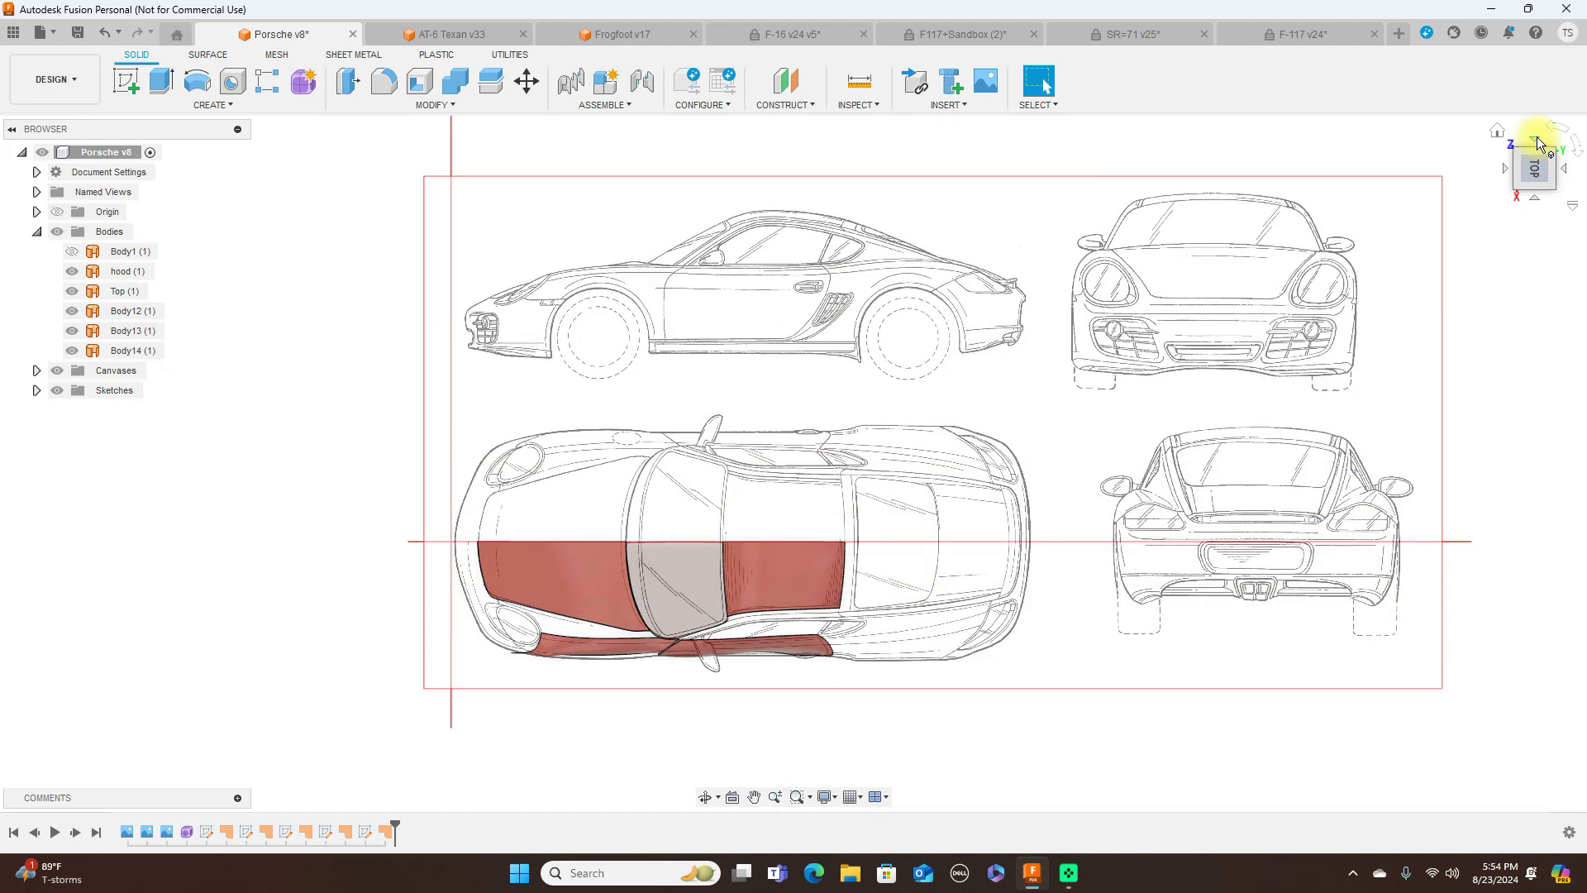
click(1536, 168)
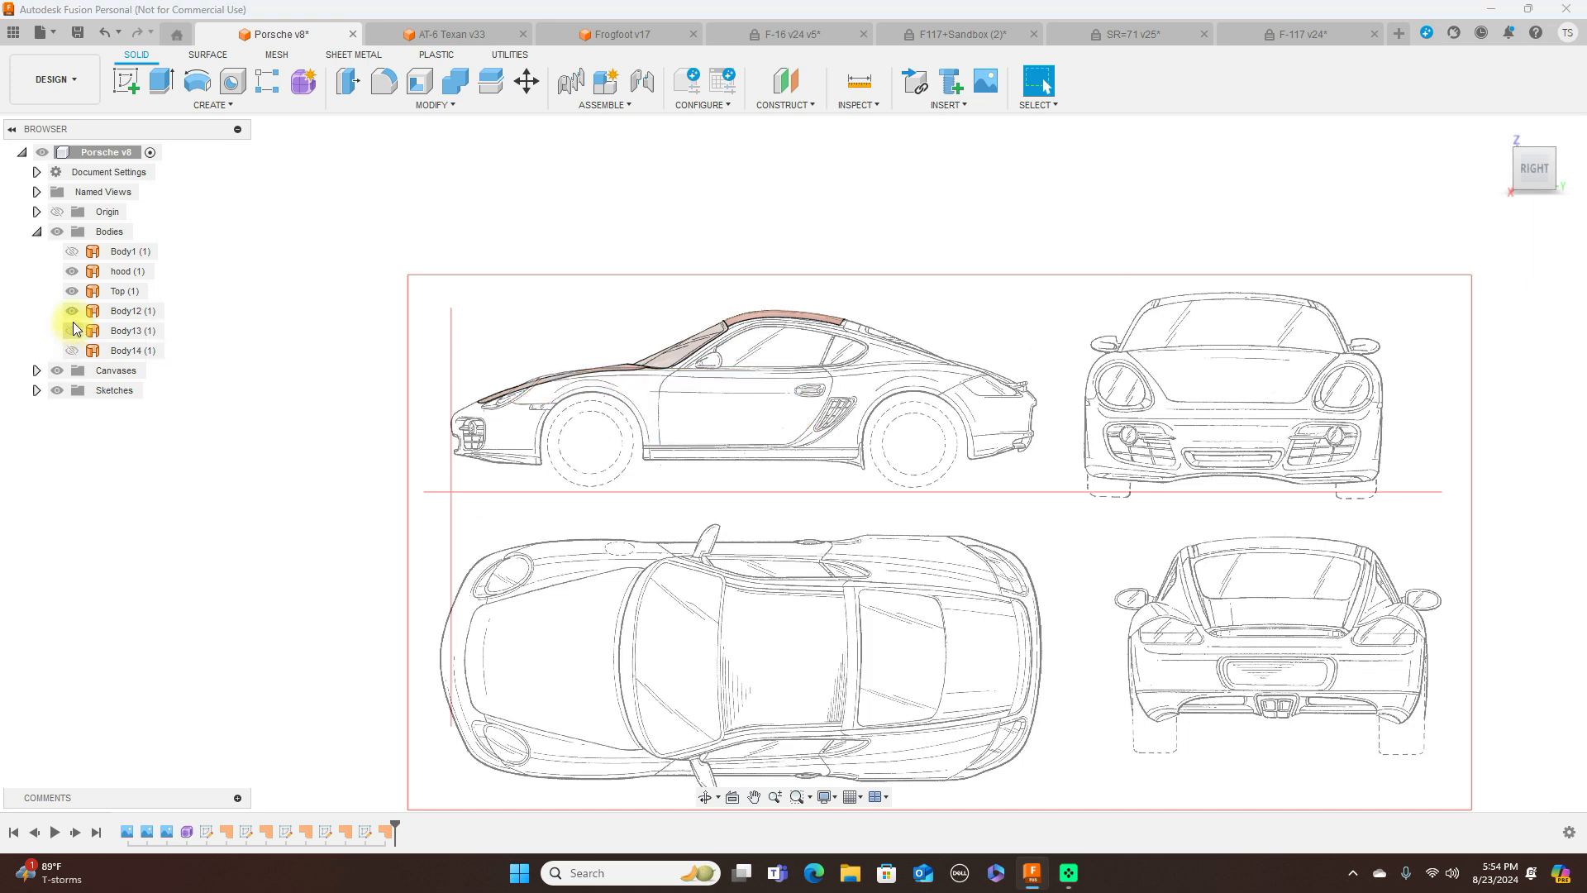
Show the full Body1 car shell and check it from the top and side views.
click(121, 271)
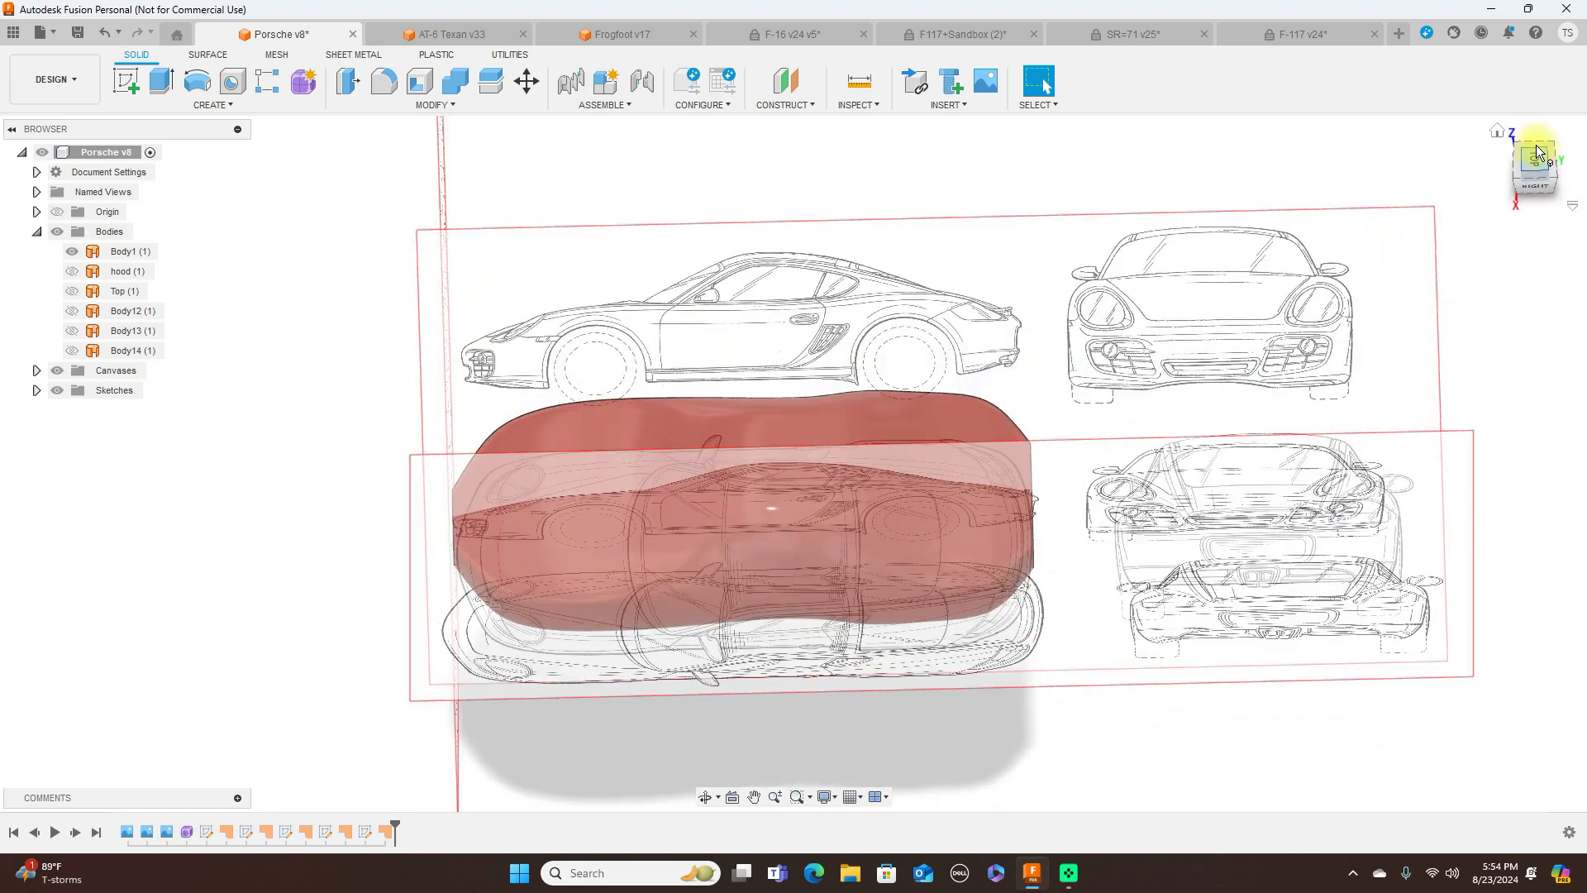
click(1534, 152)
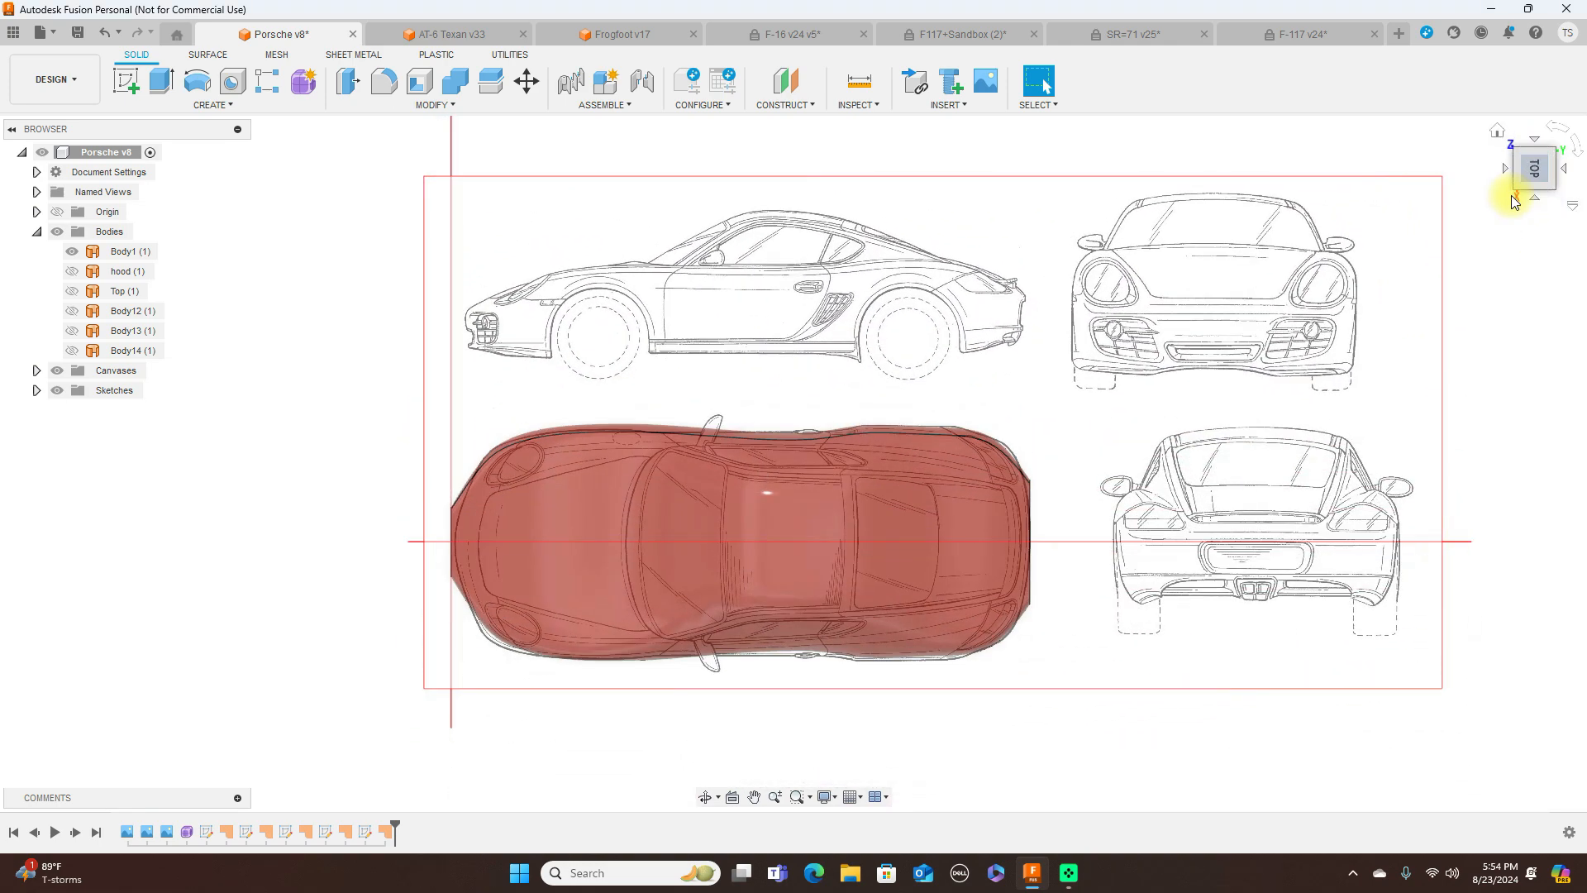
click(1534, 169)
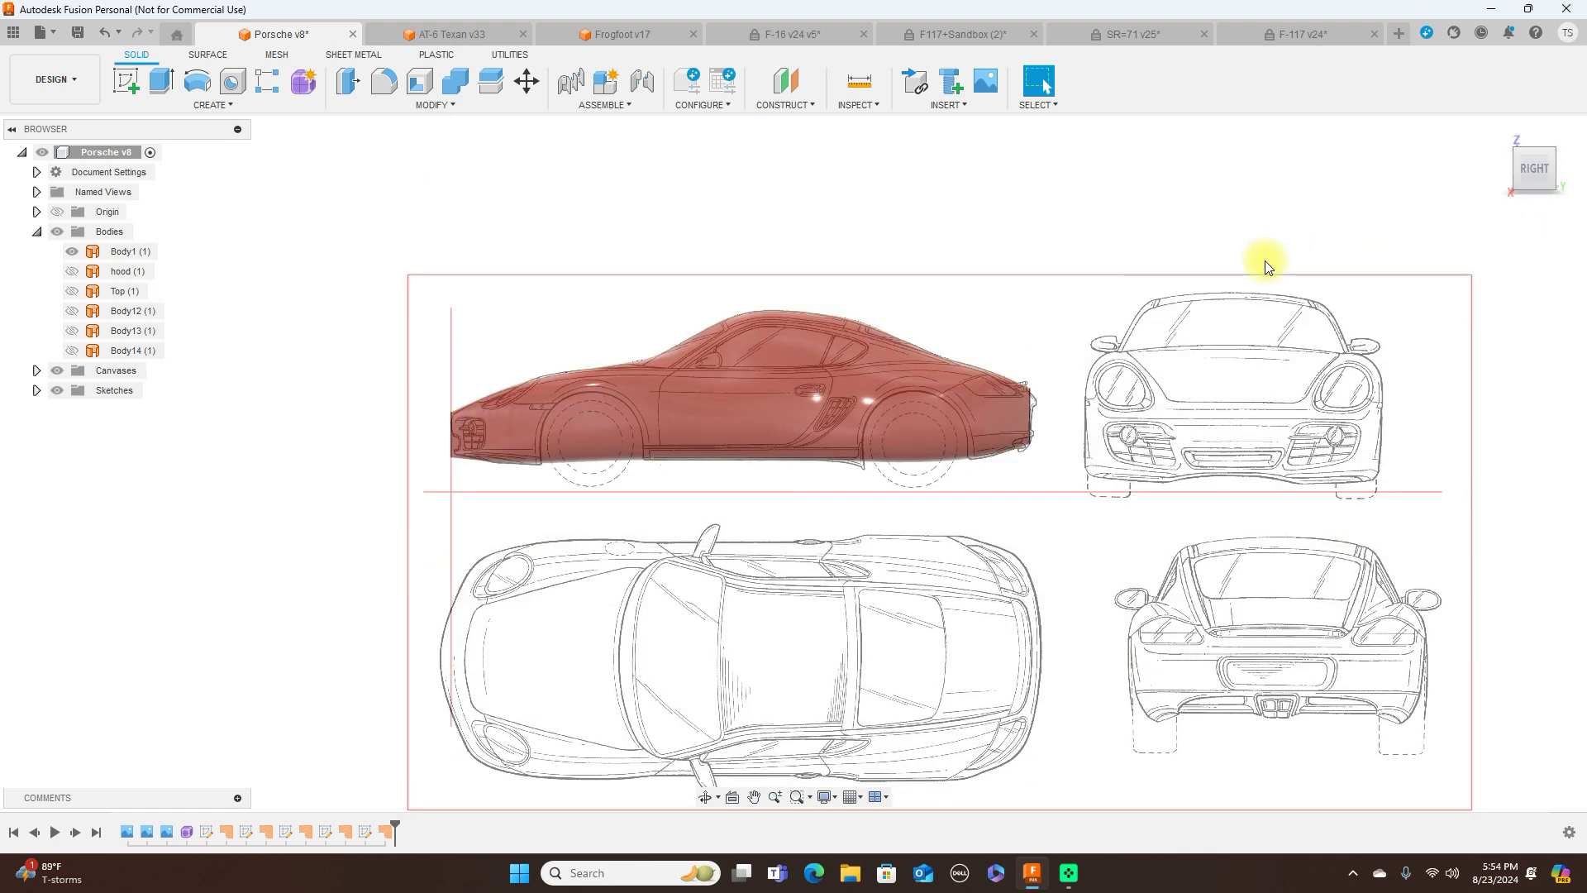
mouse_move(1536, 147)
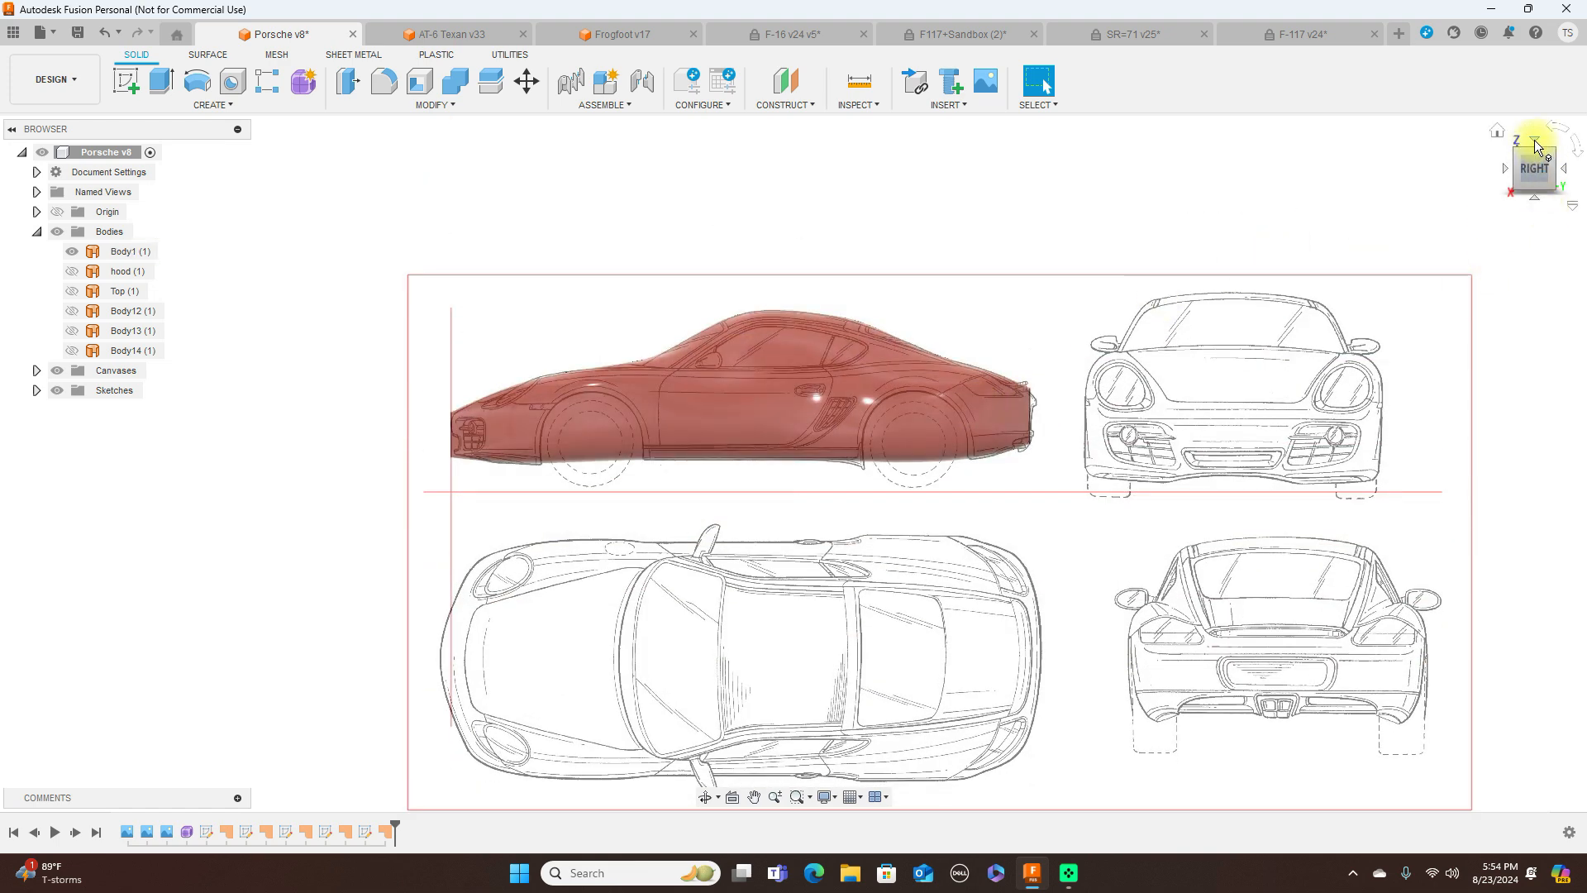
click(1531, 168)
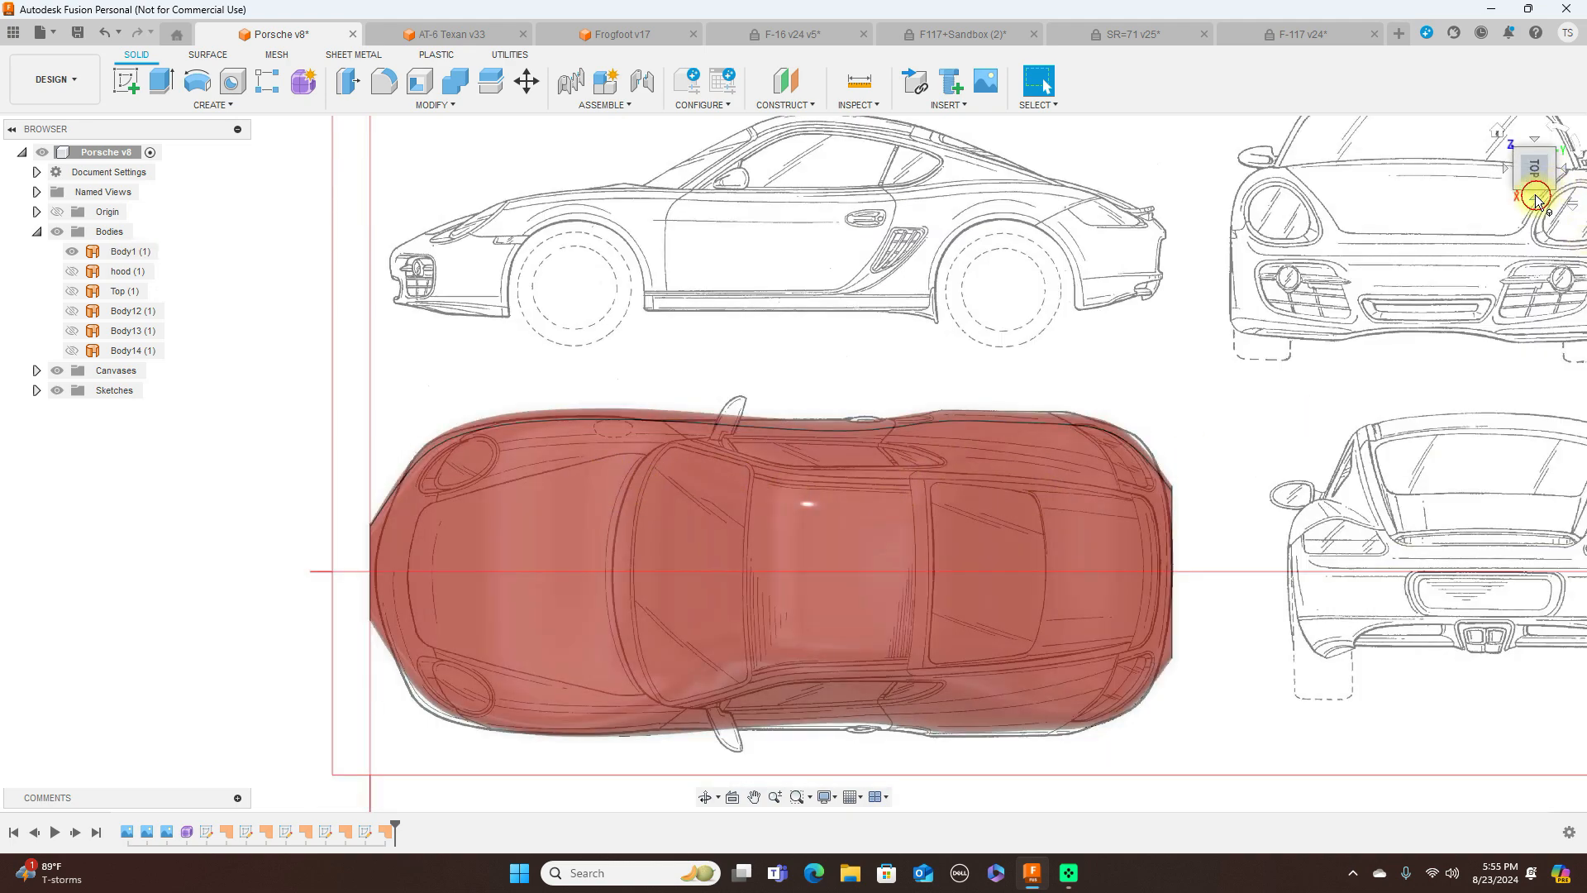
click(1535, 169)
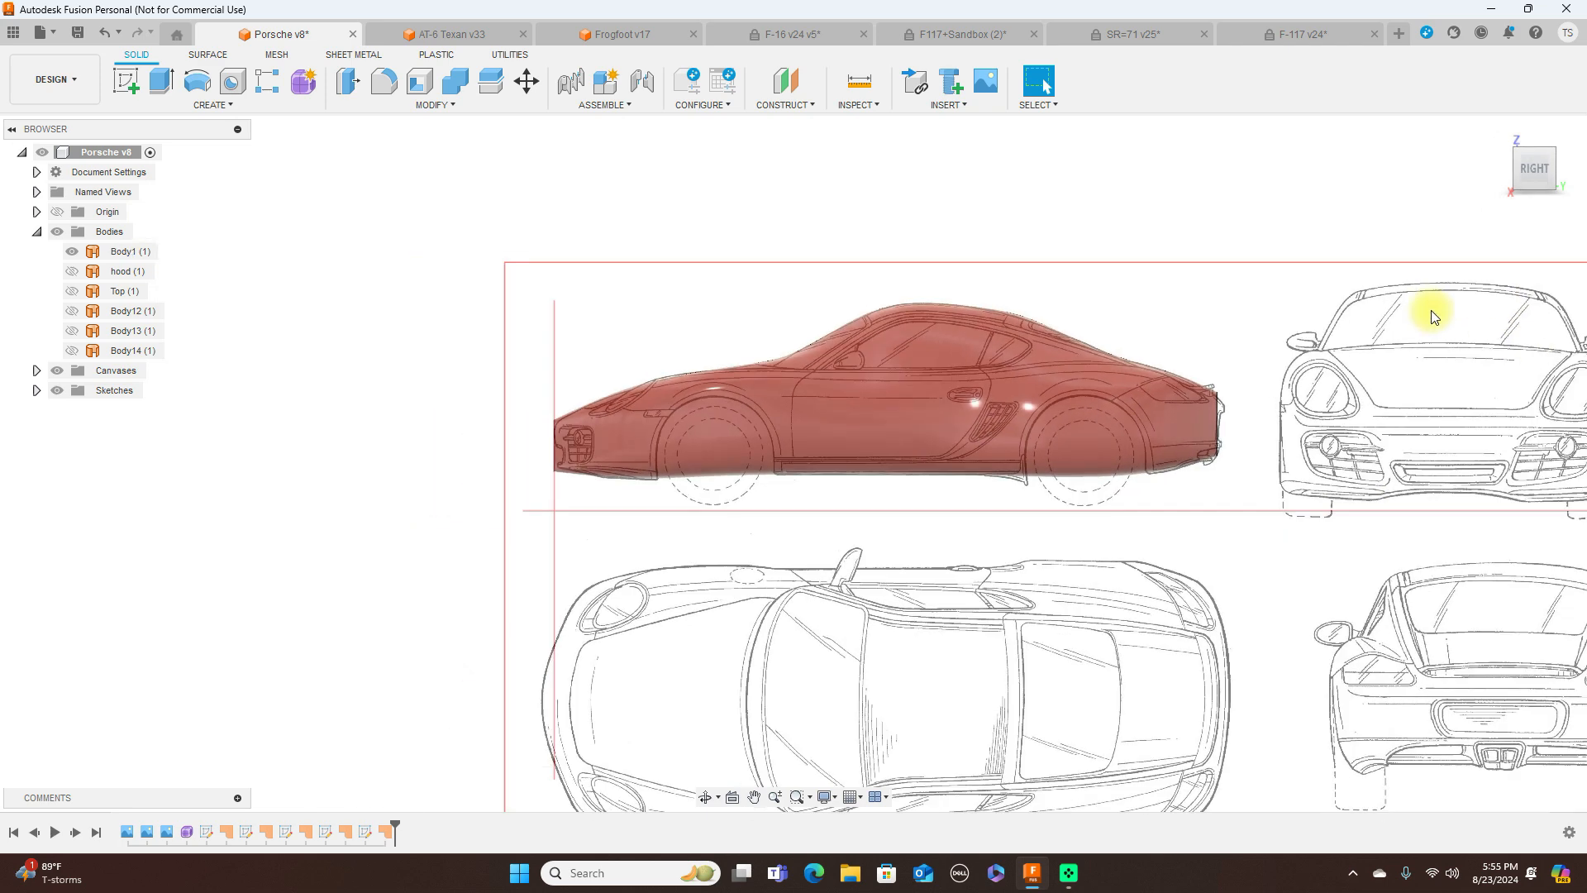
mouse_move(1270, 326)
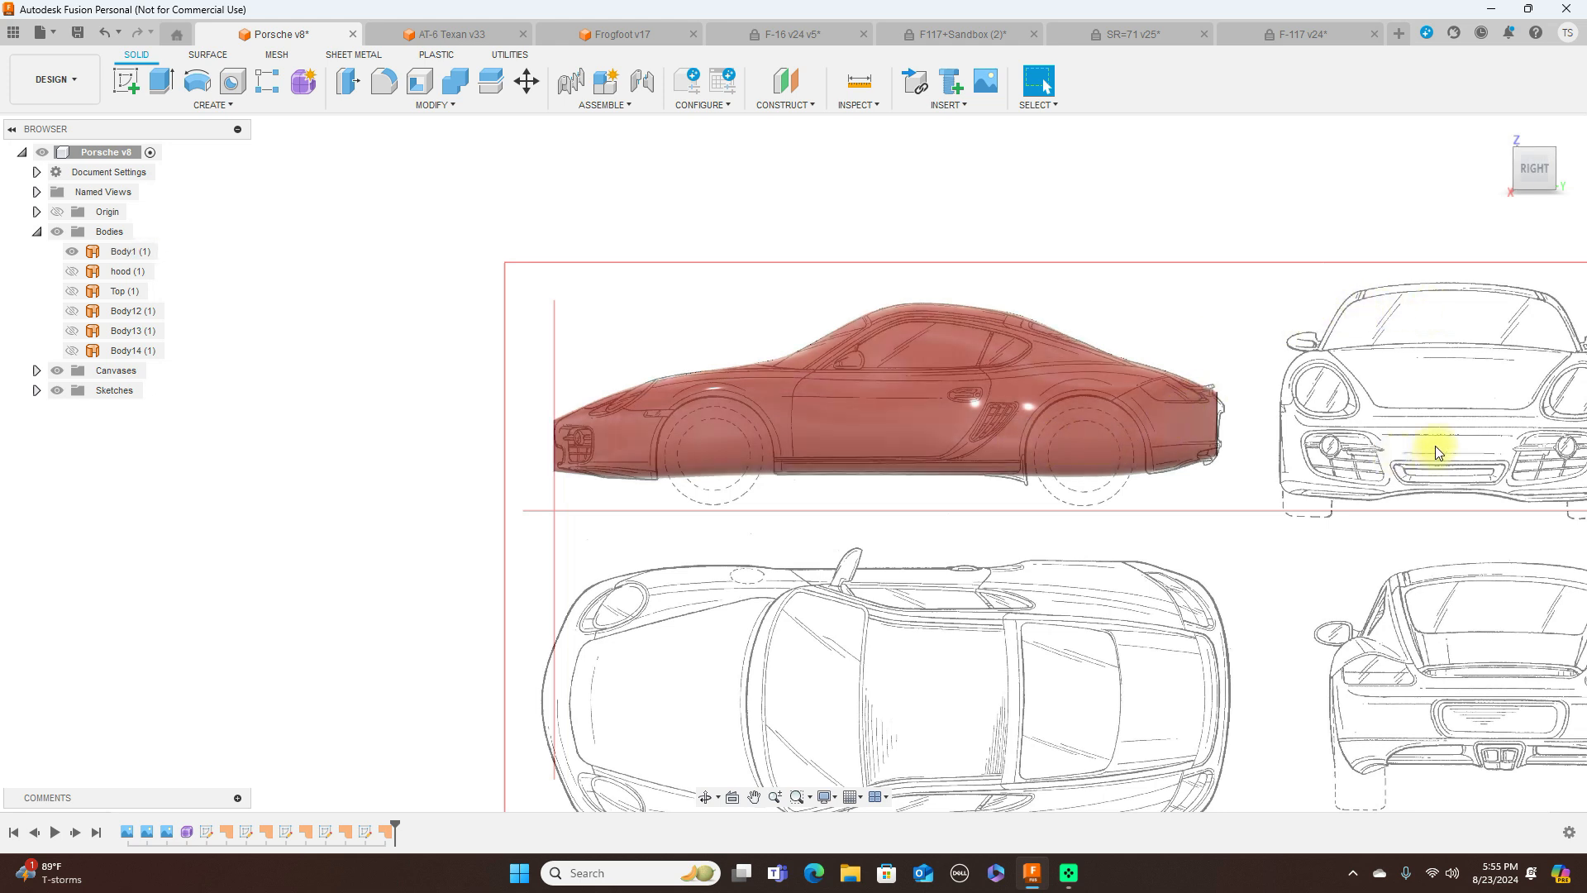
mouse_move(1517, 181)
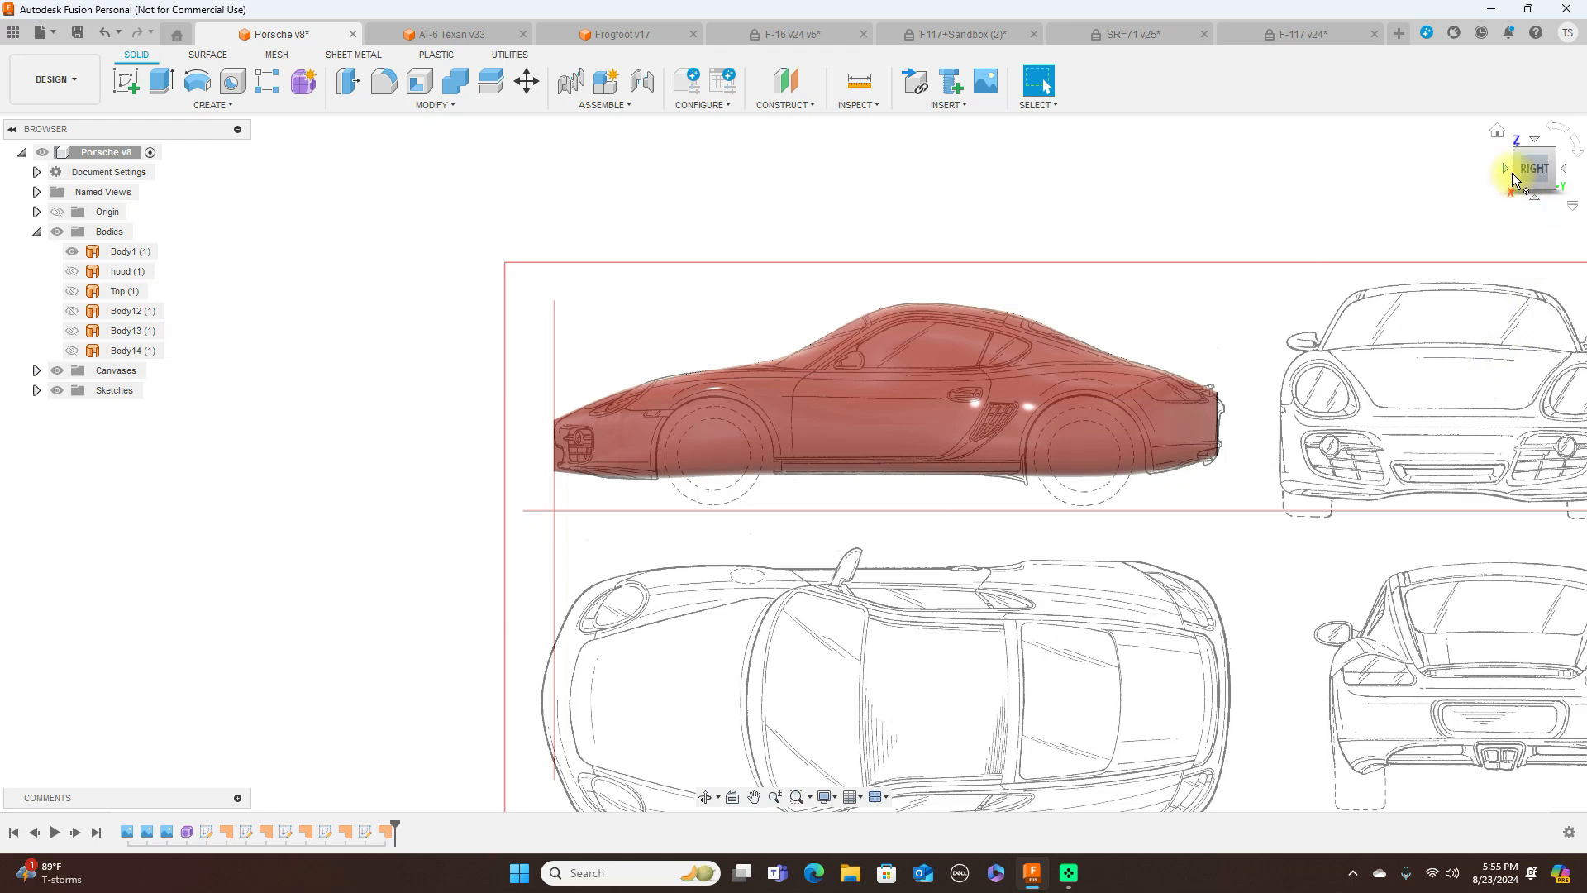
Check the body from the front and side views, then toggle a Browser visibility eye.
click(1531, 169)
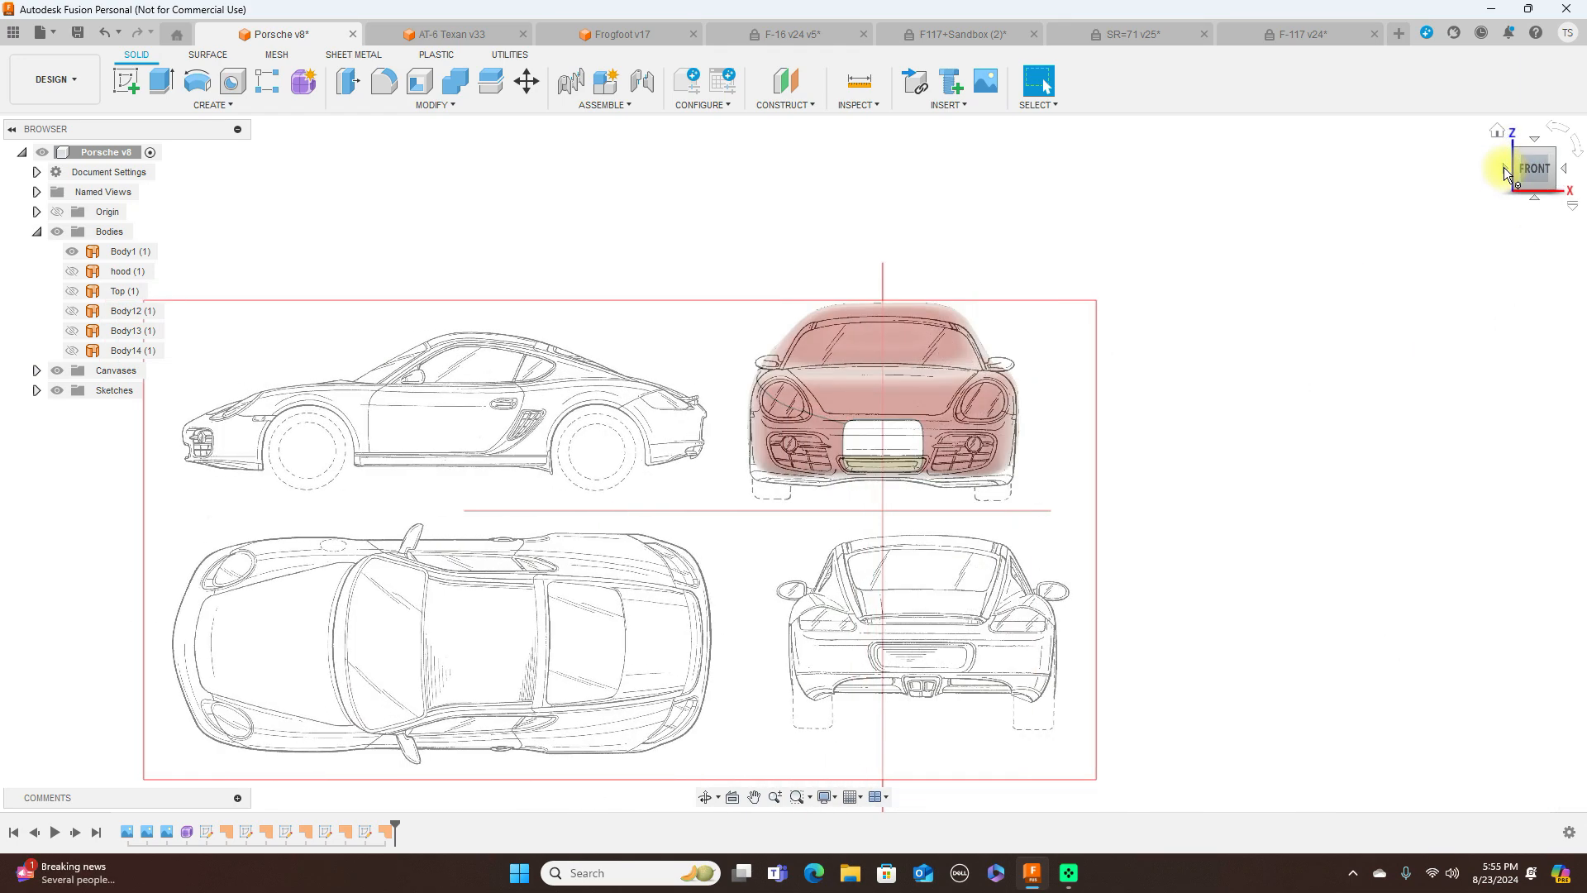
click(1569, 175)
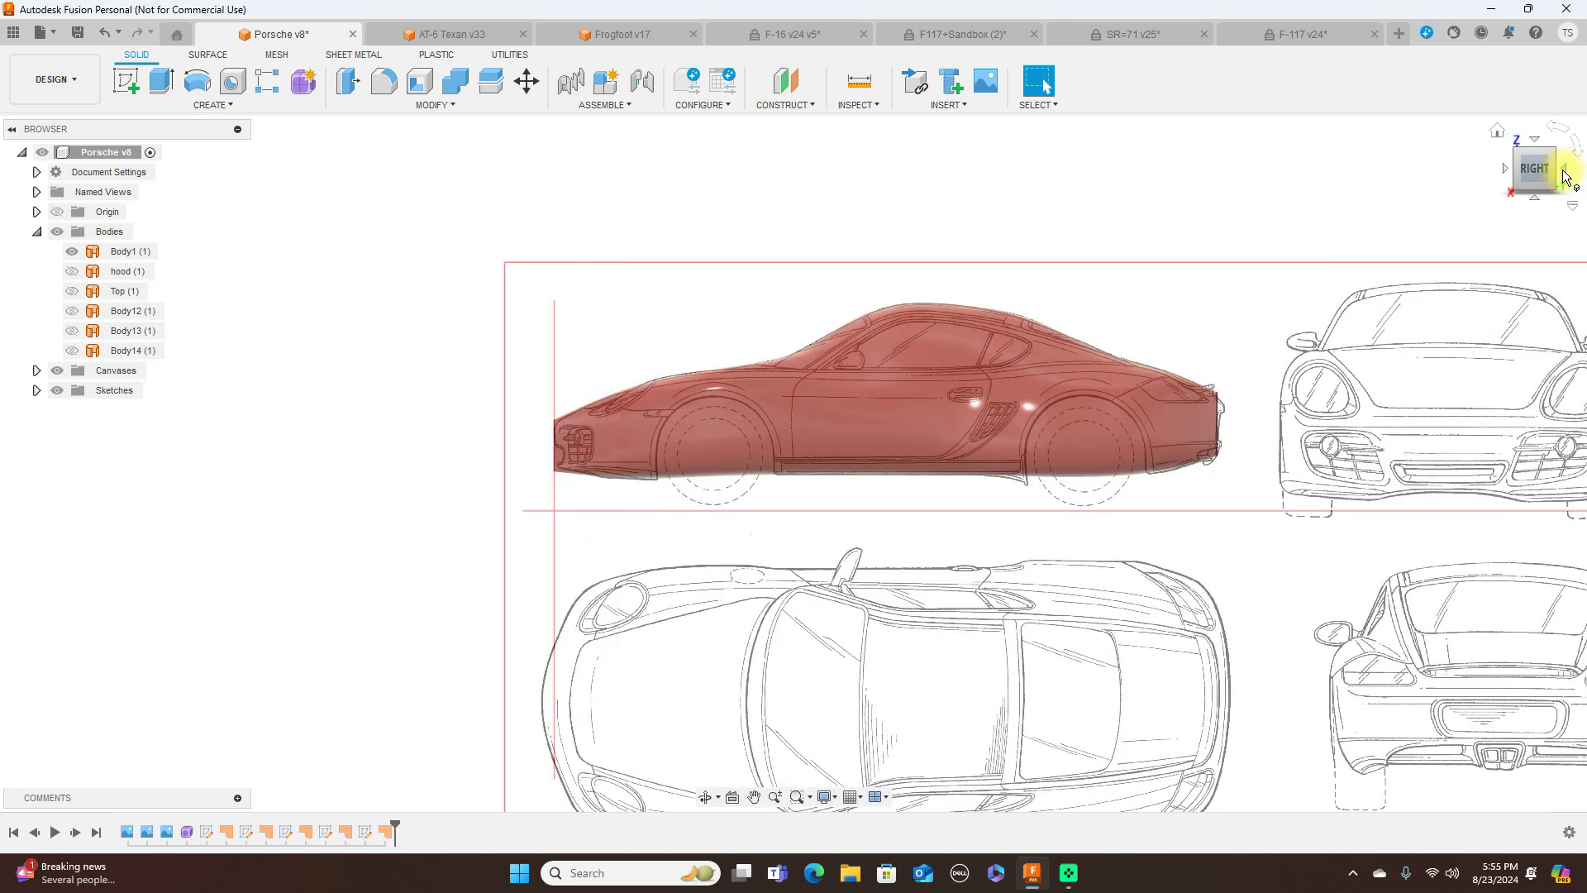
click(1567, 168)
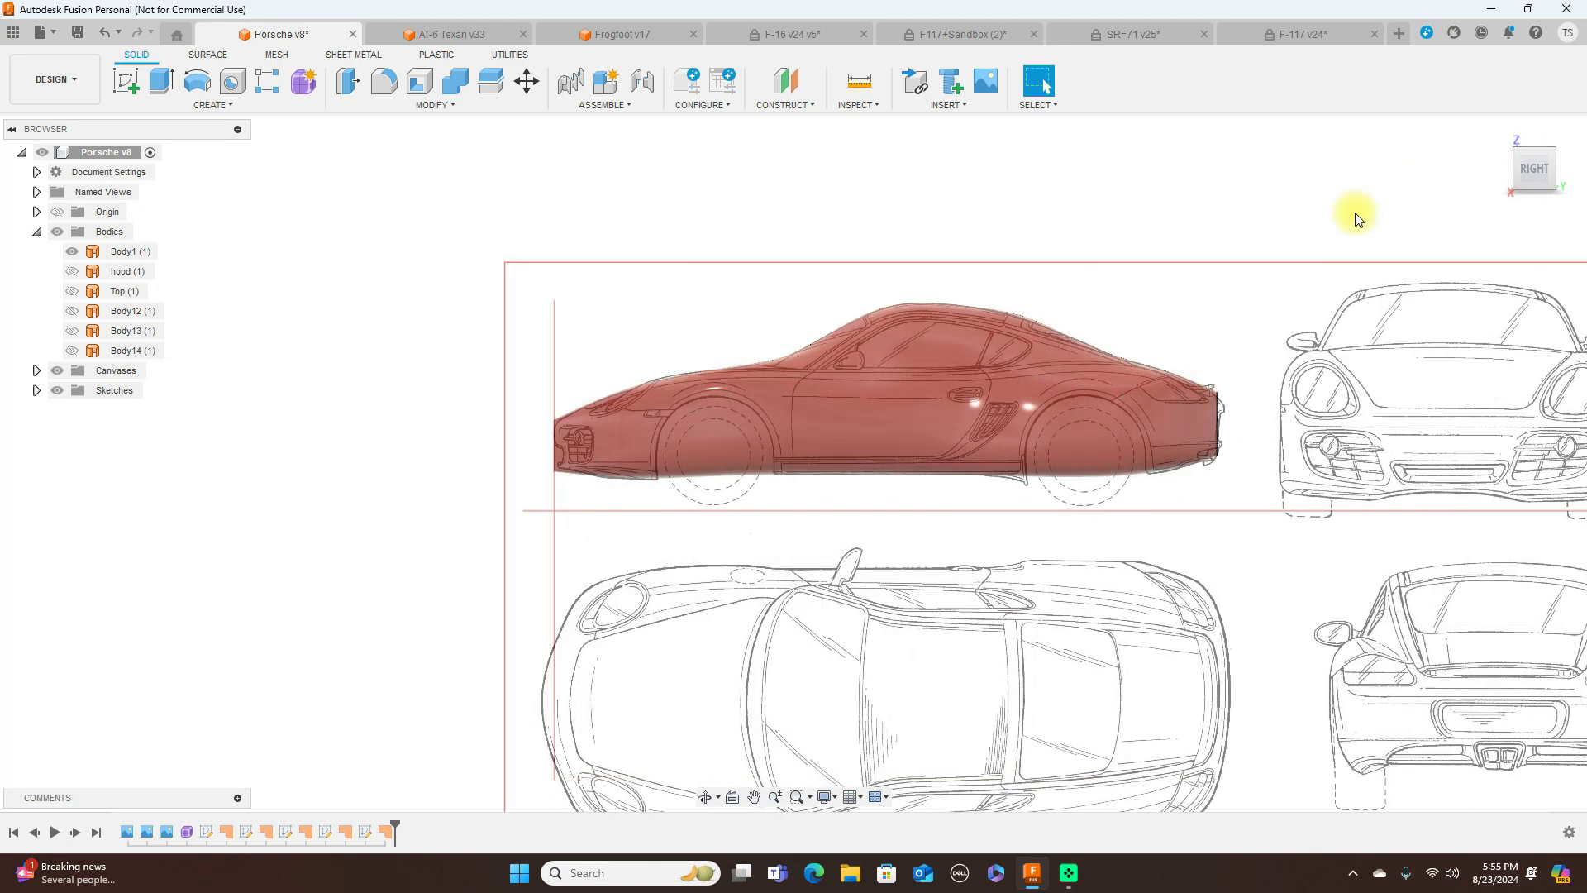
mouse_move(1187, 564)
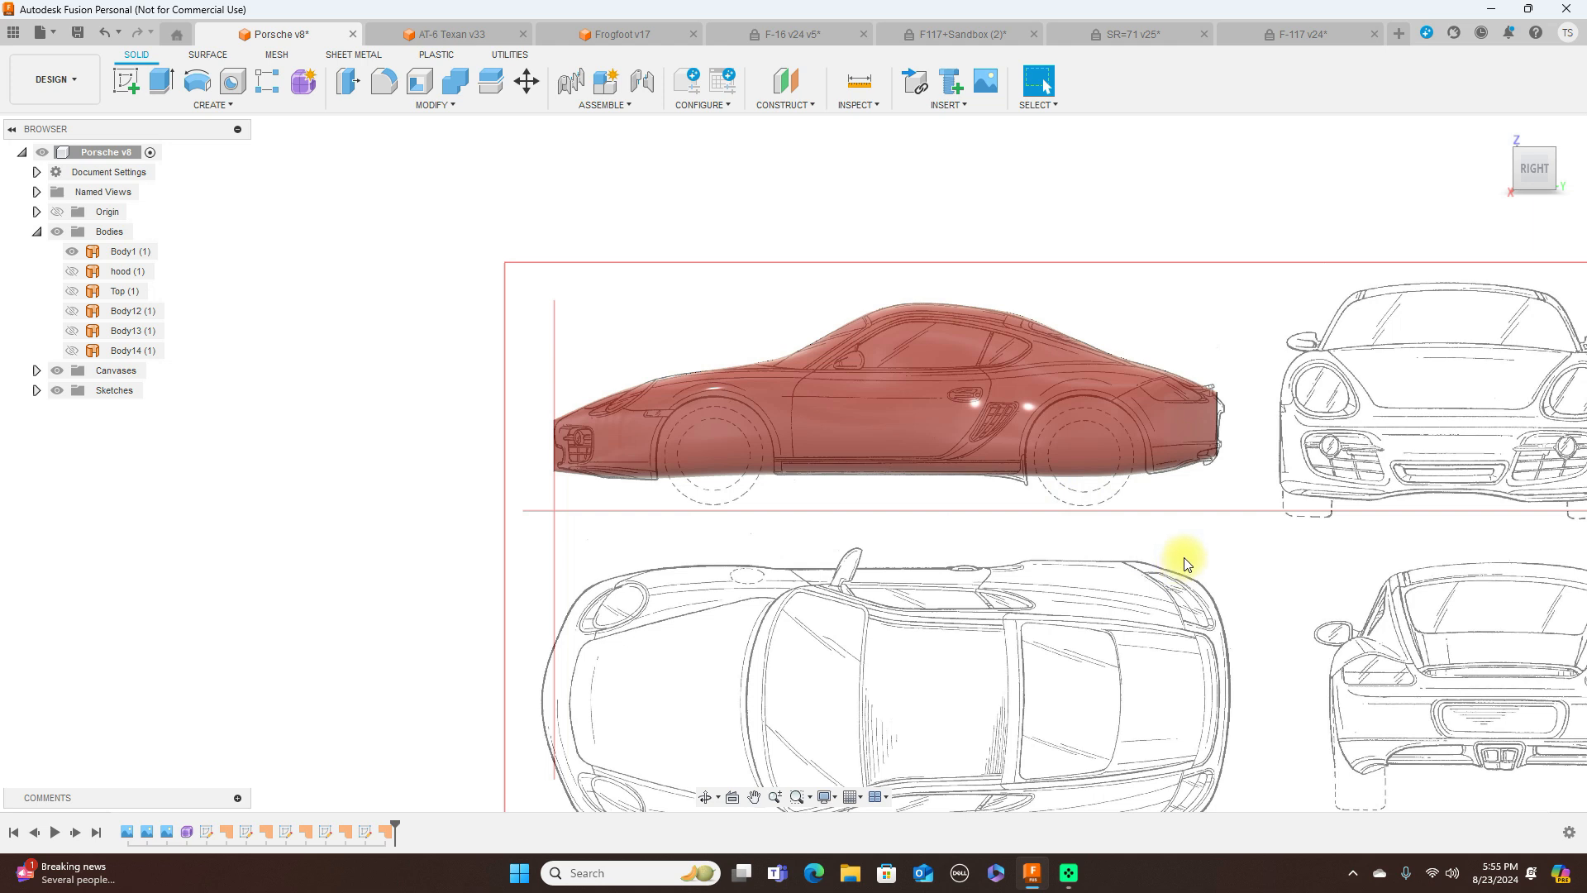
mouse_move(1240, 332)
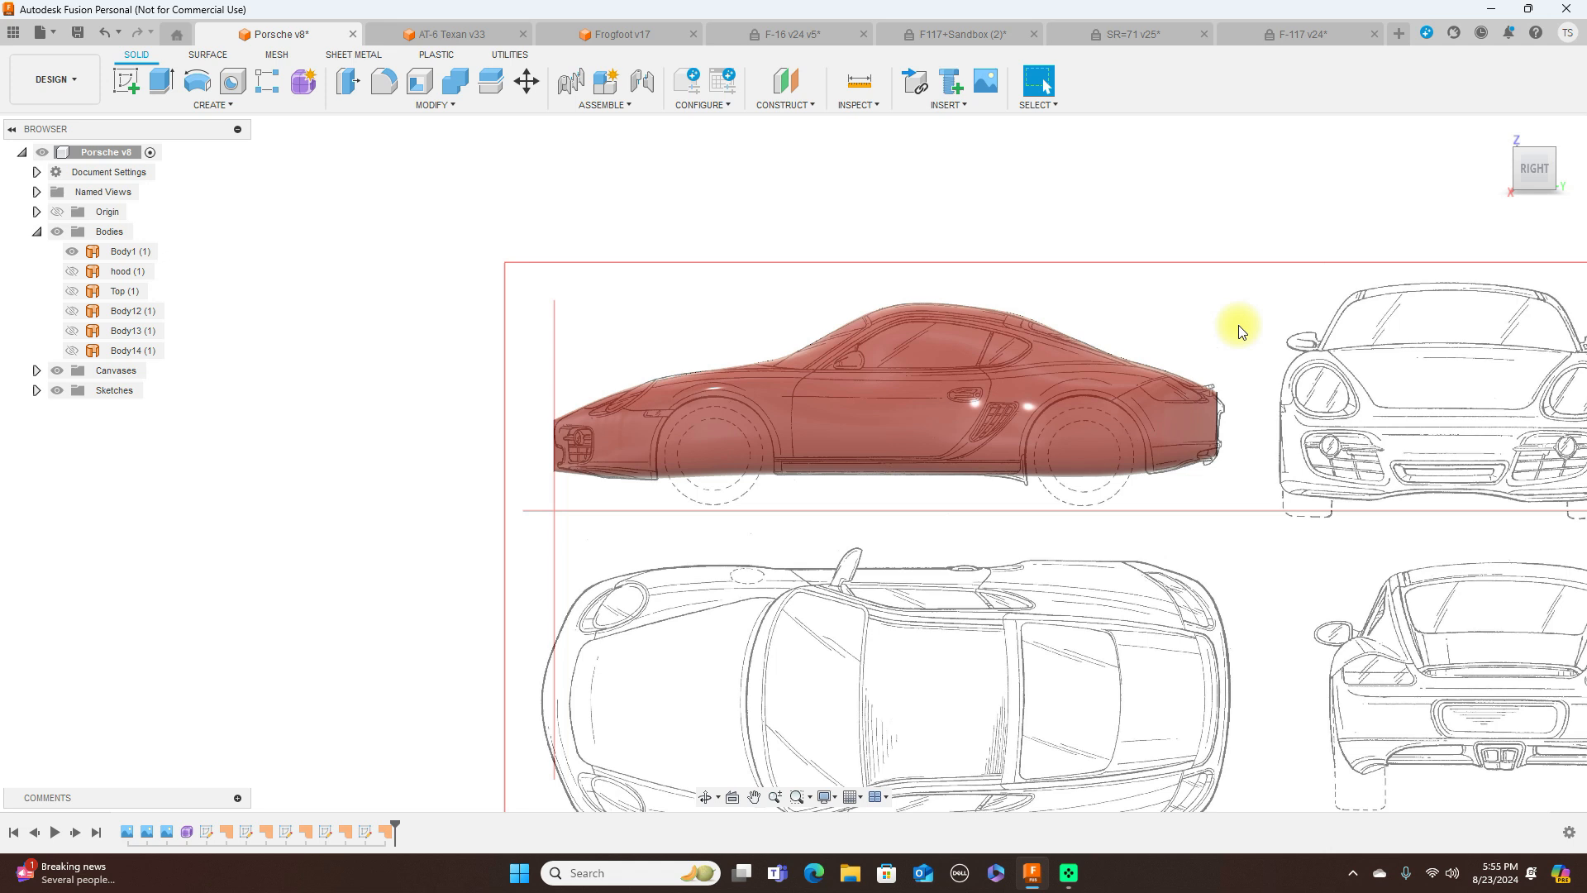
mouse_move(382, 303)
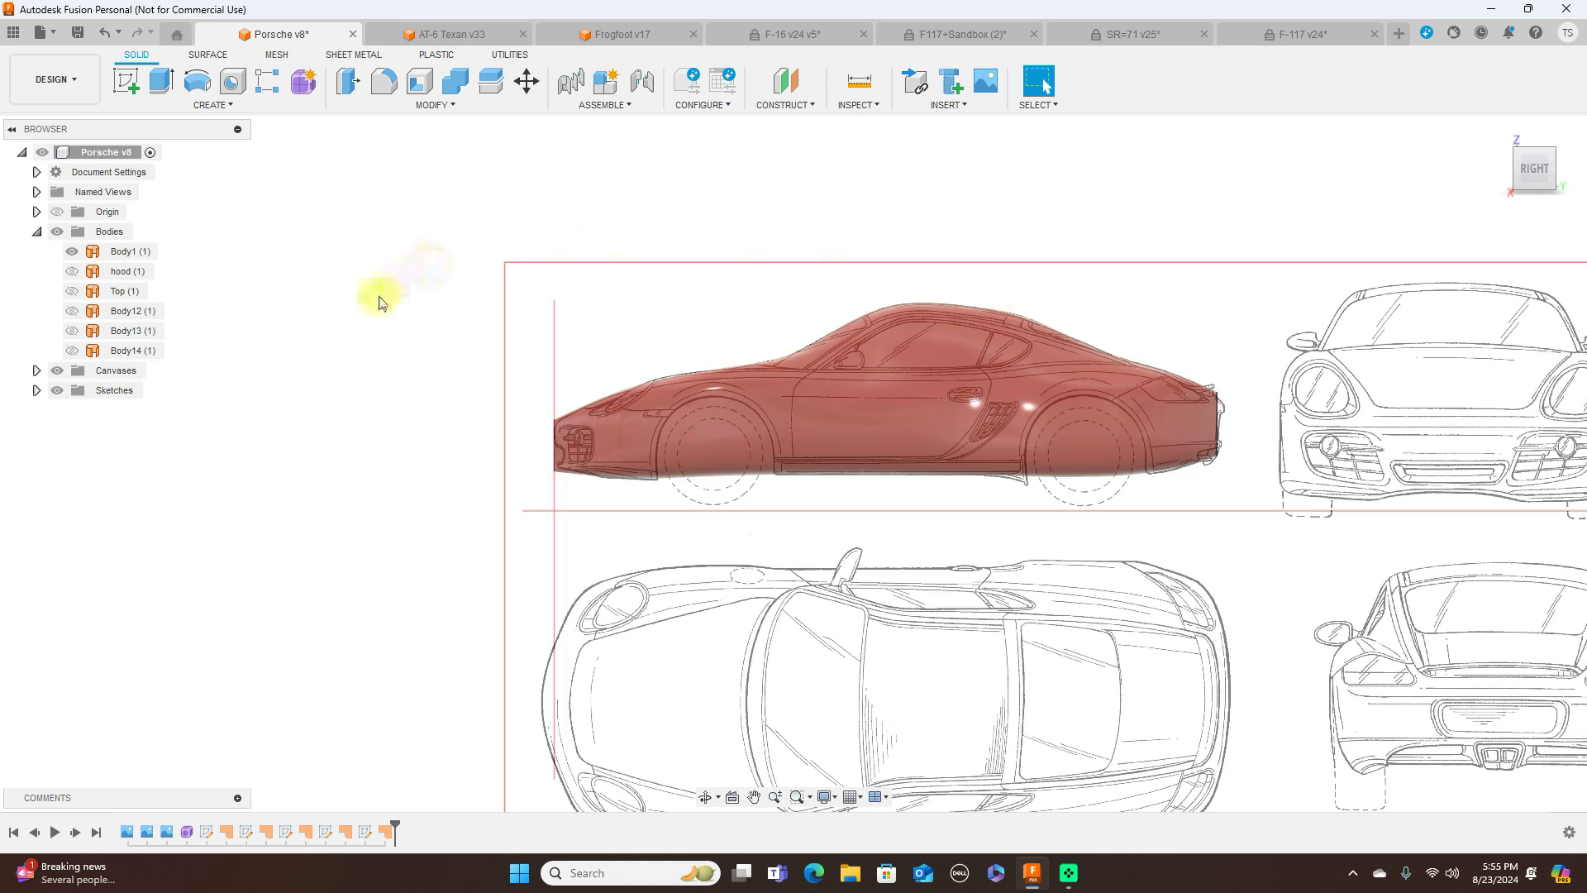
mouse_move(344, 293)
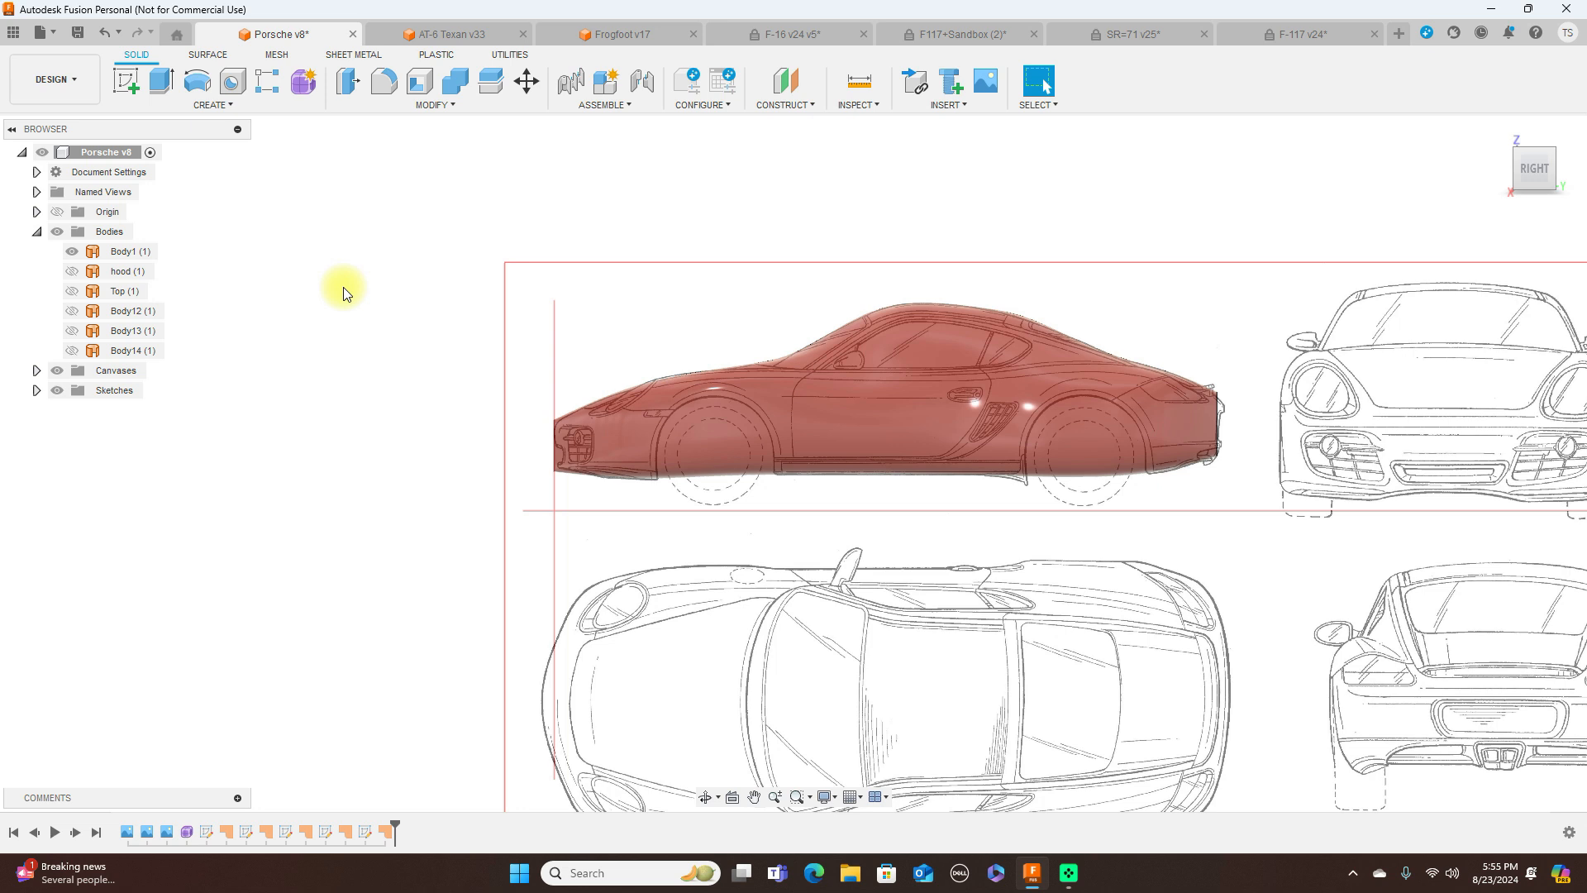
click(129, 252)
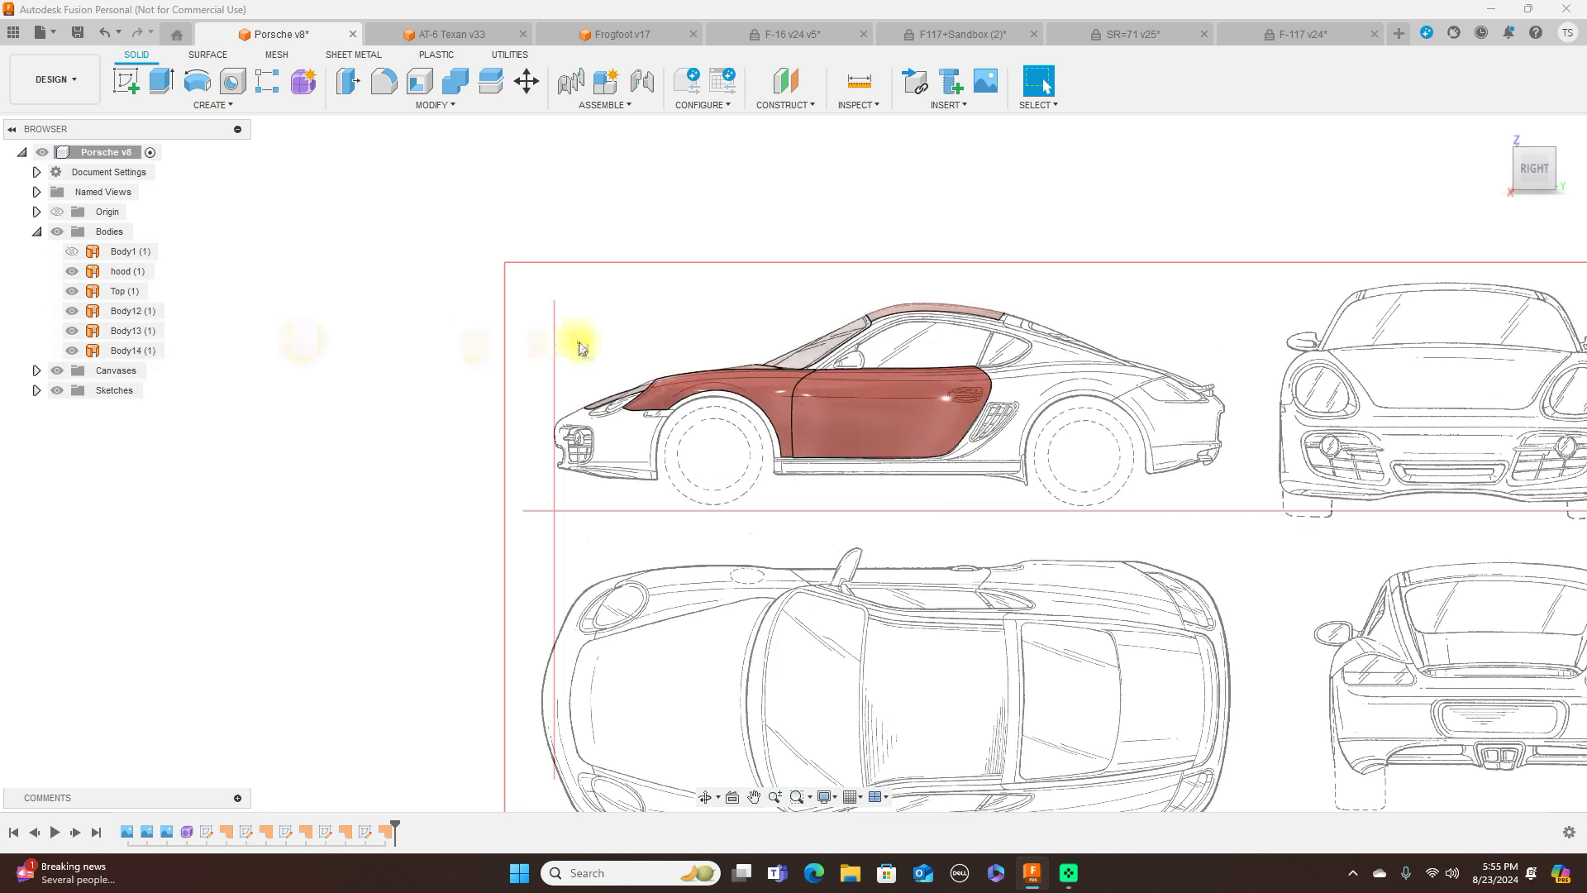
mouse_move(635, 359)
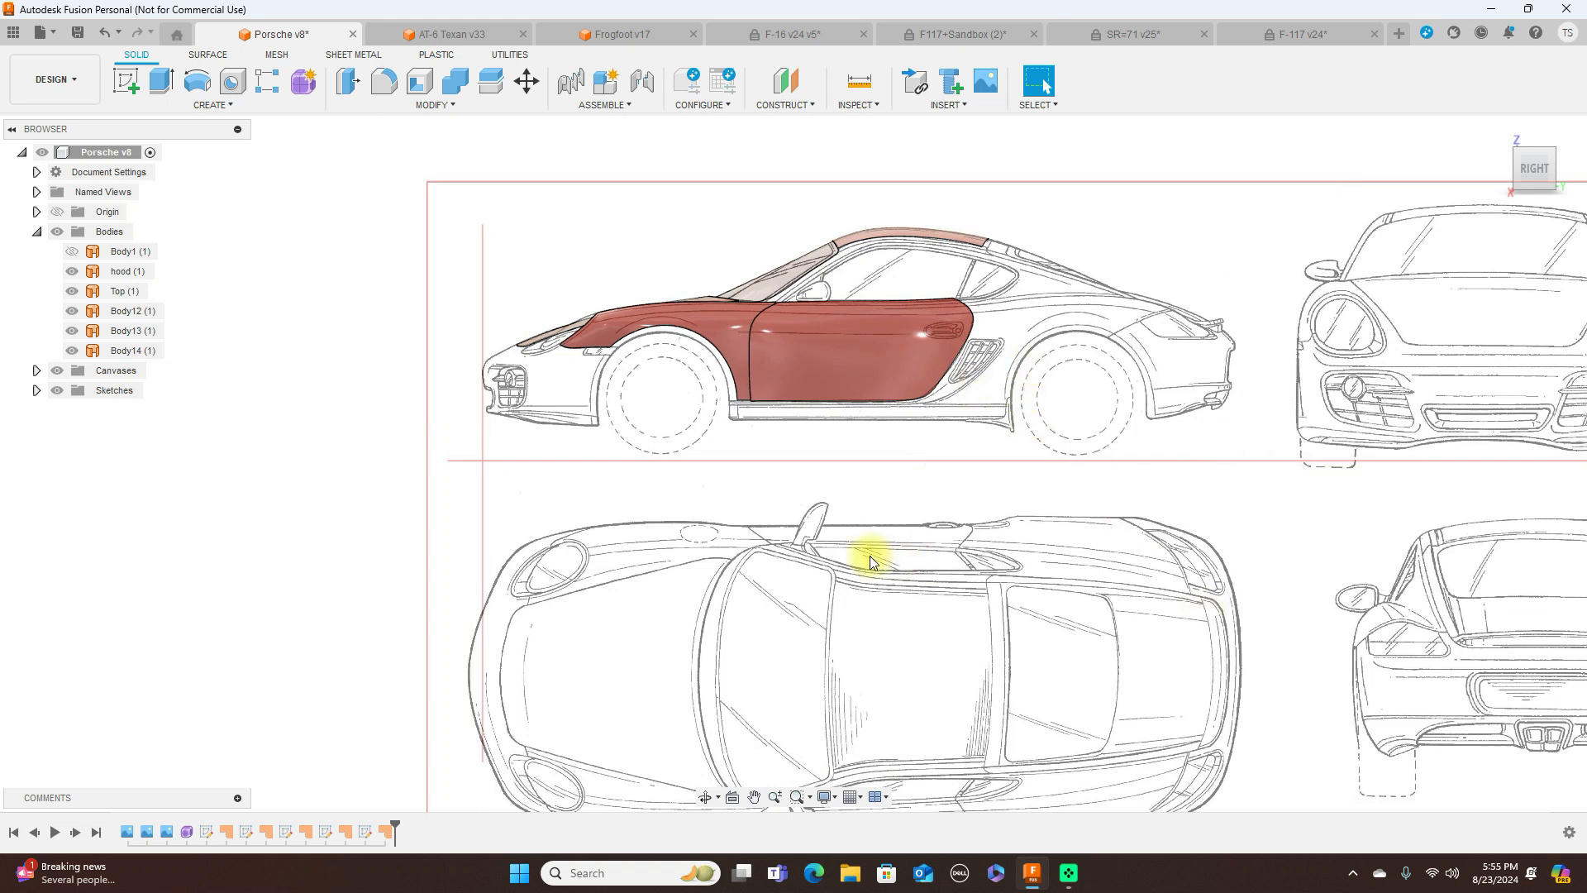
mouse_move(1121, 362)
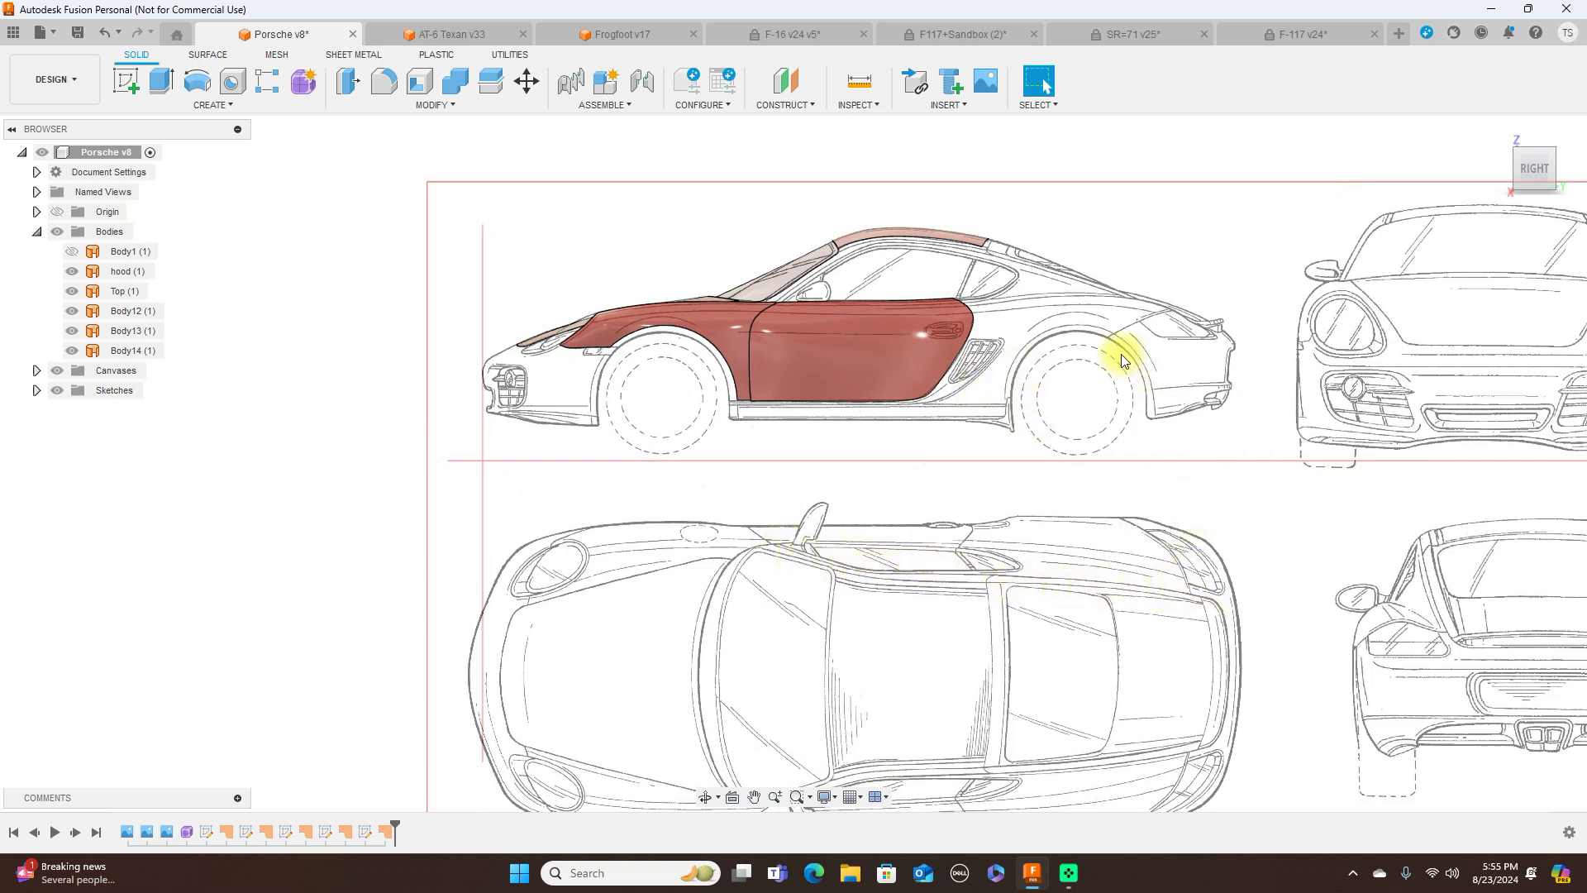
mouse_move(922, 367)
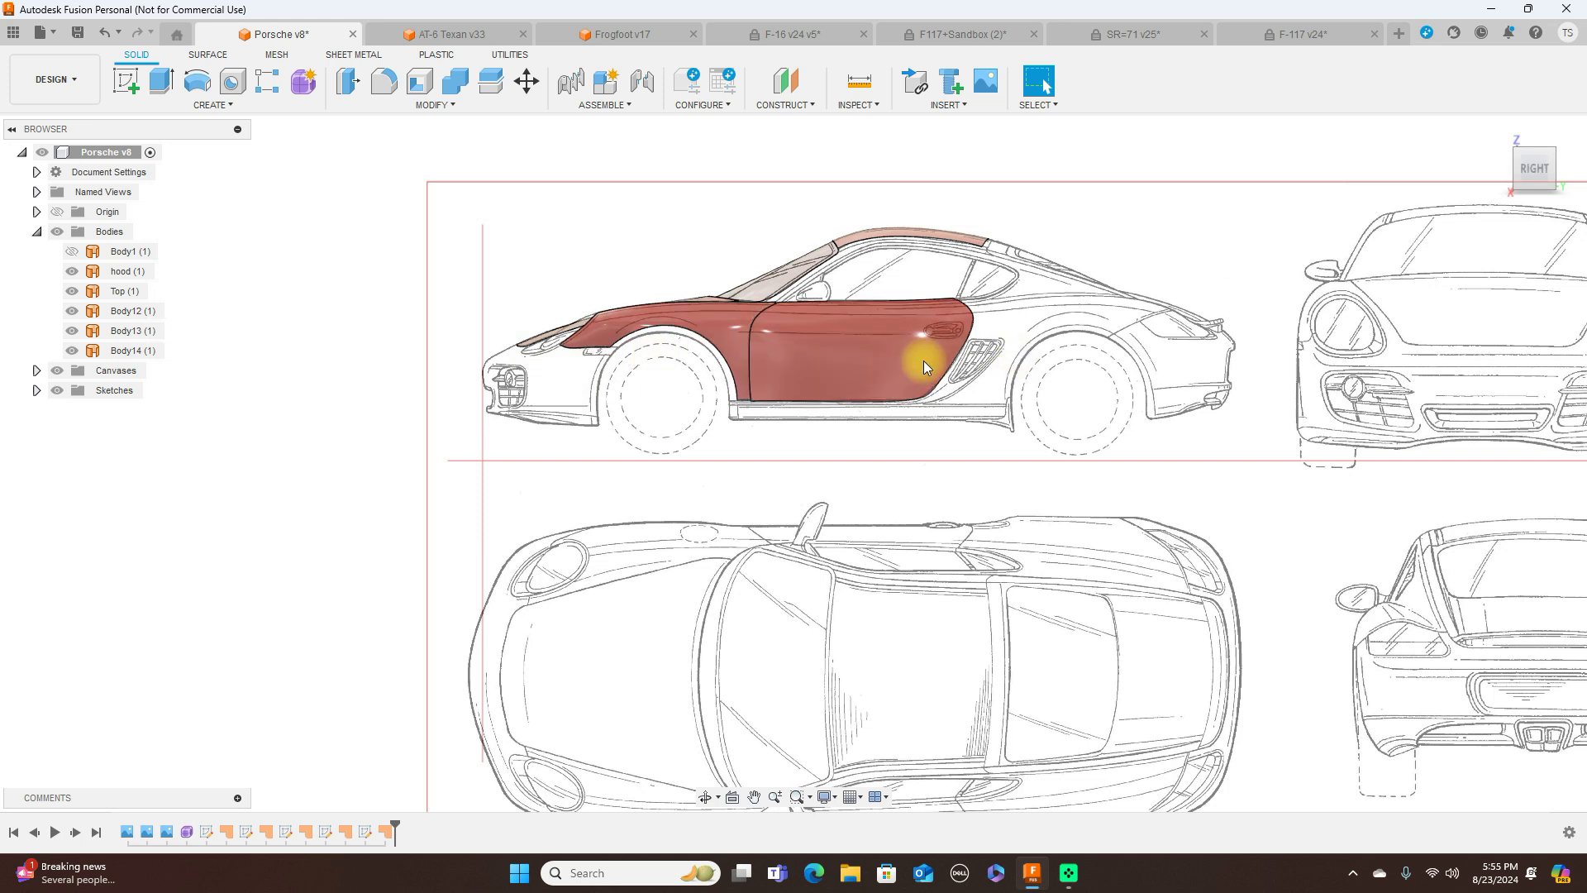
mouse_move(692, 369)
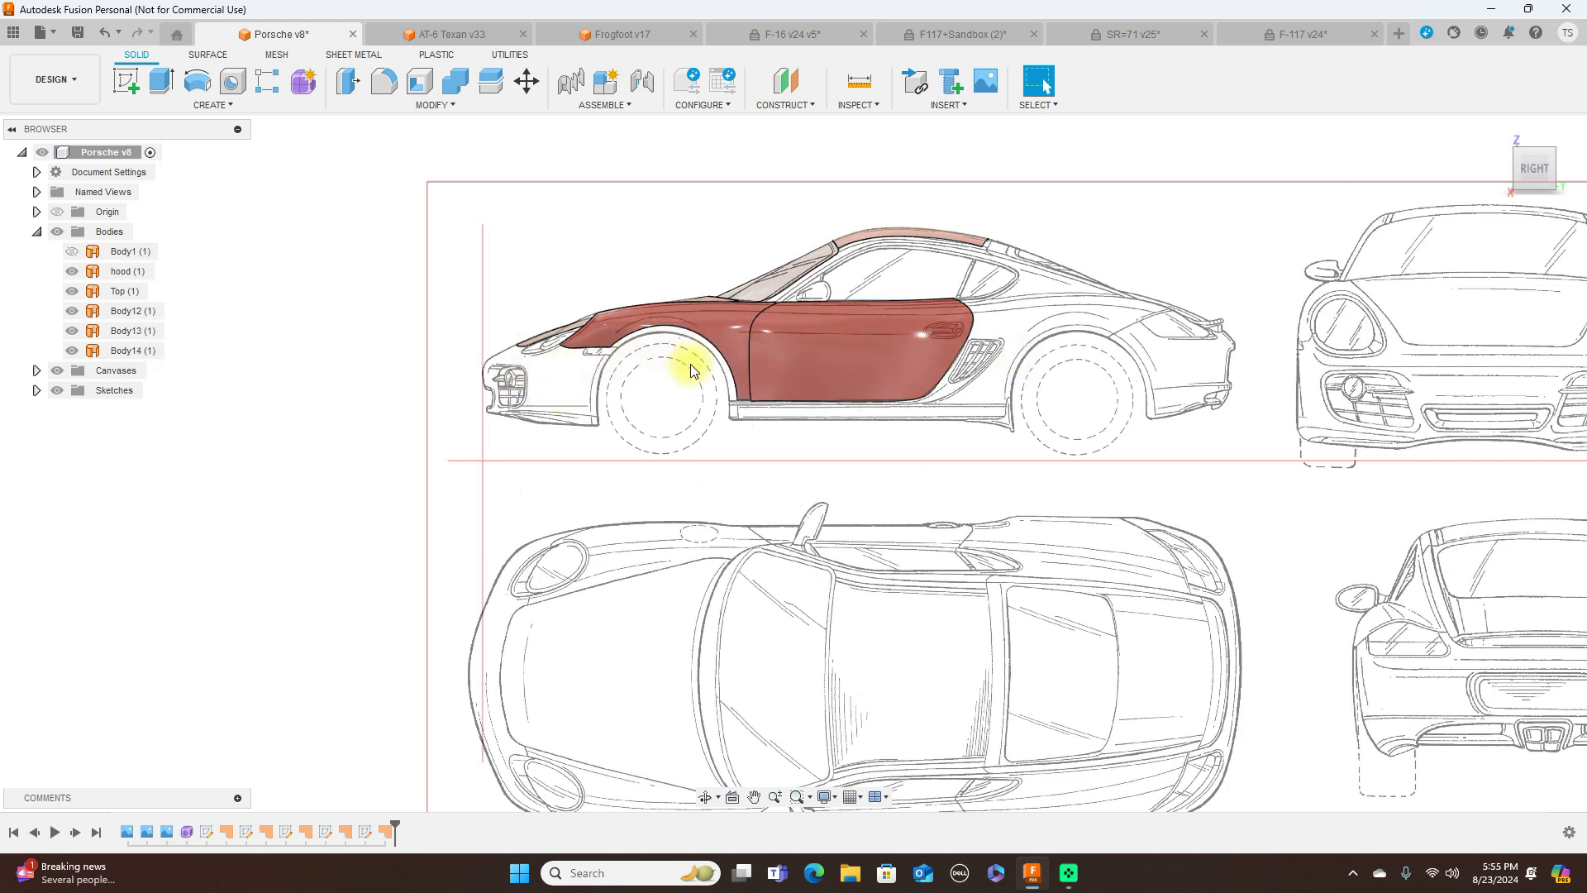
Hide the hood, roof, door panel and one more body, leaving the front fender patch.
click(71, 270)
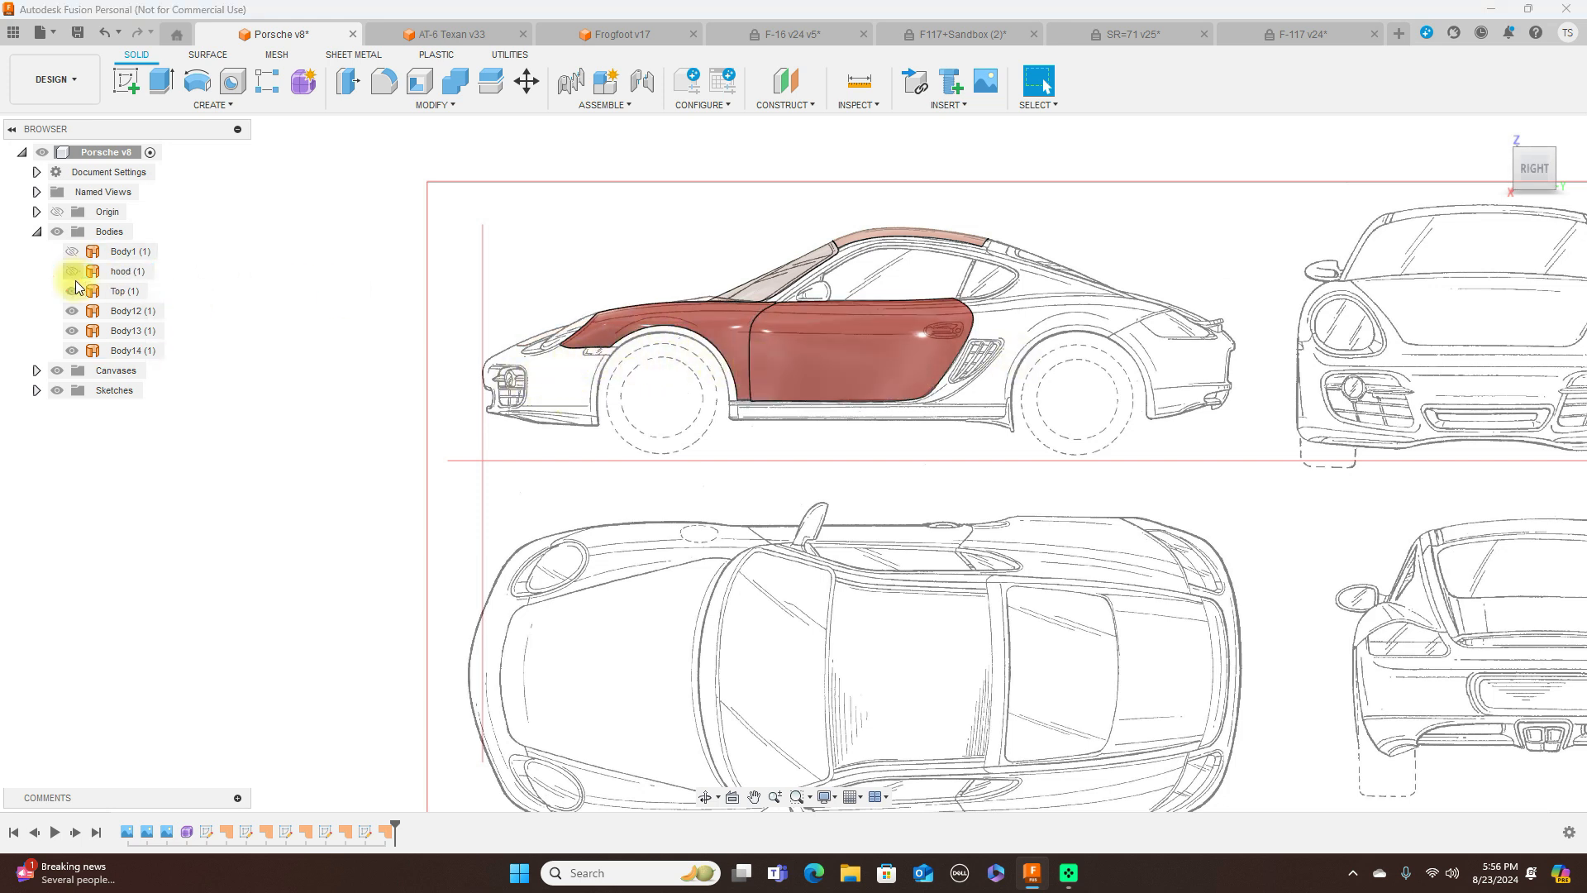
click(71, 291)
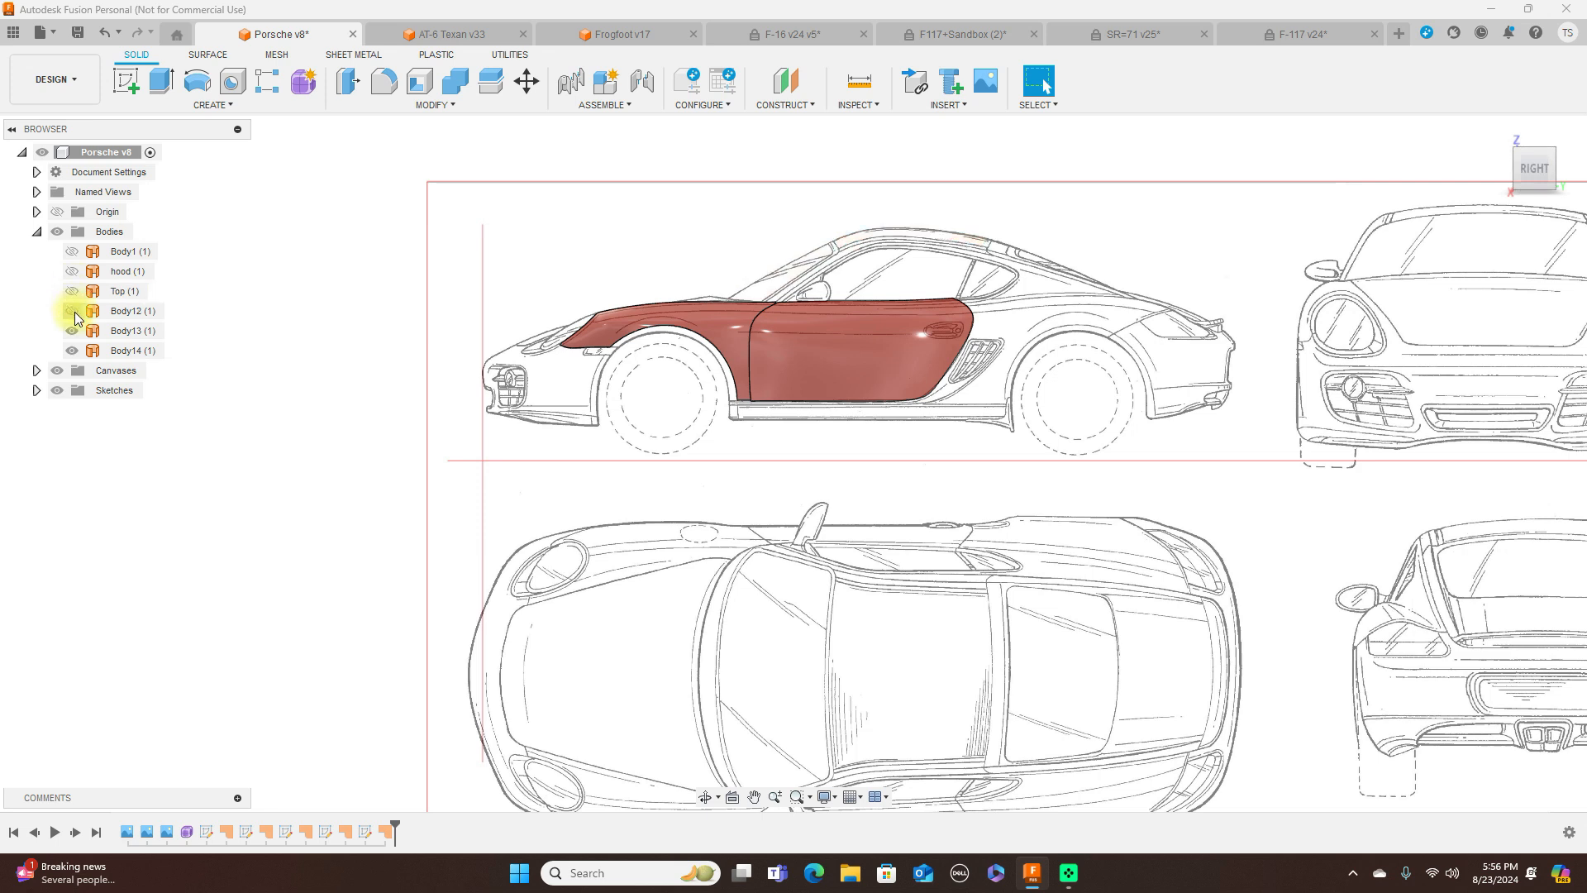
click(71, 331)
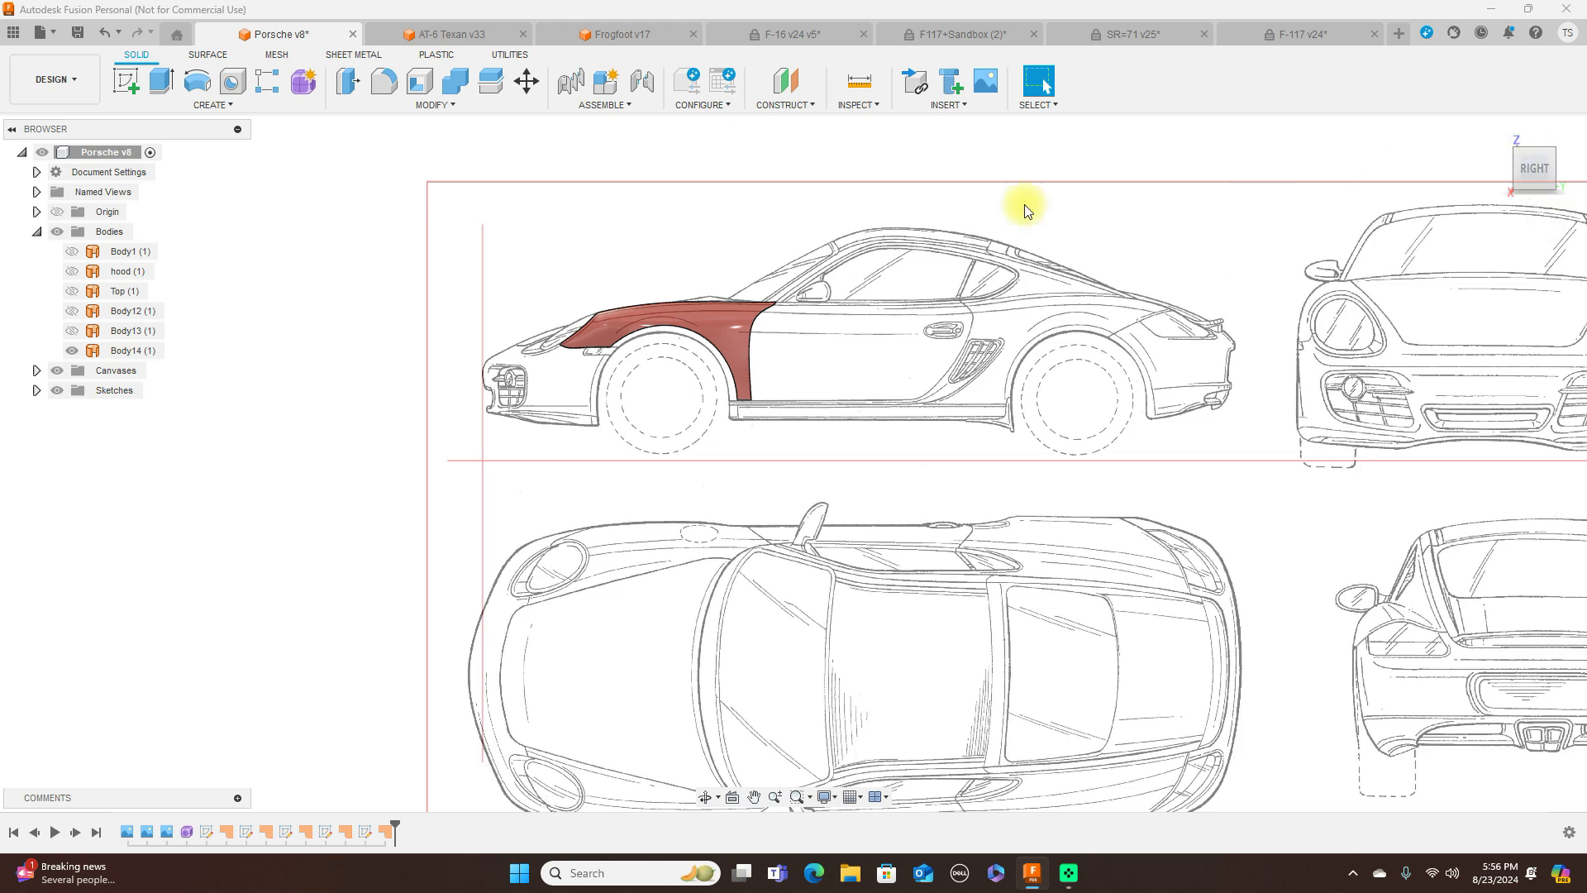
mouse_move(1465, 180)
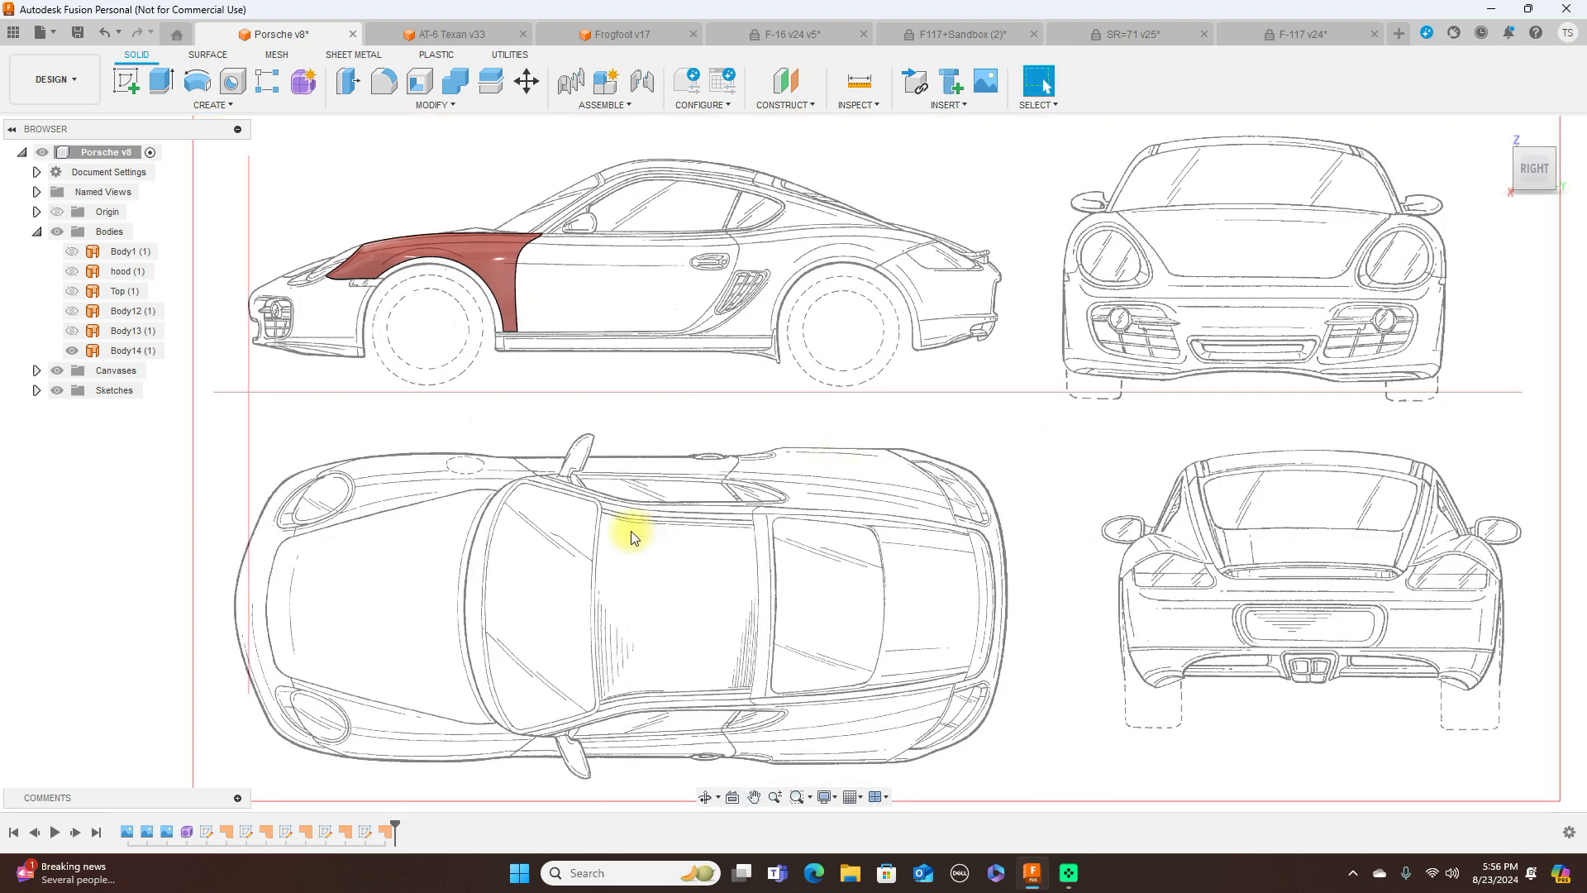
mouse_move(462, 724)
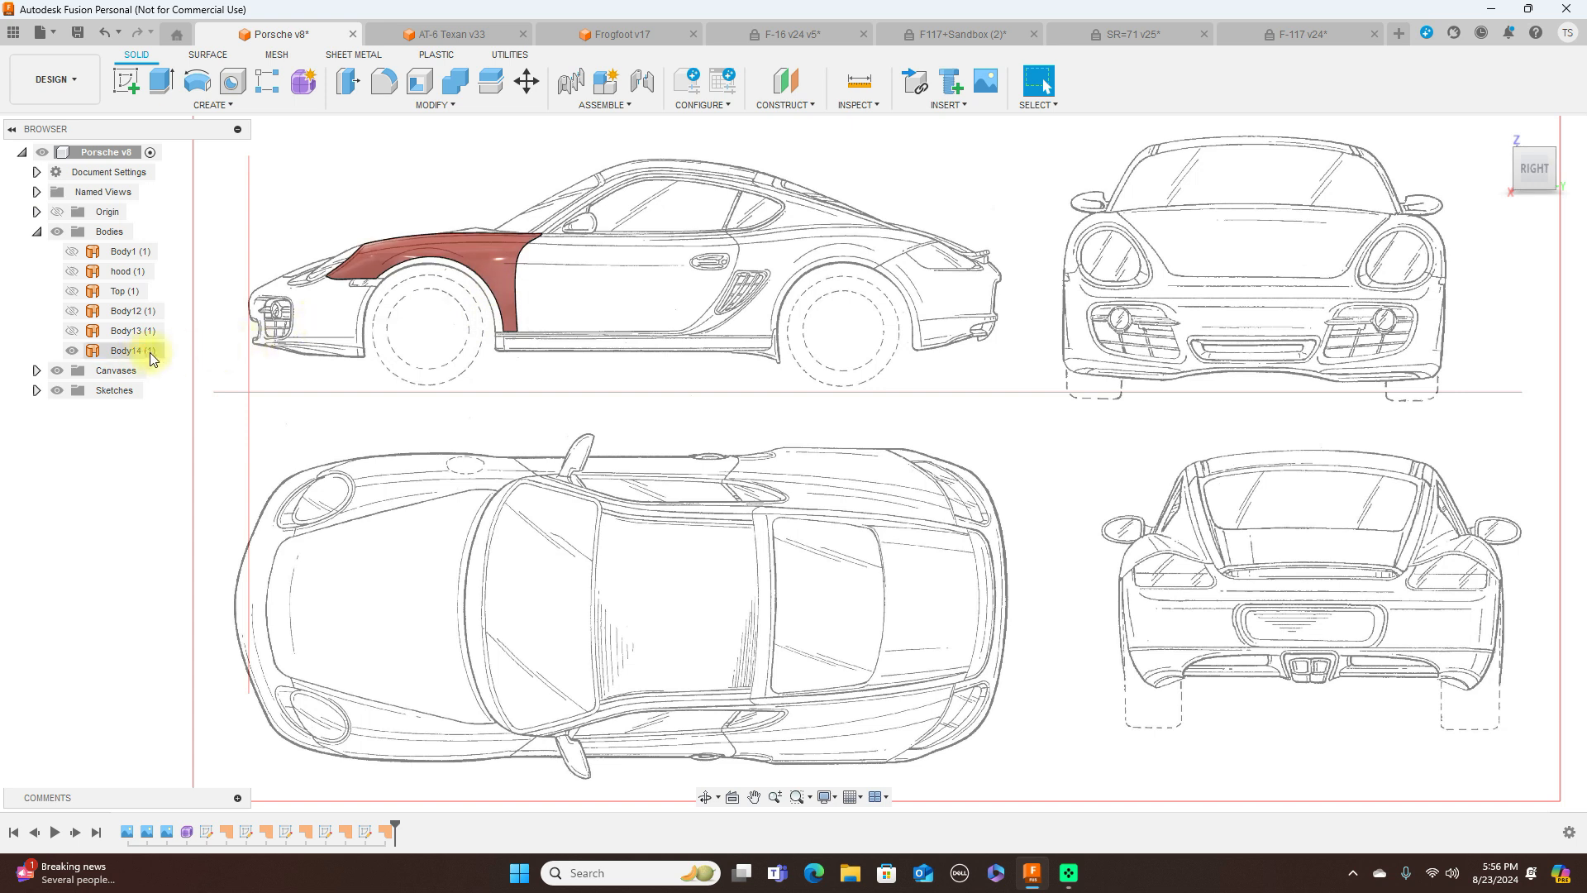
click(71, 353)
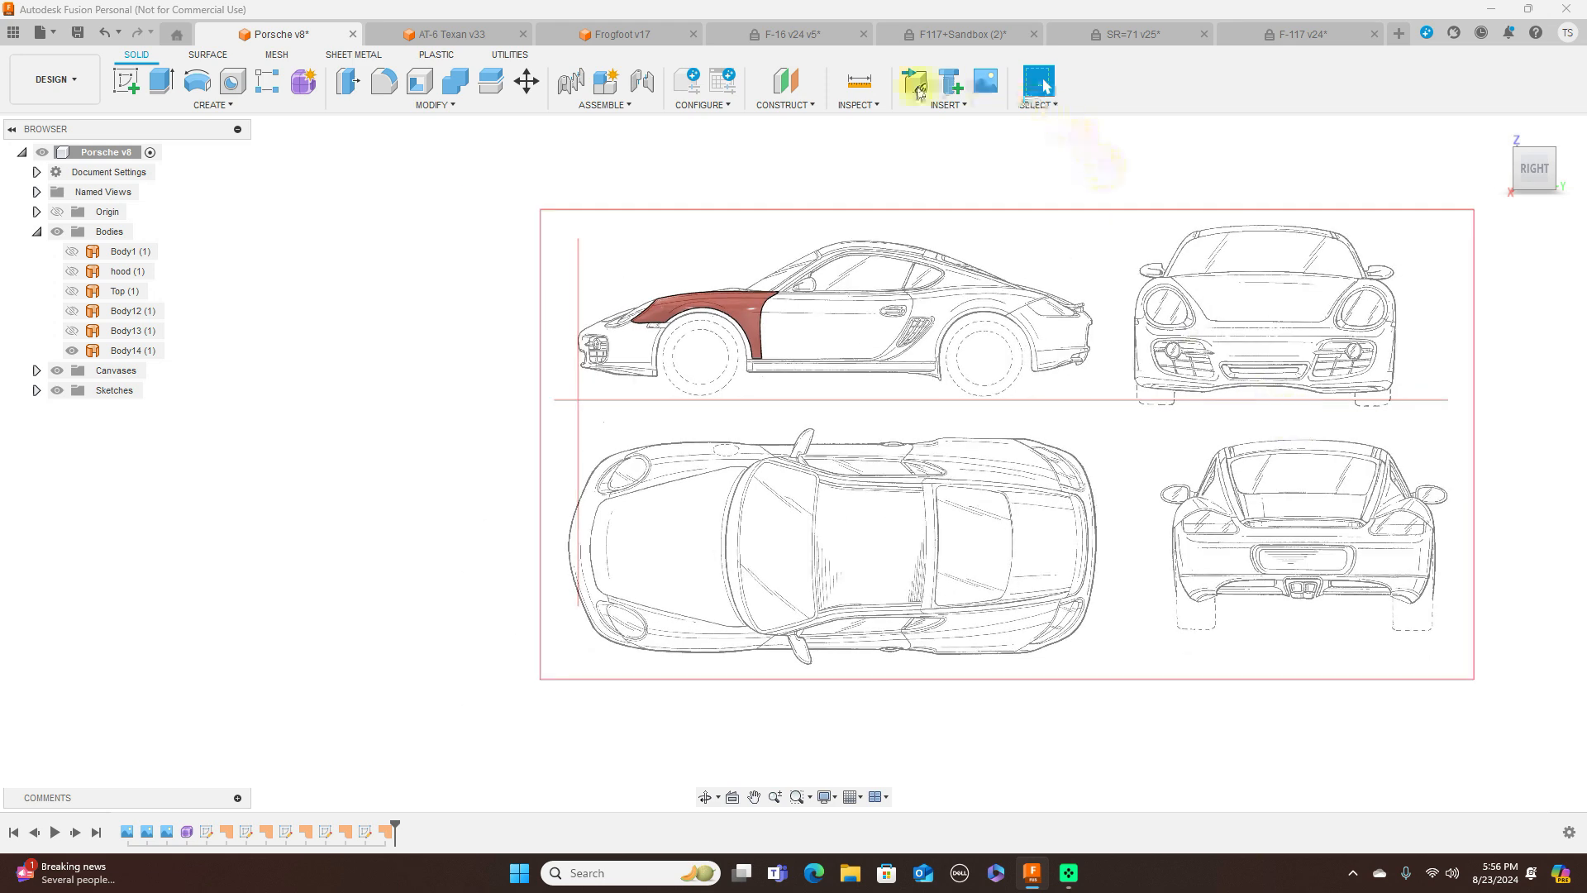
Bring the AT-6 Texan v33 design back to the front.
click(450, 33)
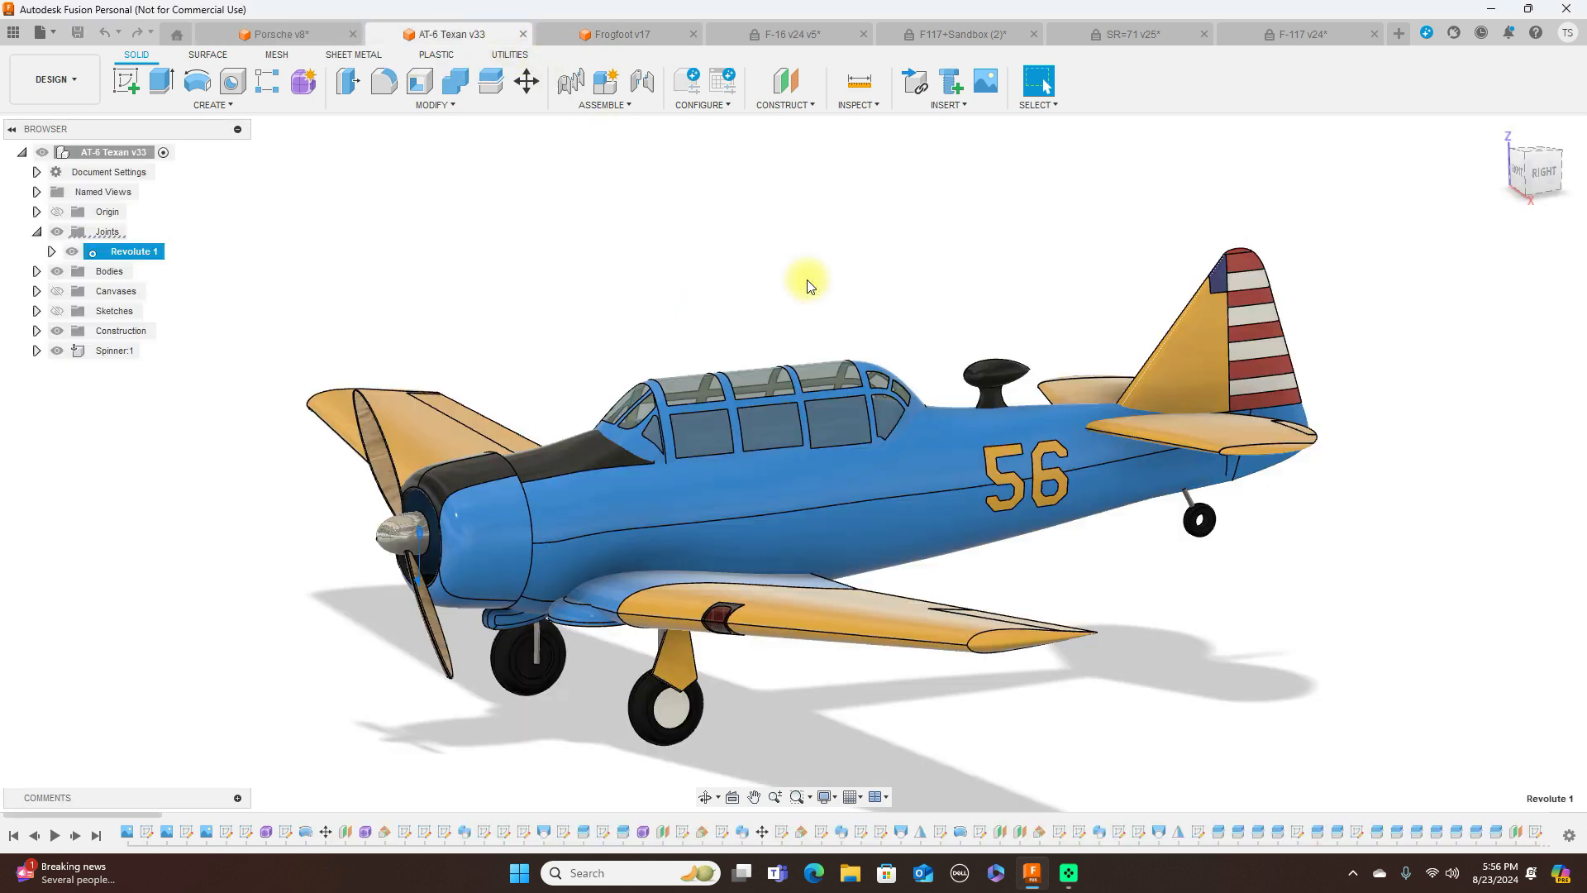
mouse_move(1535, 177)
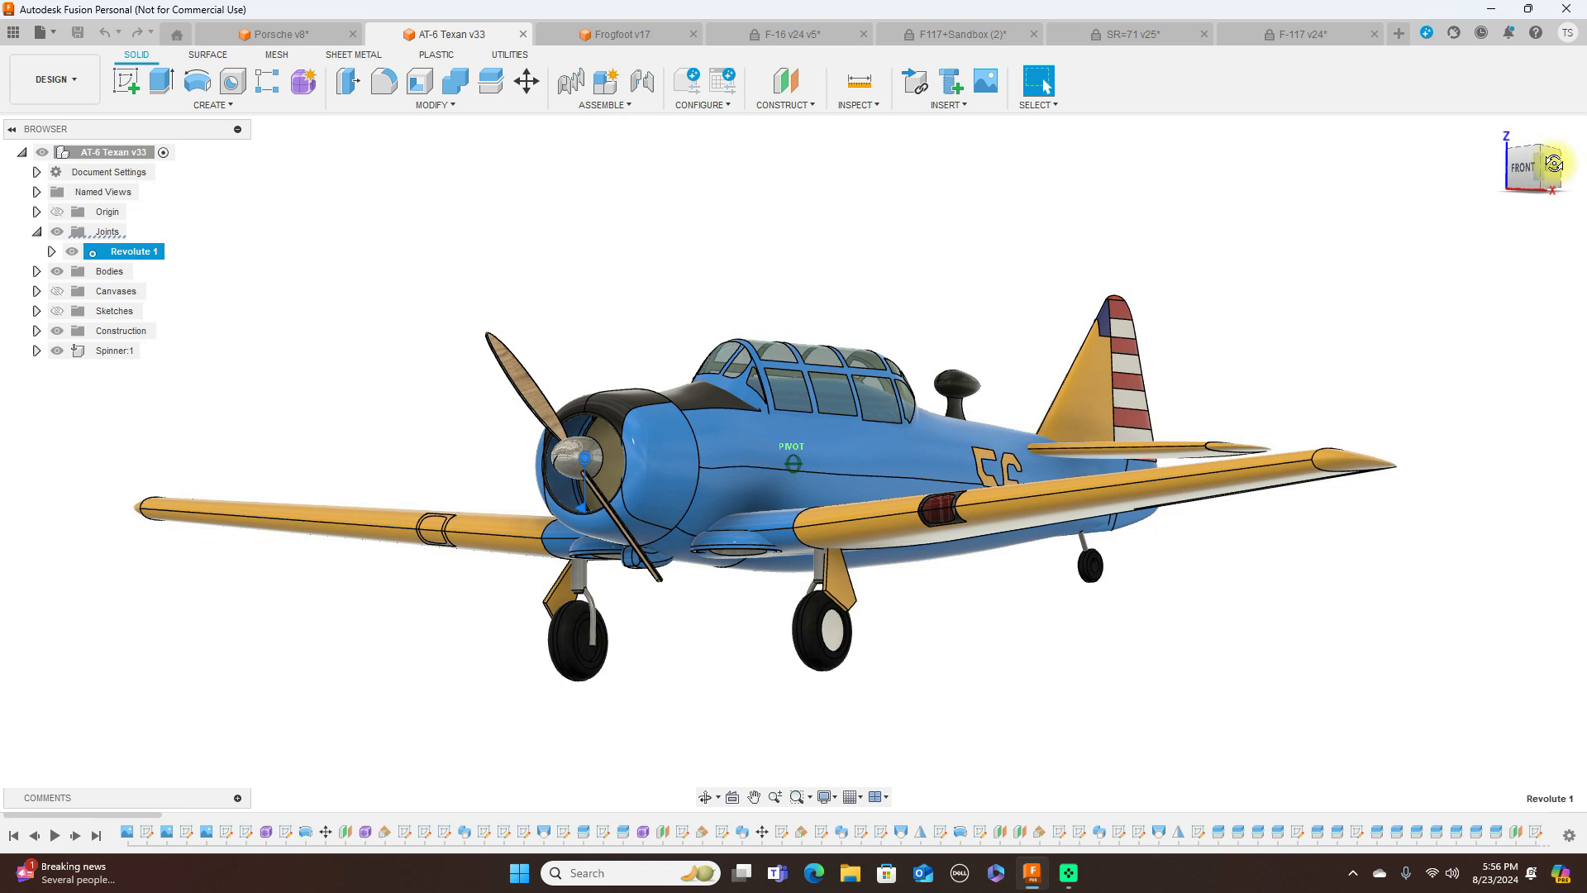
mouse_move(1534, 165)
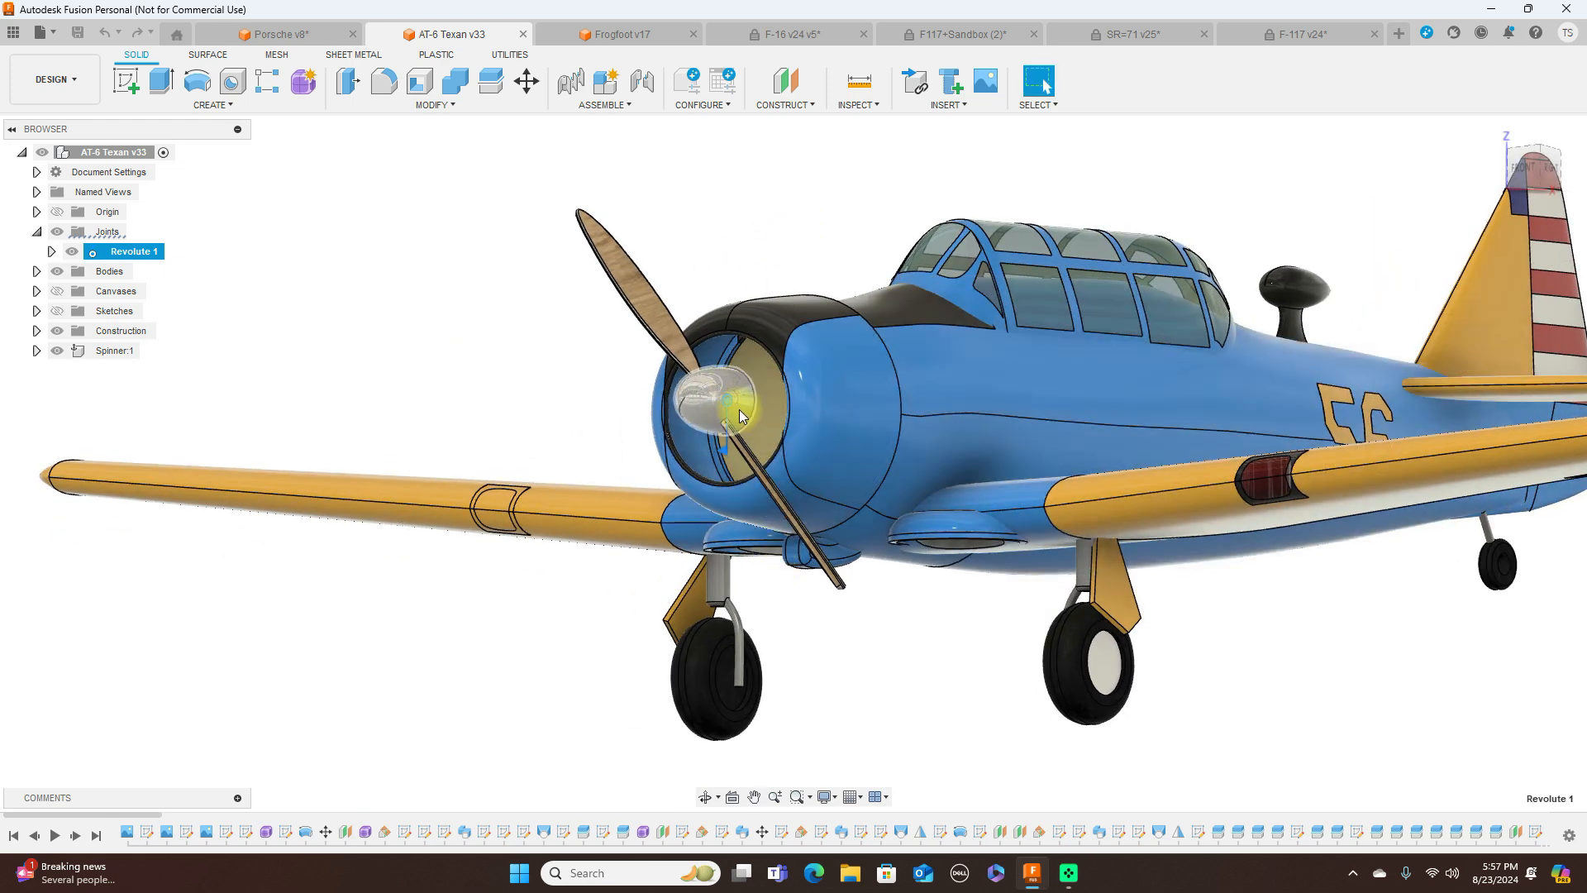
mouse_move(795, 621)
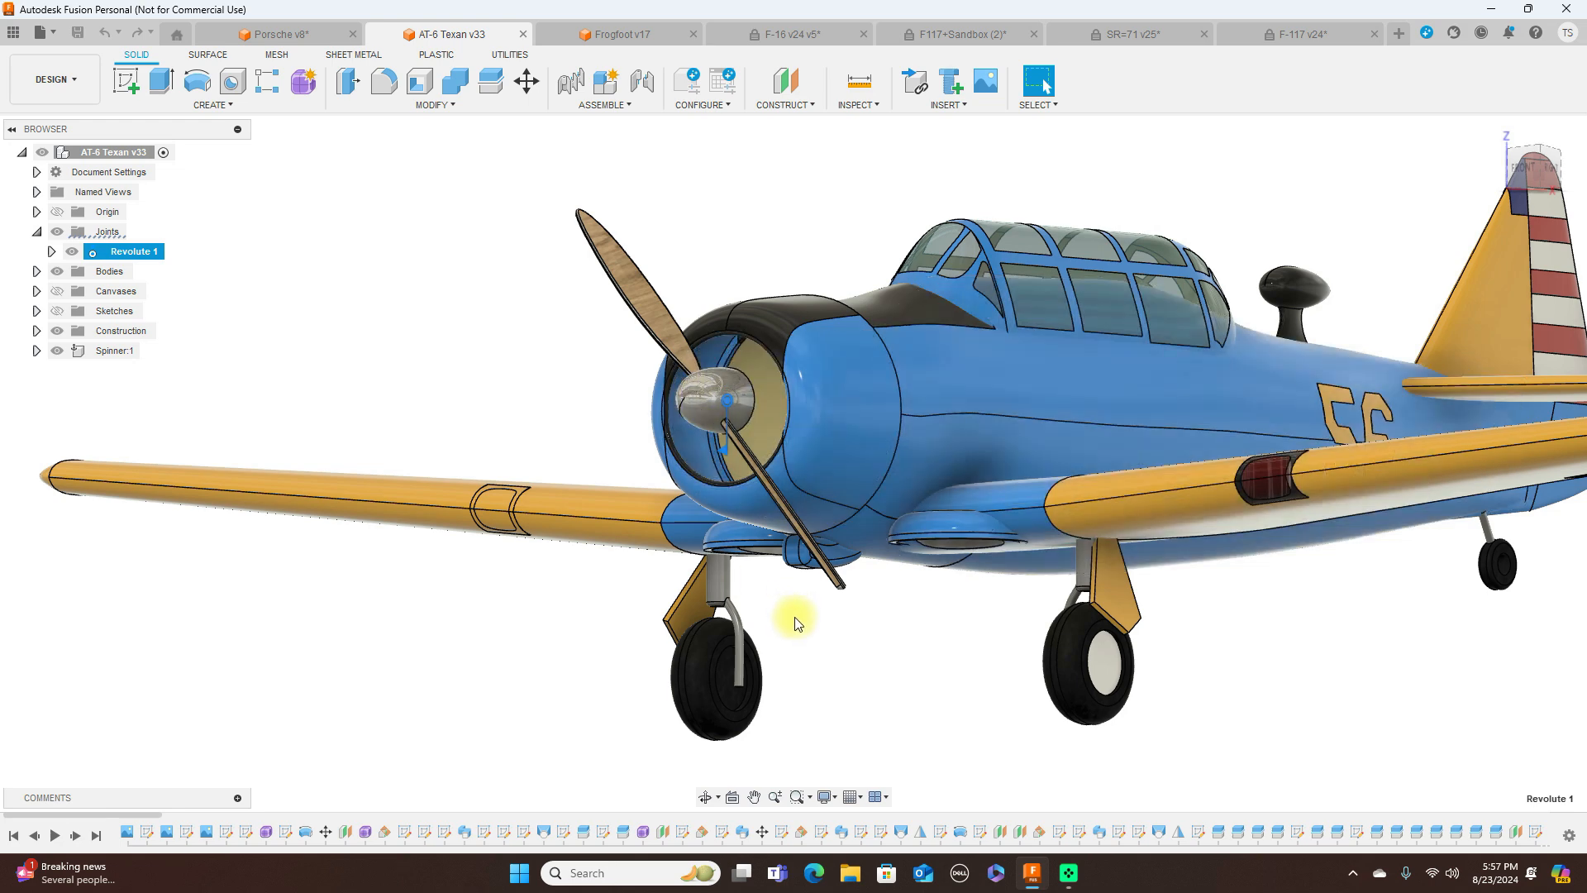
mouse_move(736, 397)
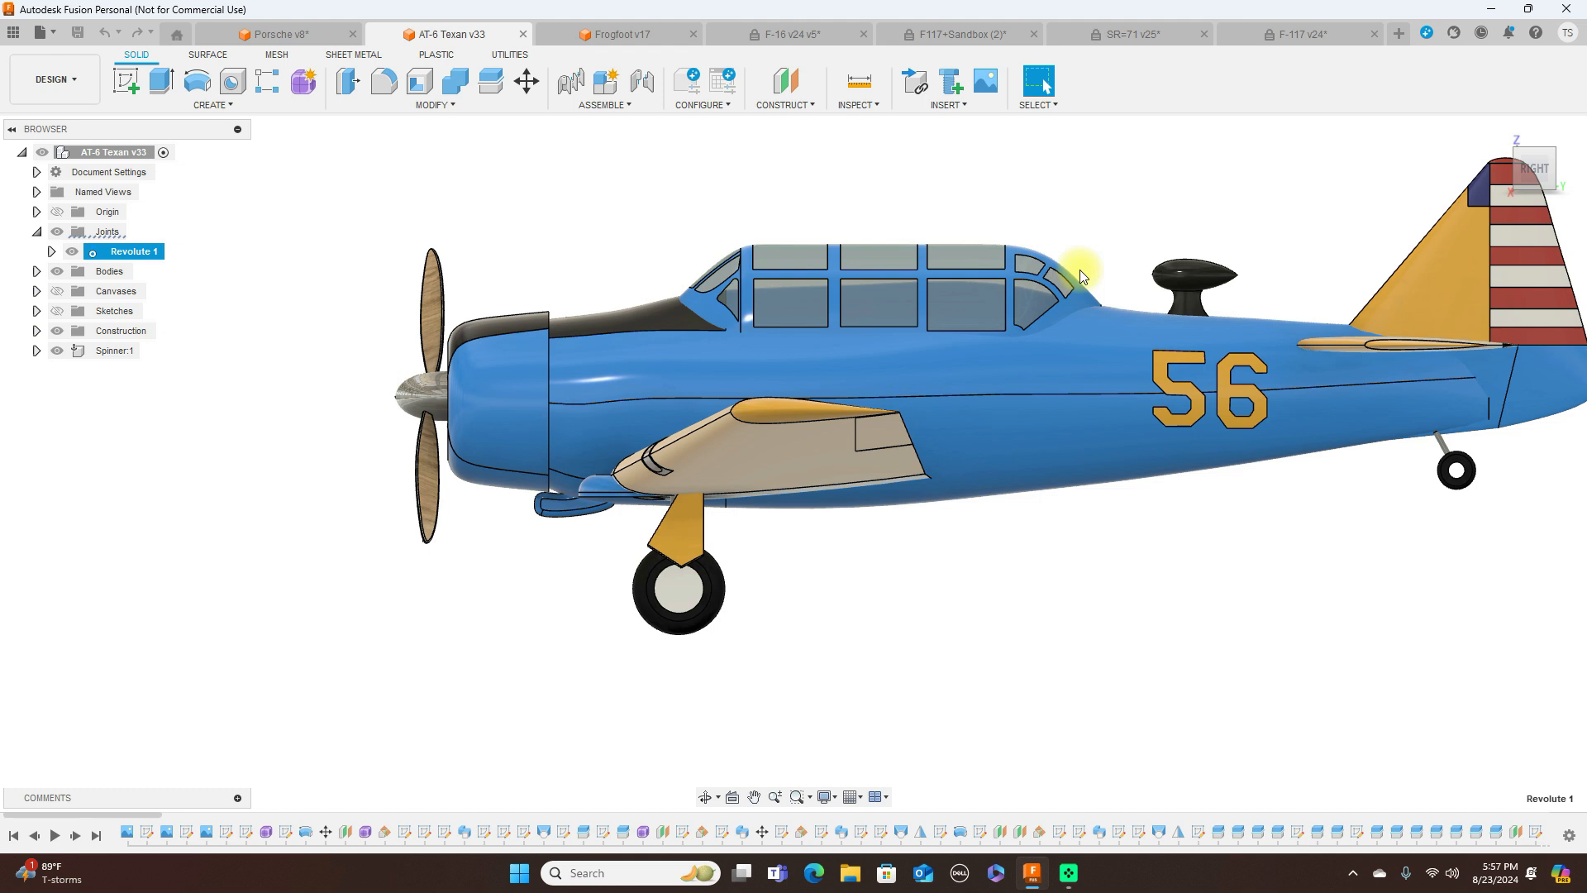
mouse_move(1083, 575)
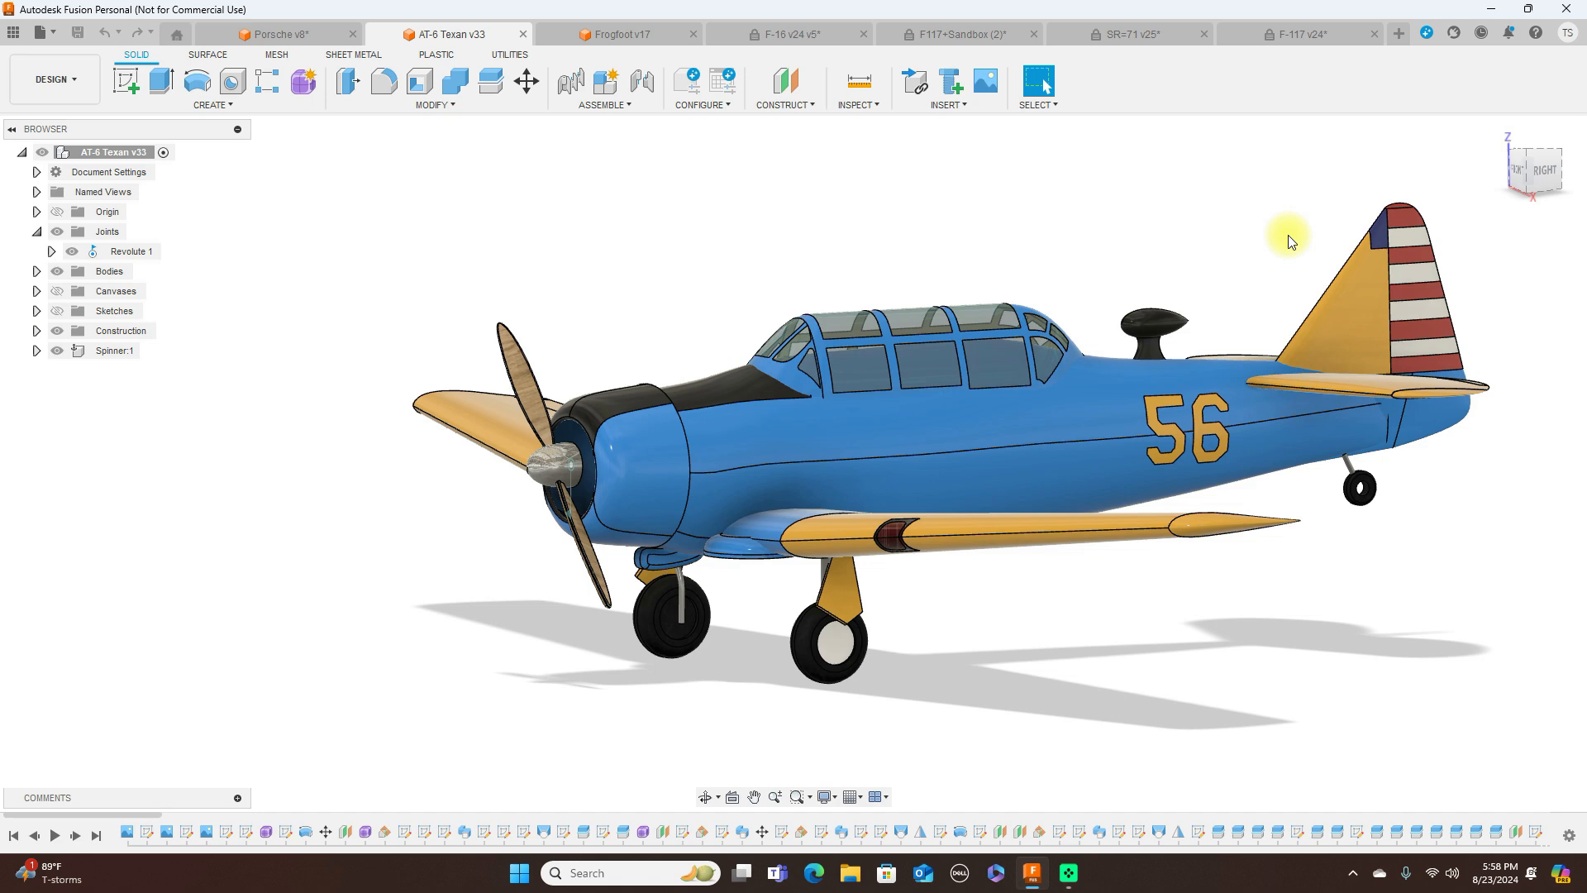
mouse_move(1518, 177)
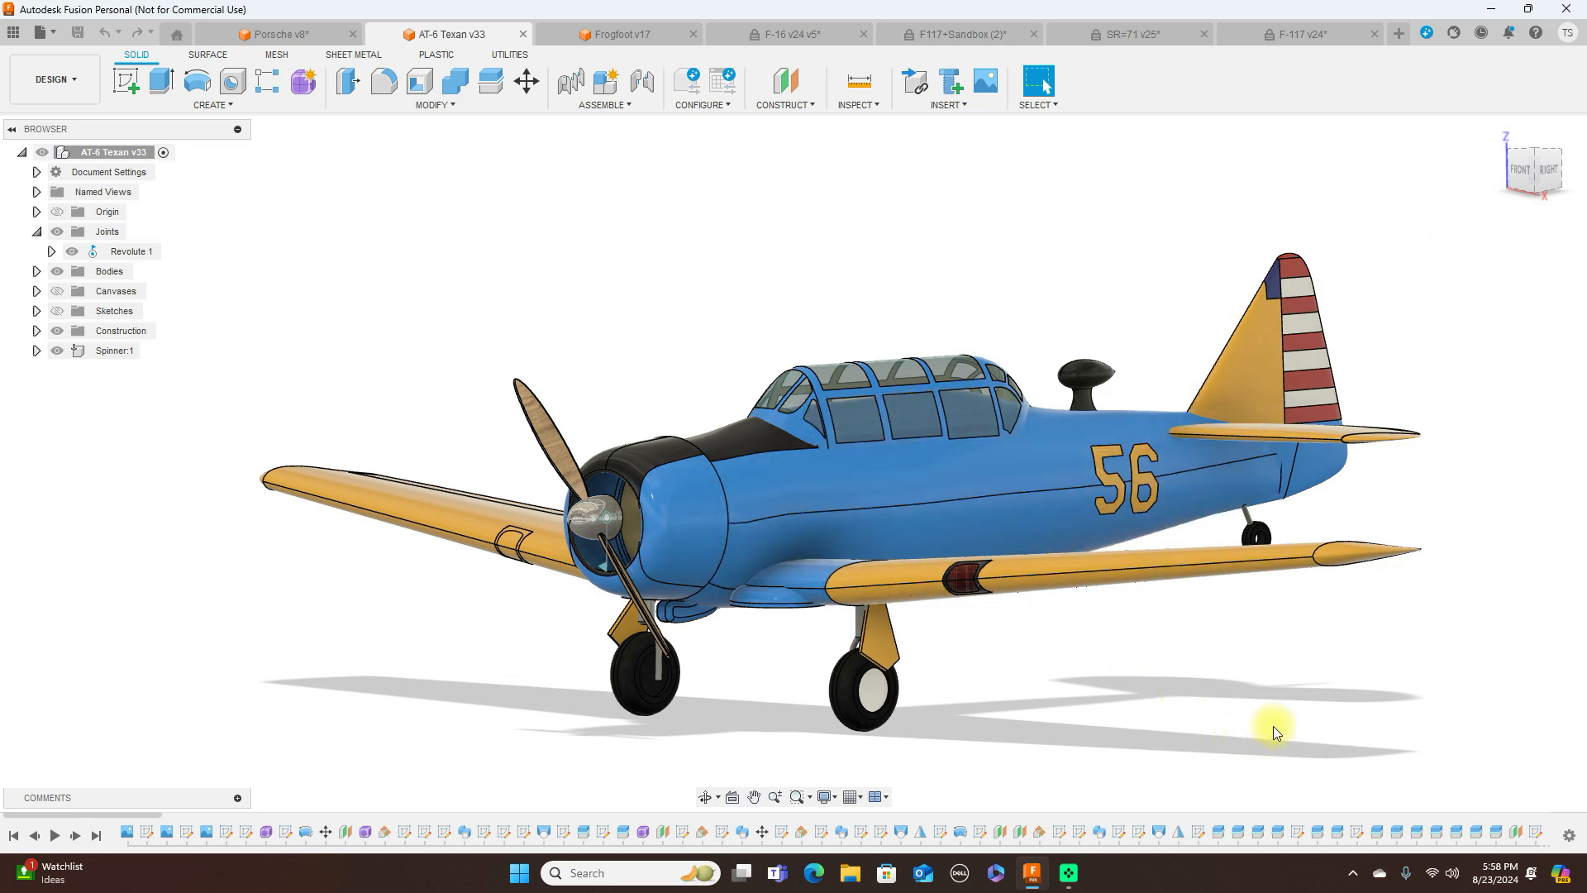
mouse_move(1271, 734)
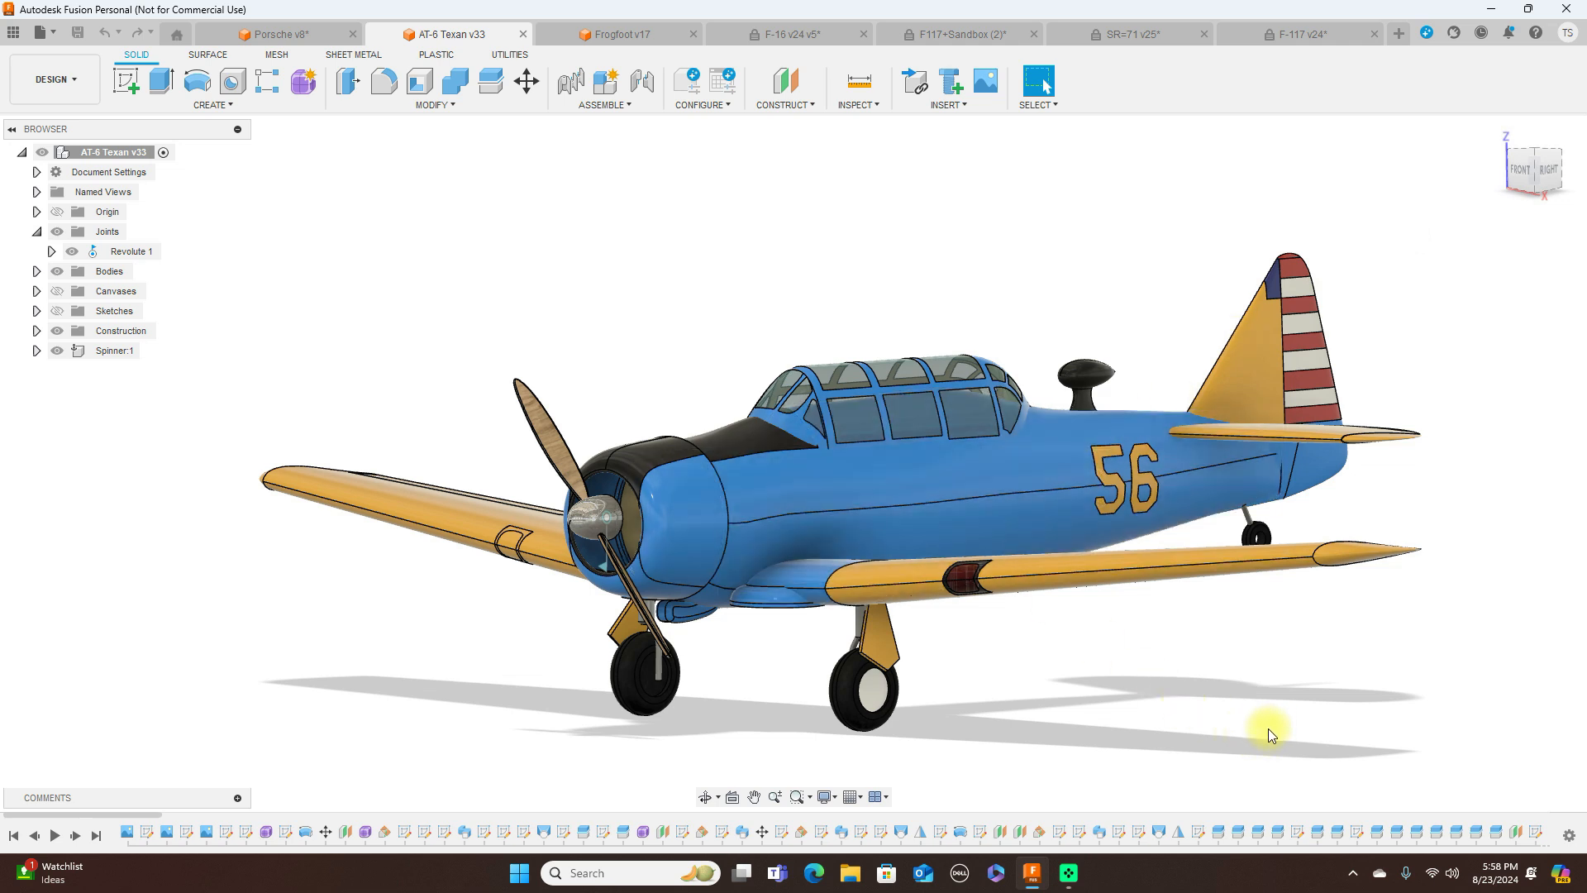
mouse_move(1134, 33)
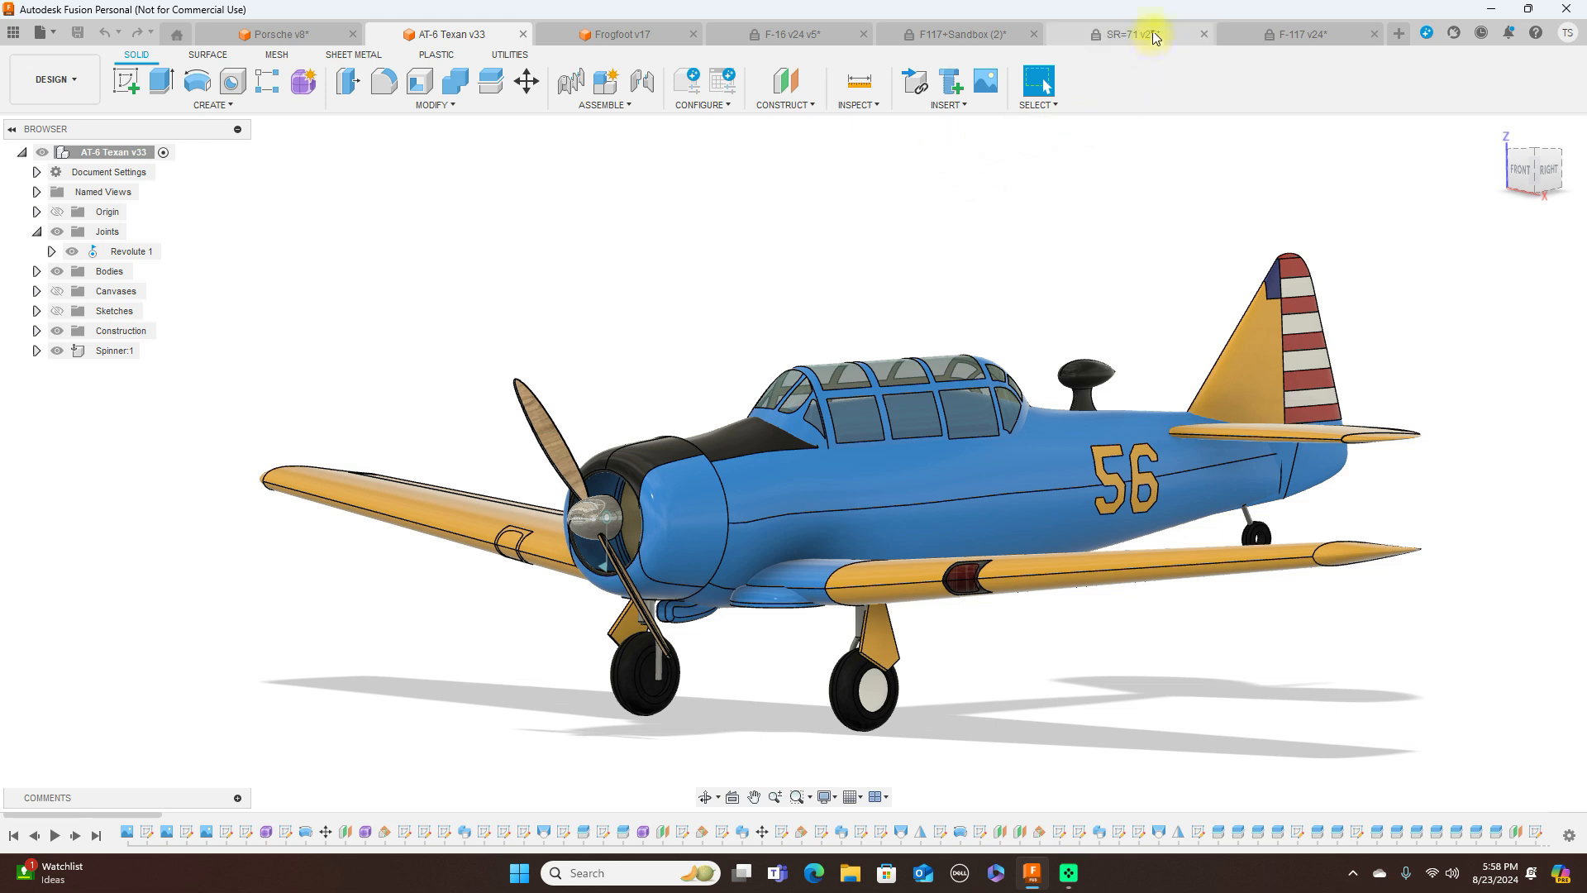
Pass through the SR-71 and Frogfoot designs and return to the Porsche v8 document.
click(1126, 33)
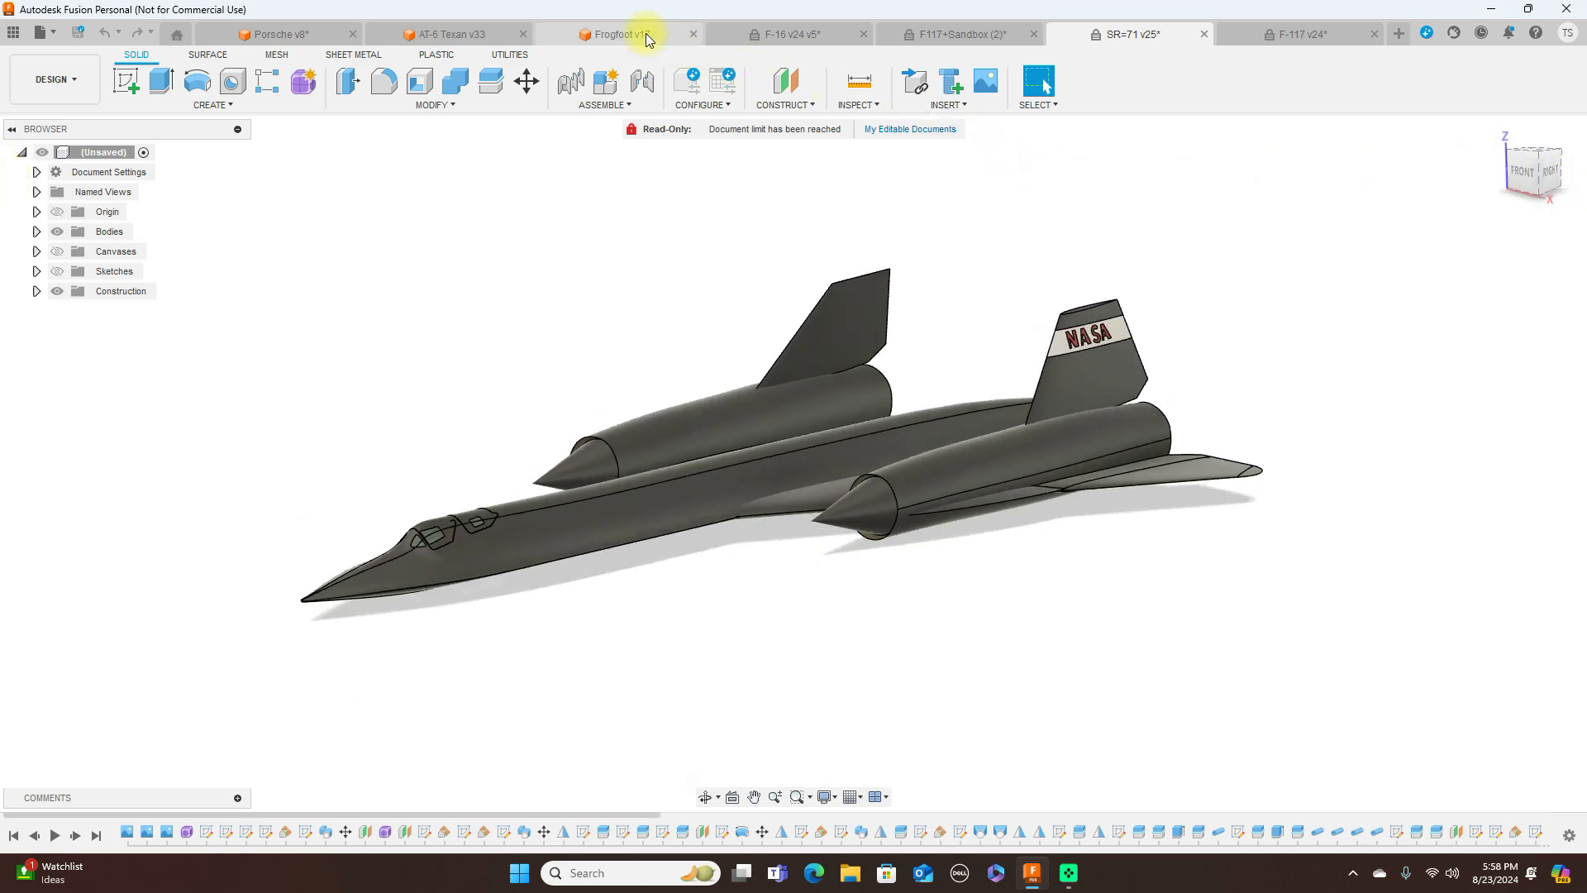
click(617, 33)
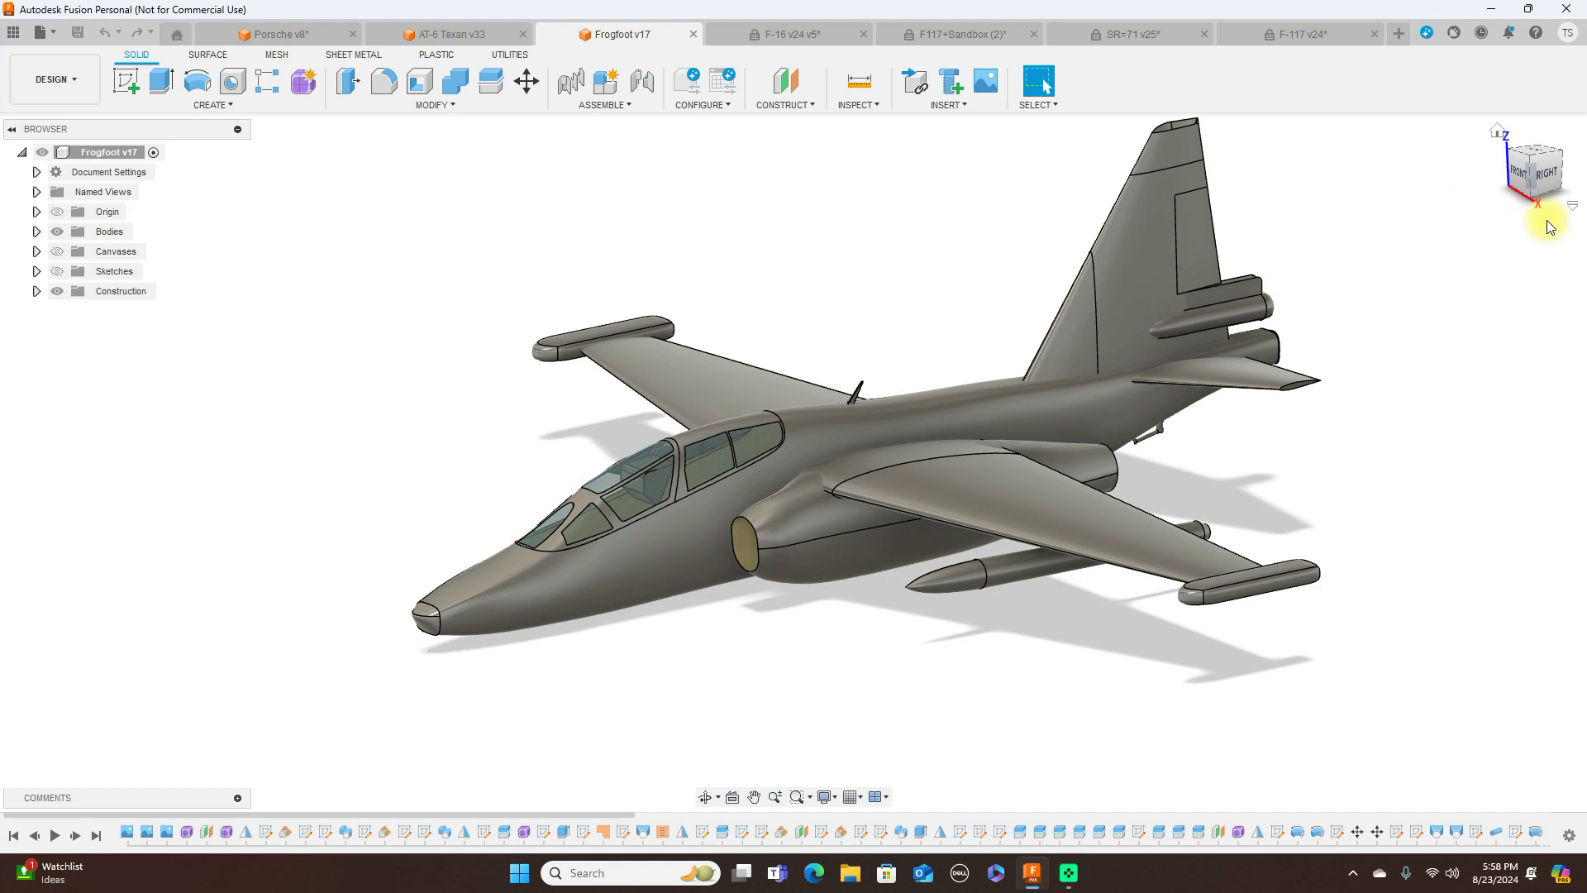
mouse_move(1204, 94)
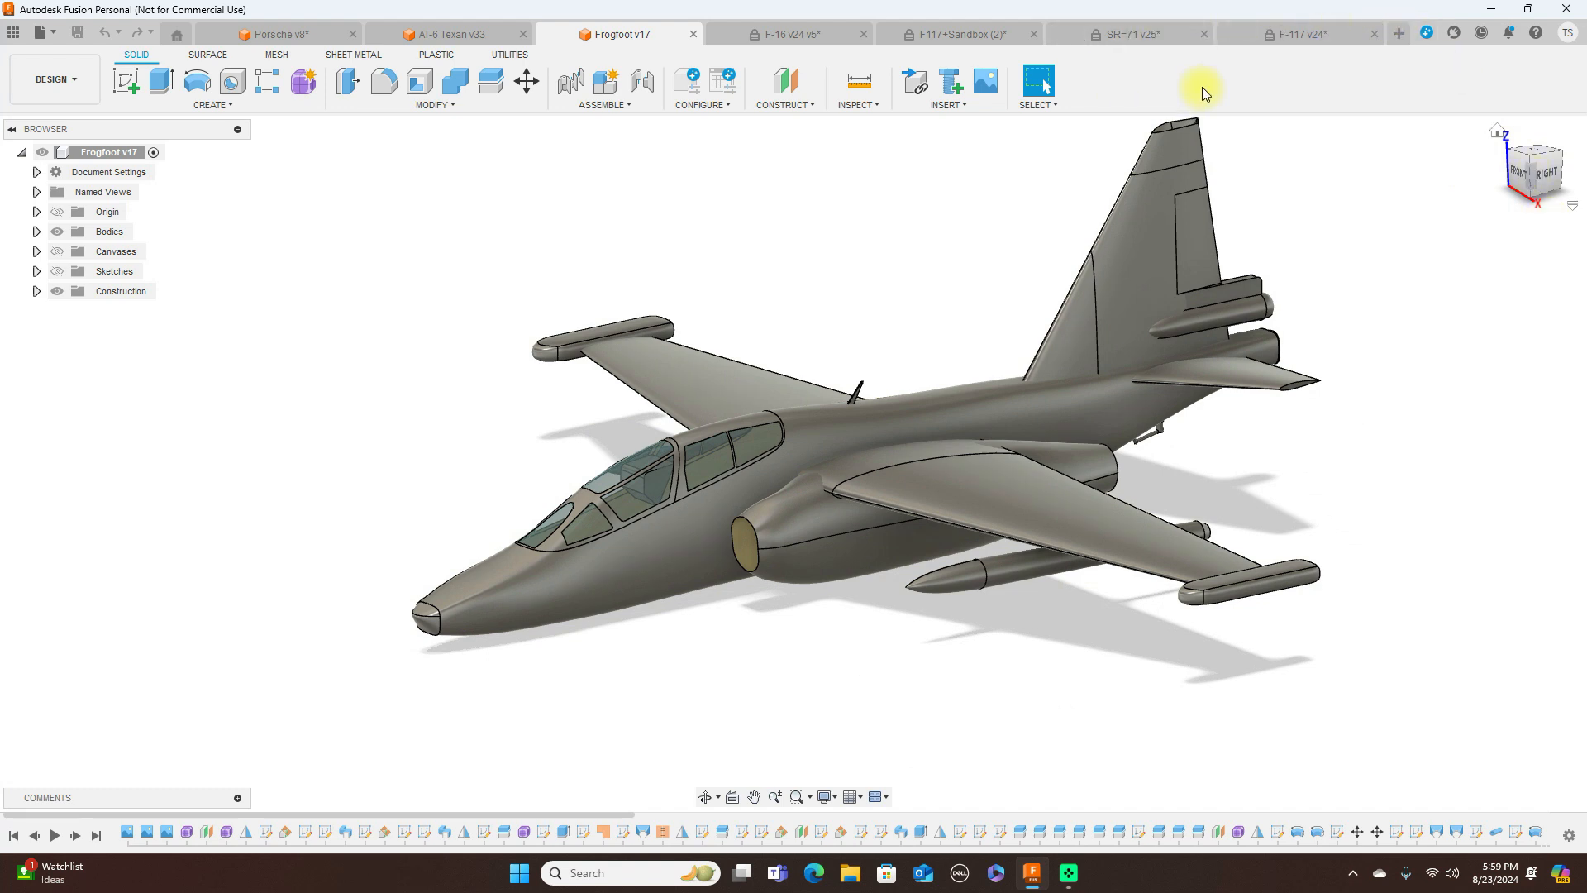
mouse_move(868, 205)
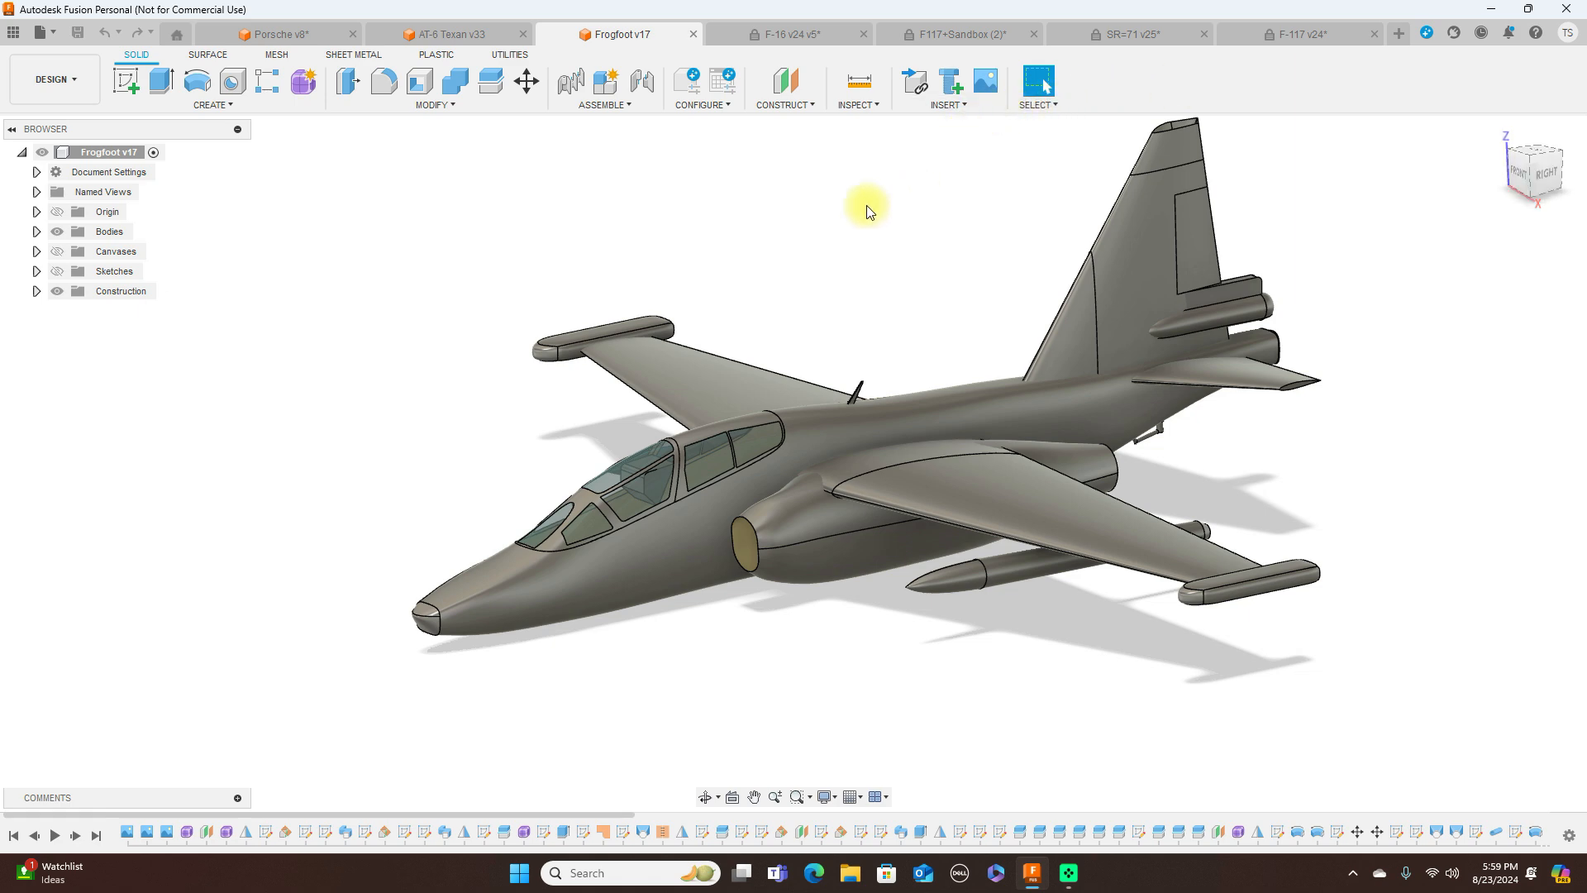
mouse_move(305, 61)
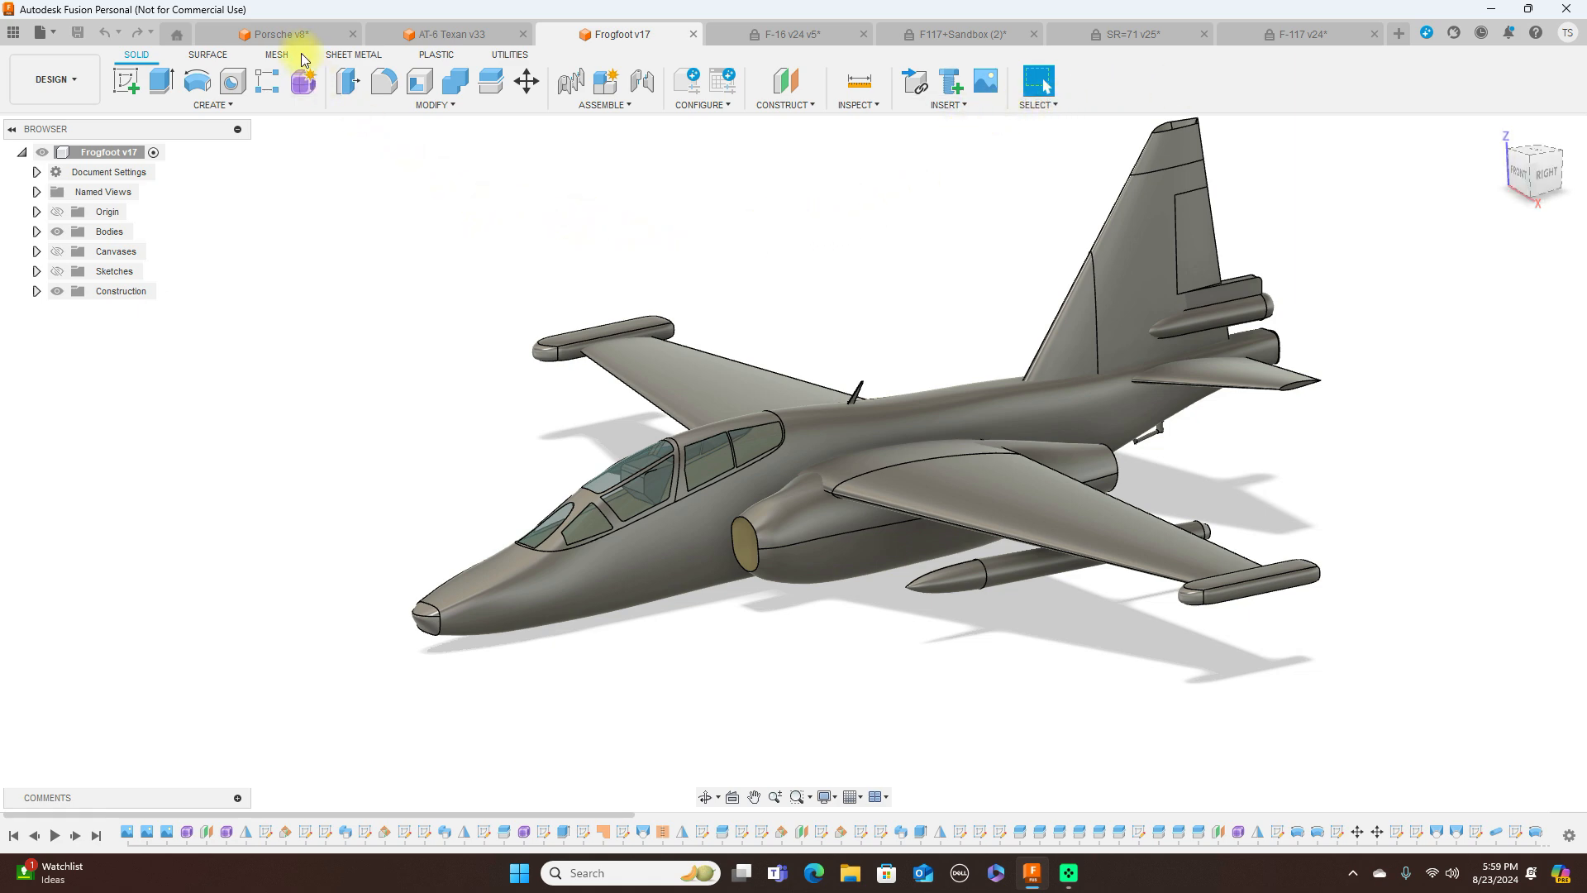
click(273, 33)
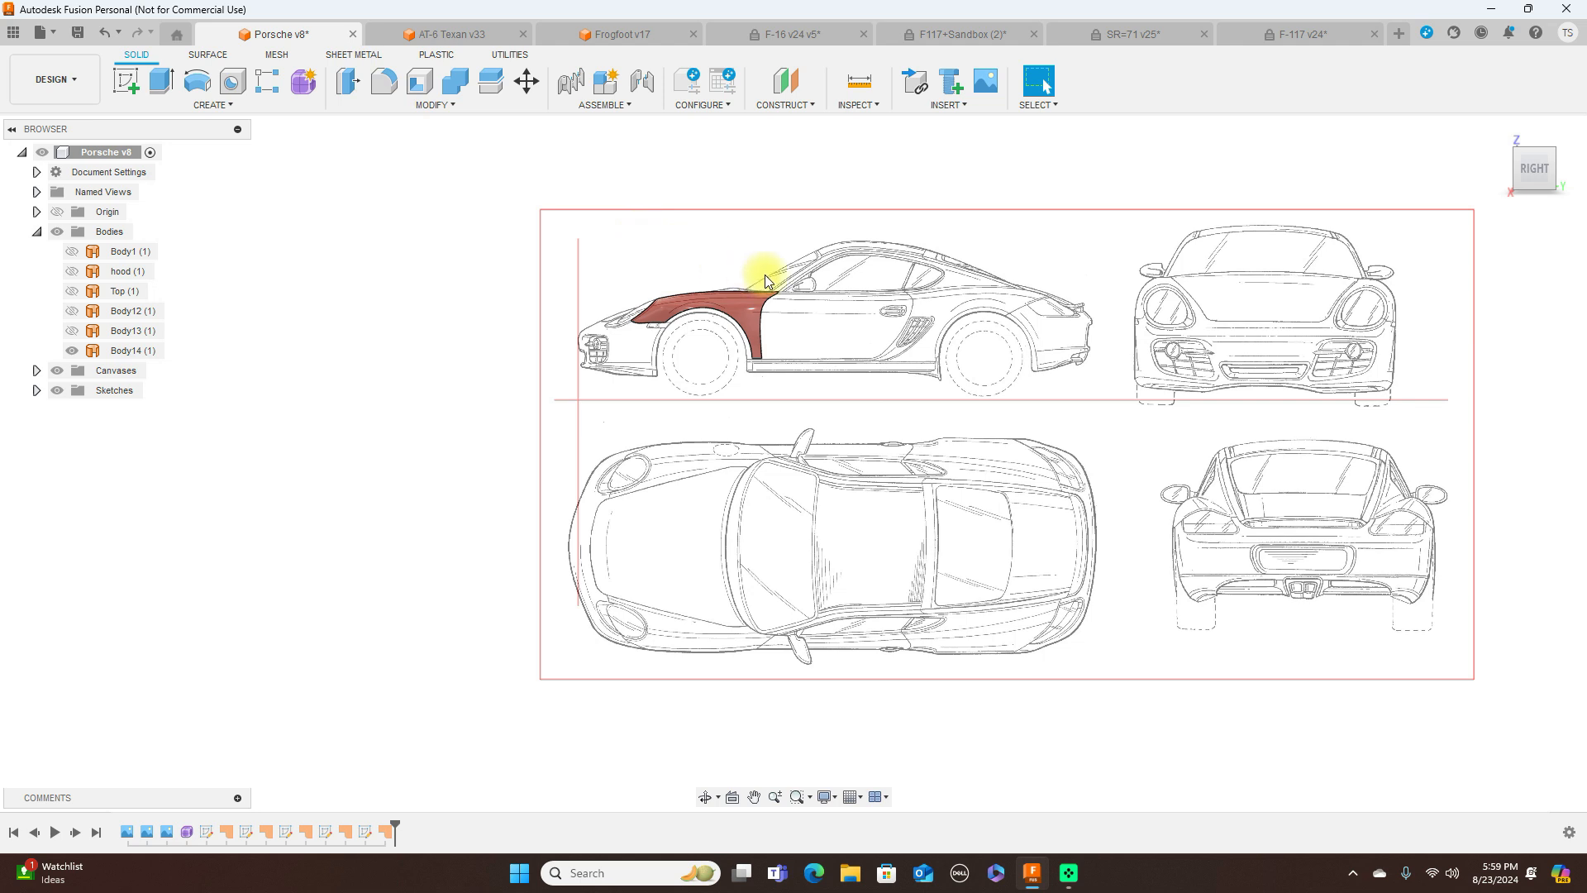
mouse_move(818, 298)
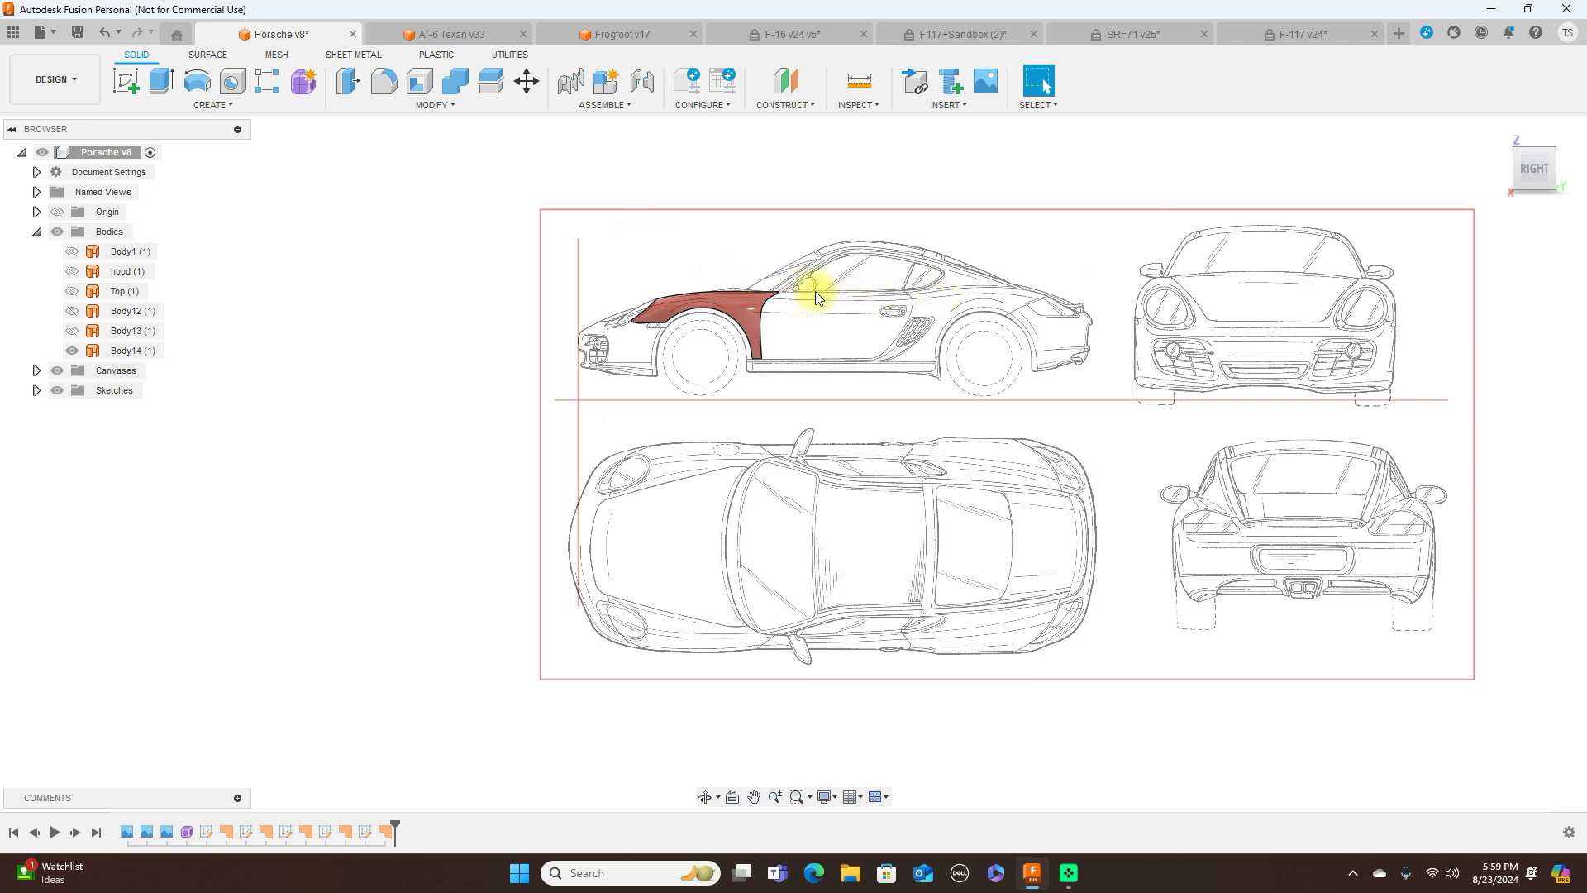
mouse_move(1306, 258)
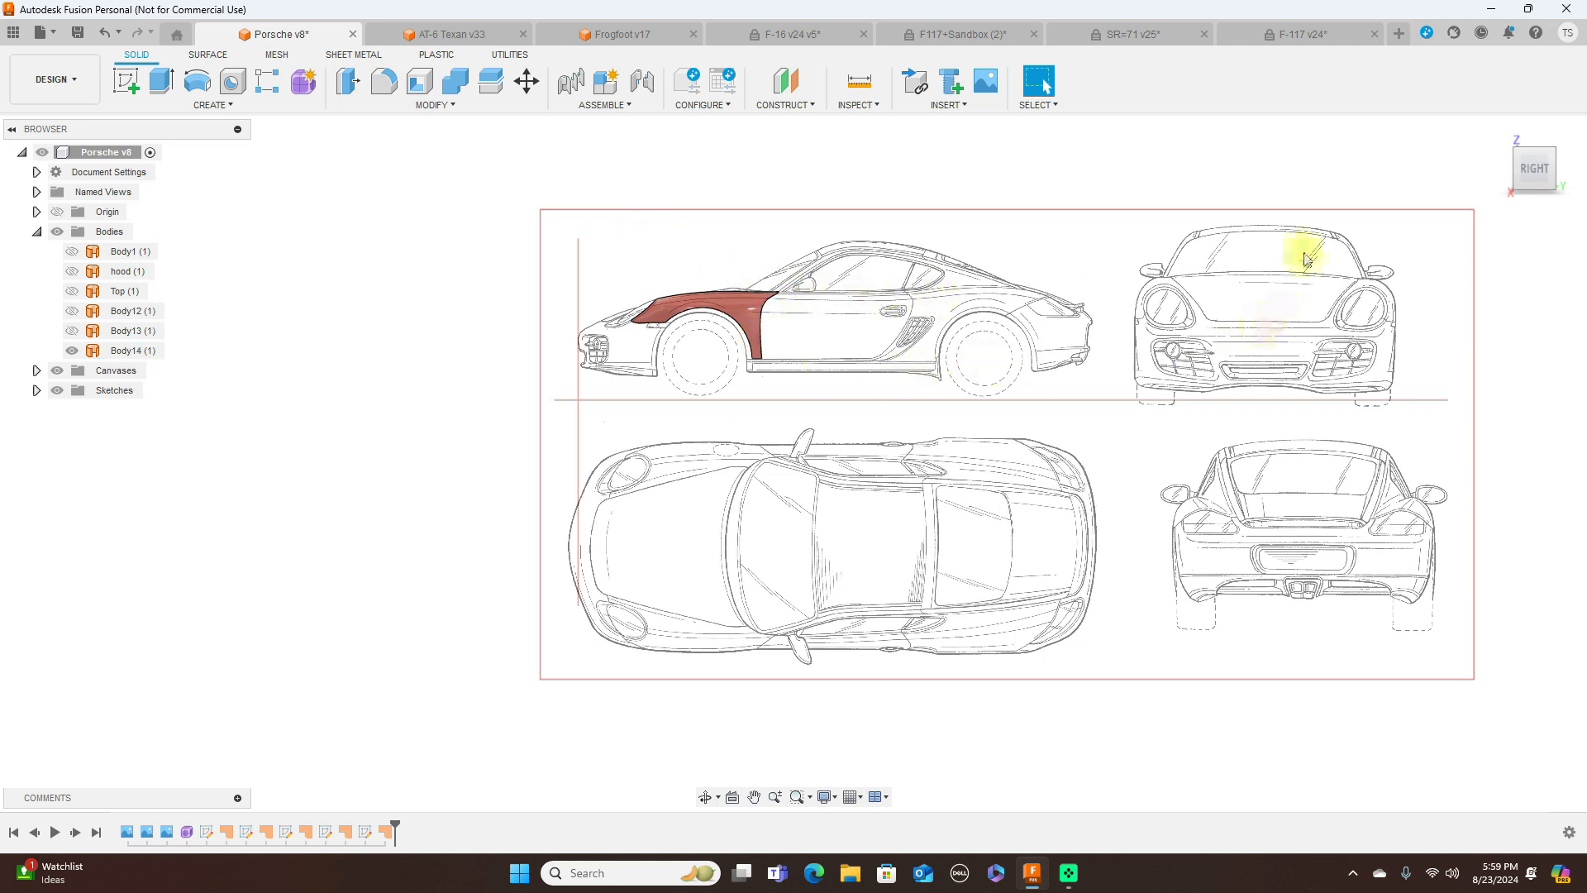
mouse_move(1350, 281)
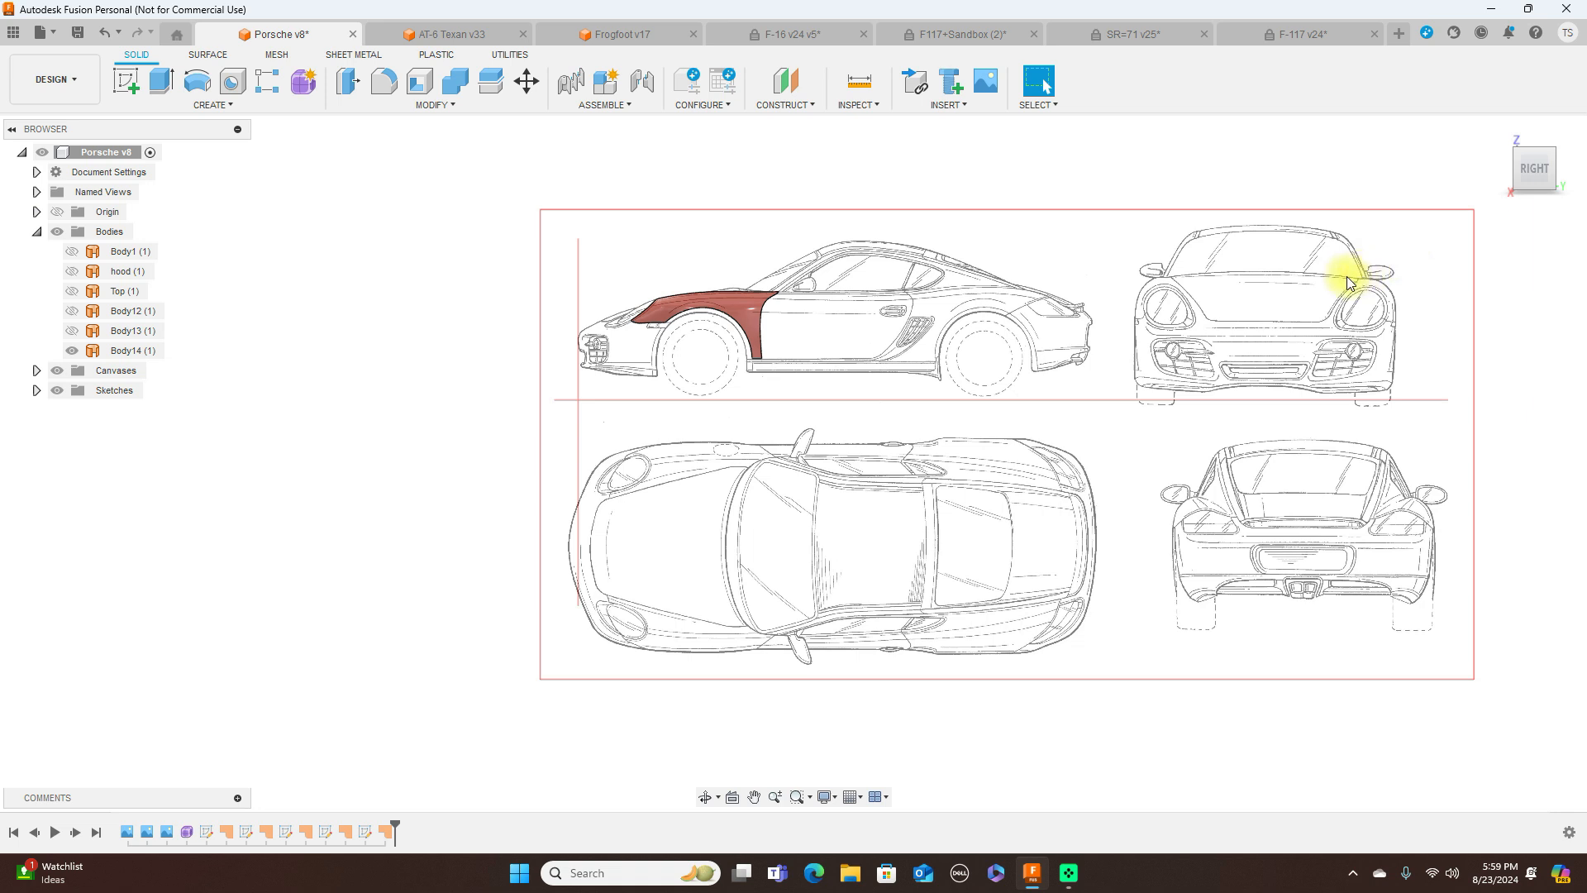
mouse_move(1319, 293)
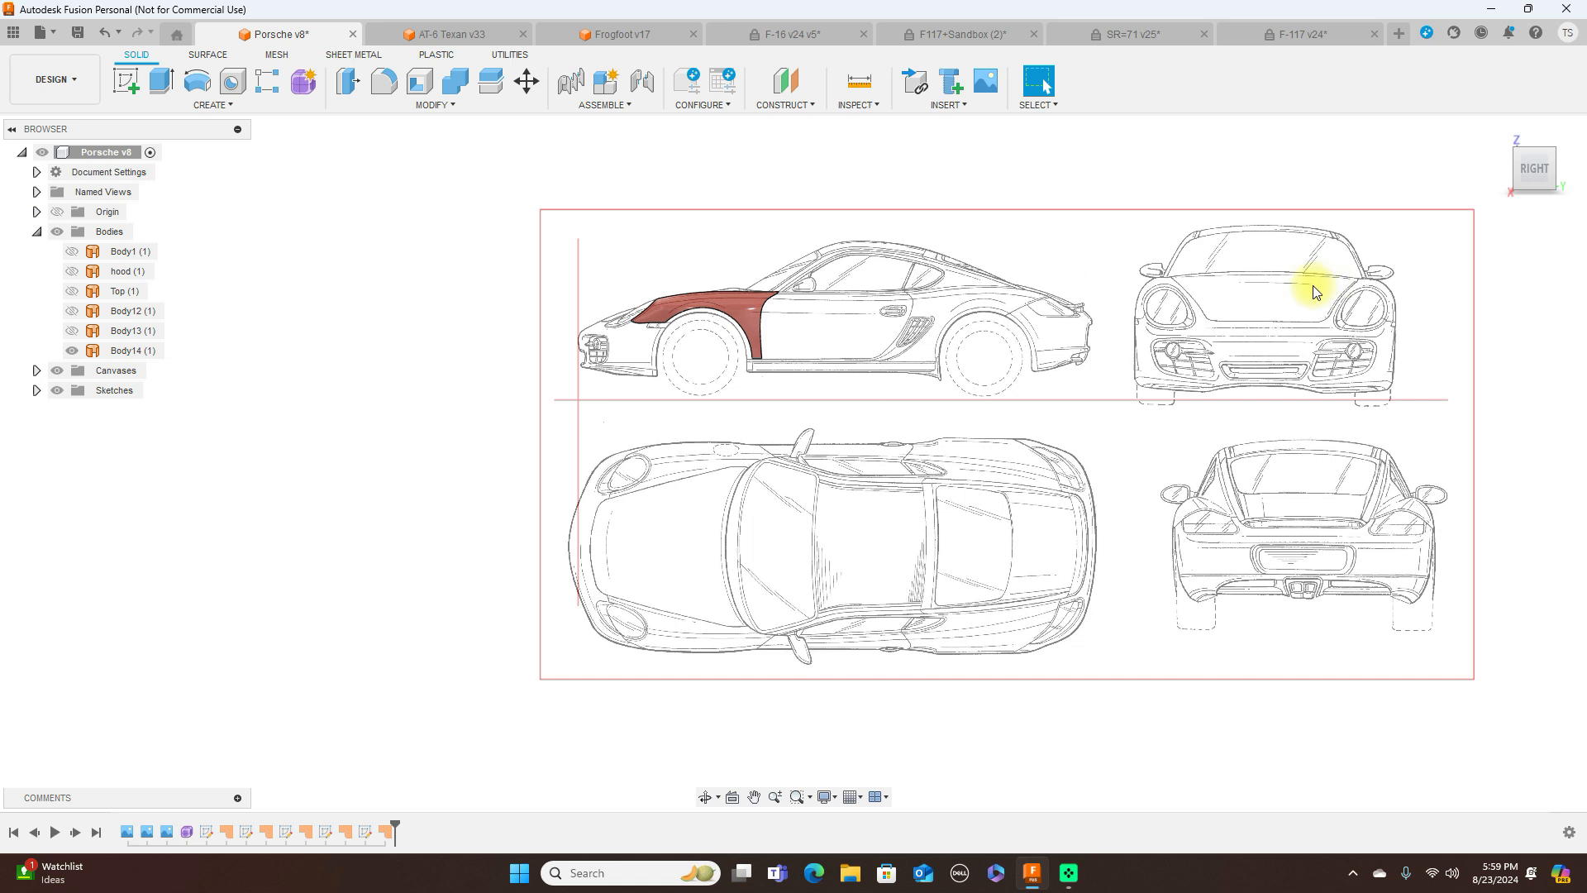
mouse_move(859, 289)
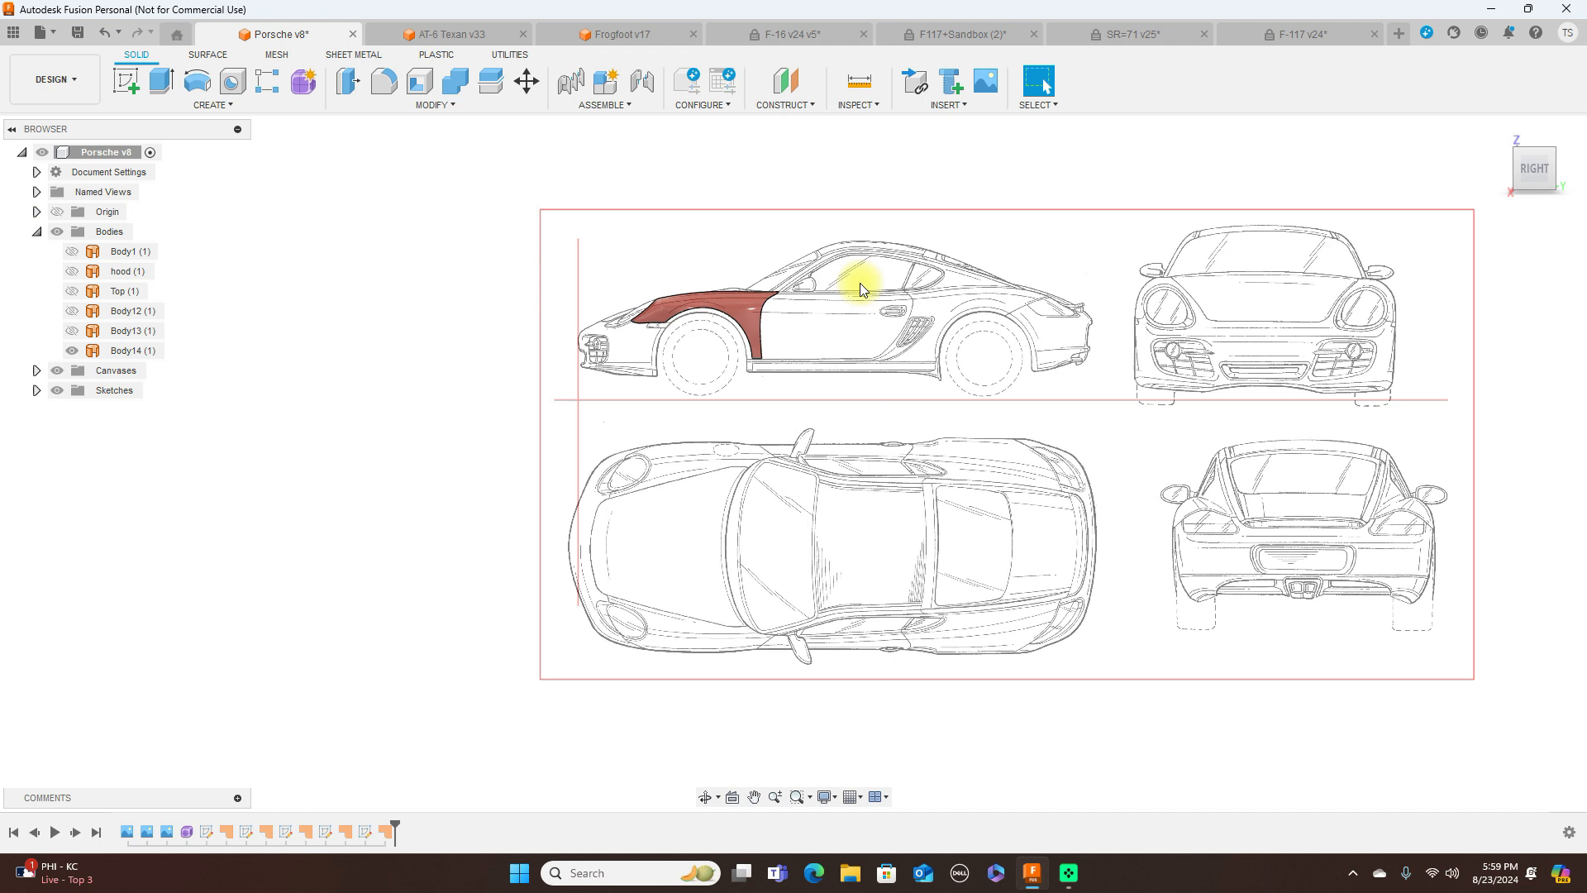
mouse_move(734, 231)
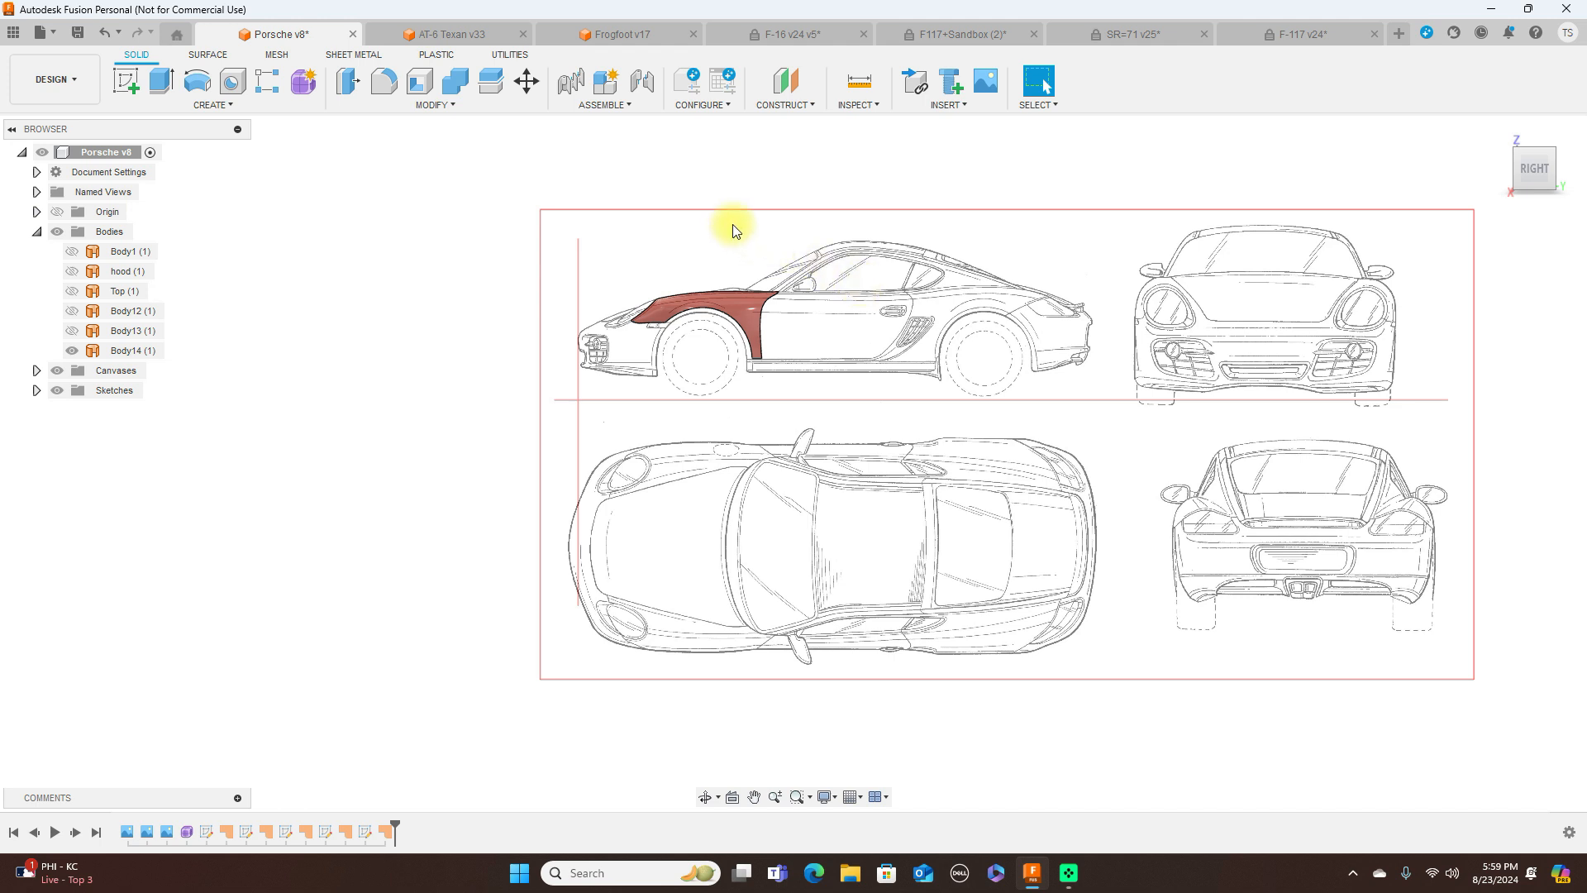
Bring the read-only F-16 v24 design to the front.
click(790, 33)
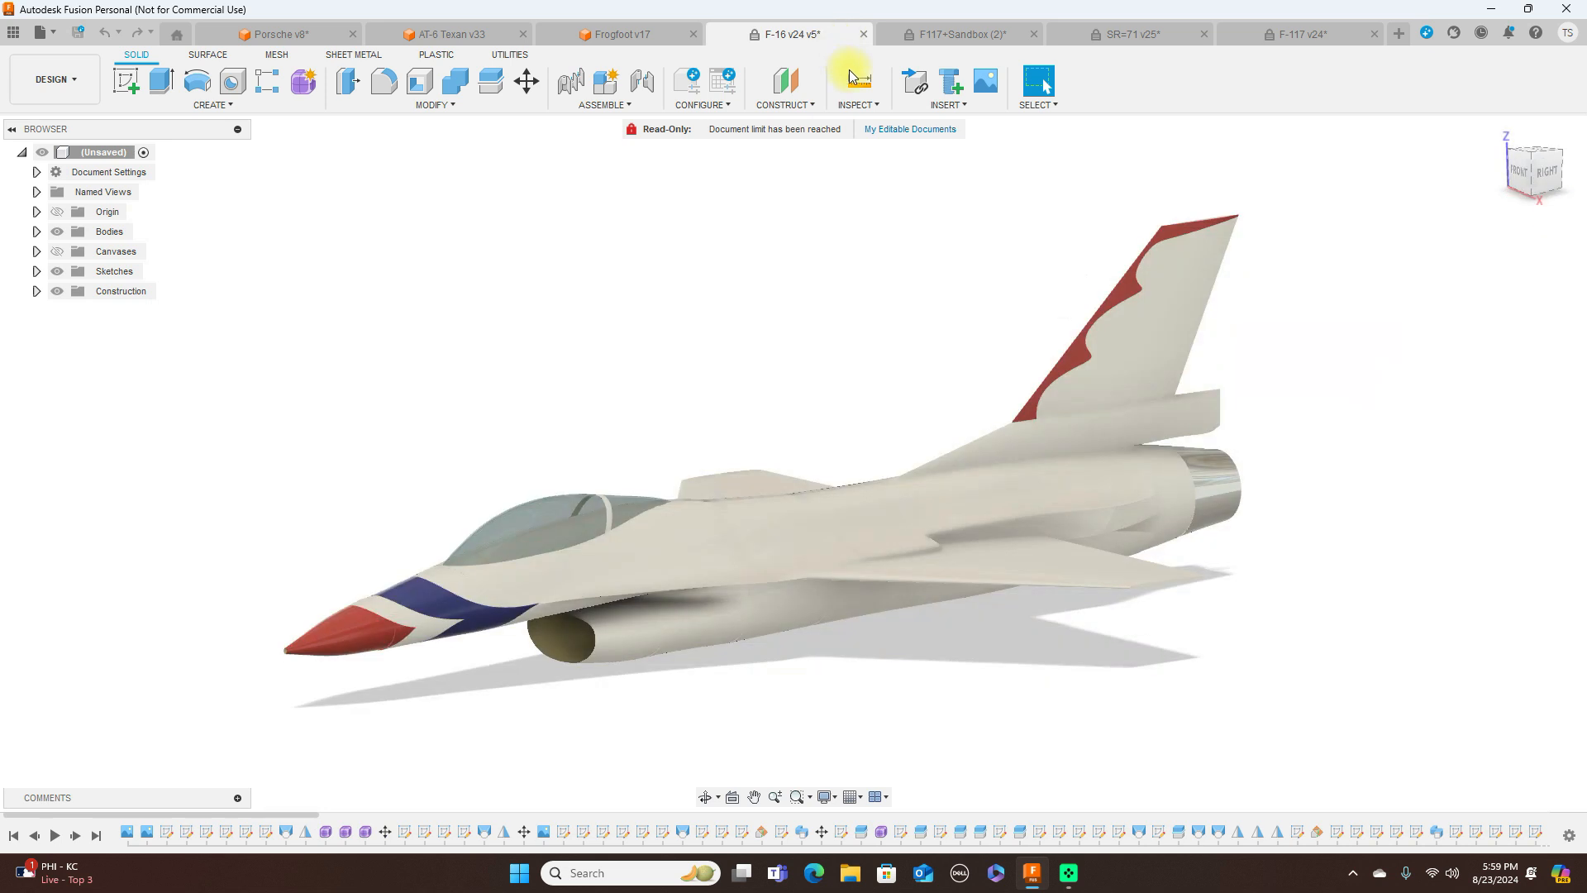
mouse_move(1531, 168)
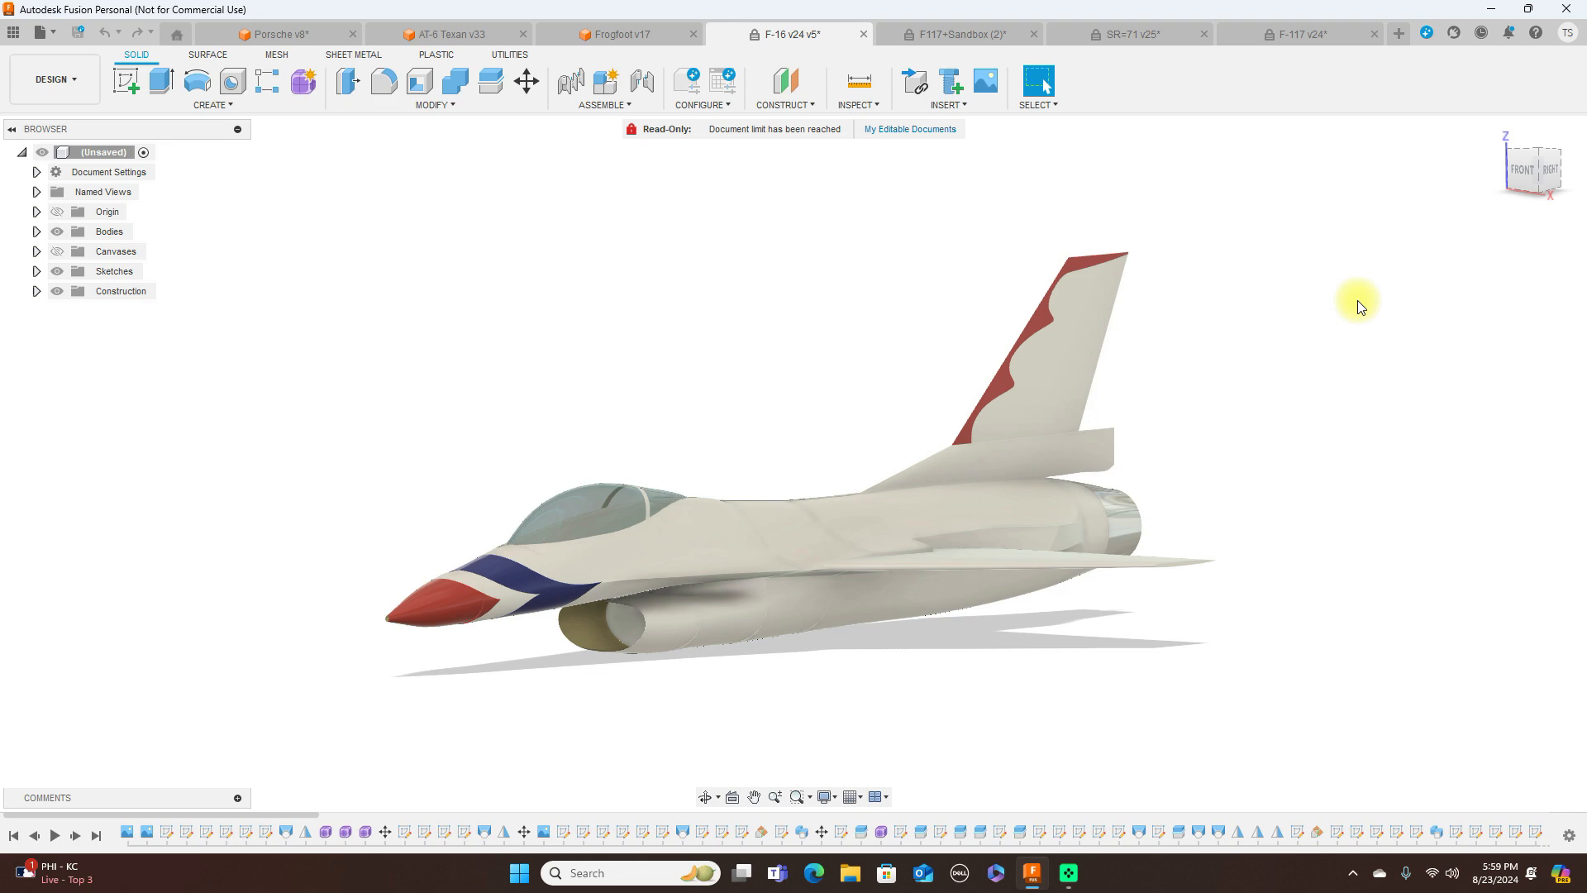
mouse_move(1528, 838)
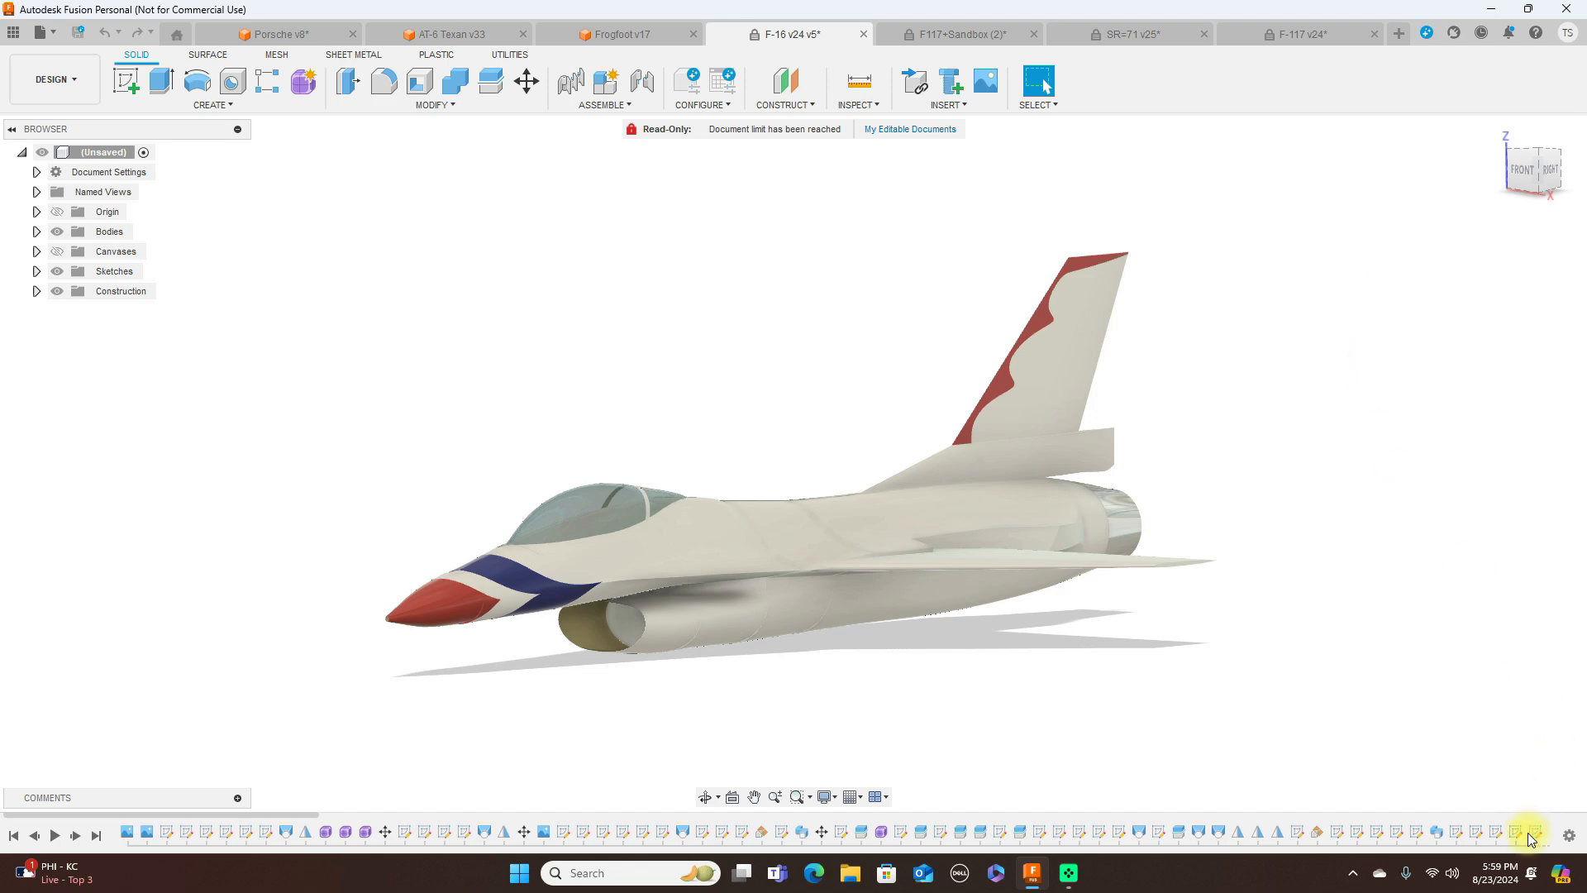